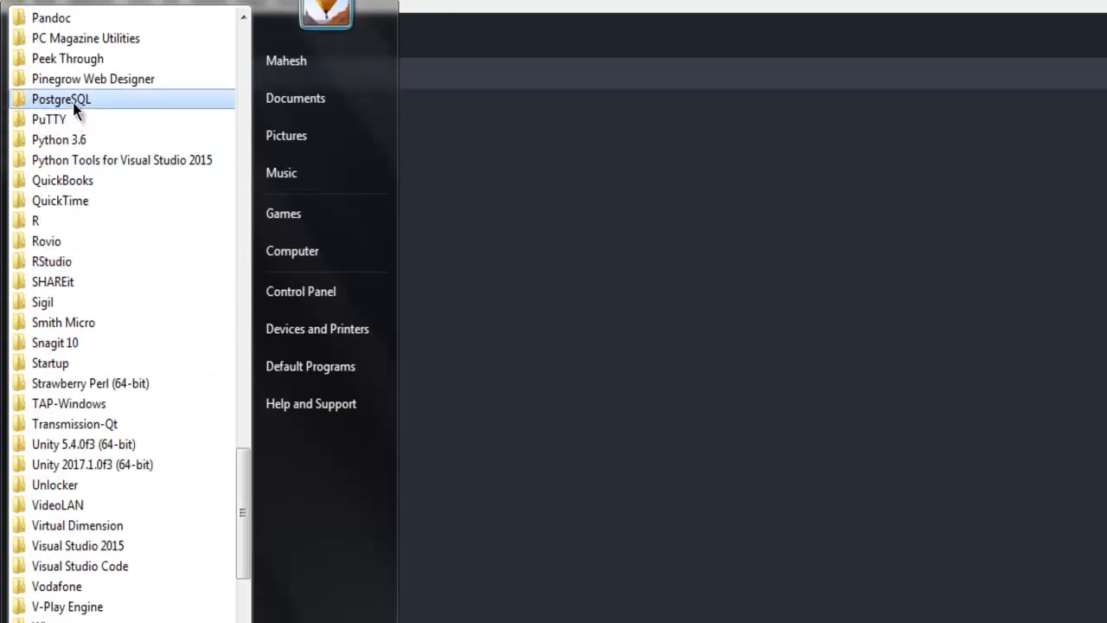
Step: Launch Visual Studio Code from the Start menu with the empty sample.php open
{"action": "left_click", "coordinate": [60, 99]}
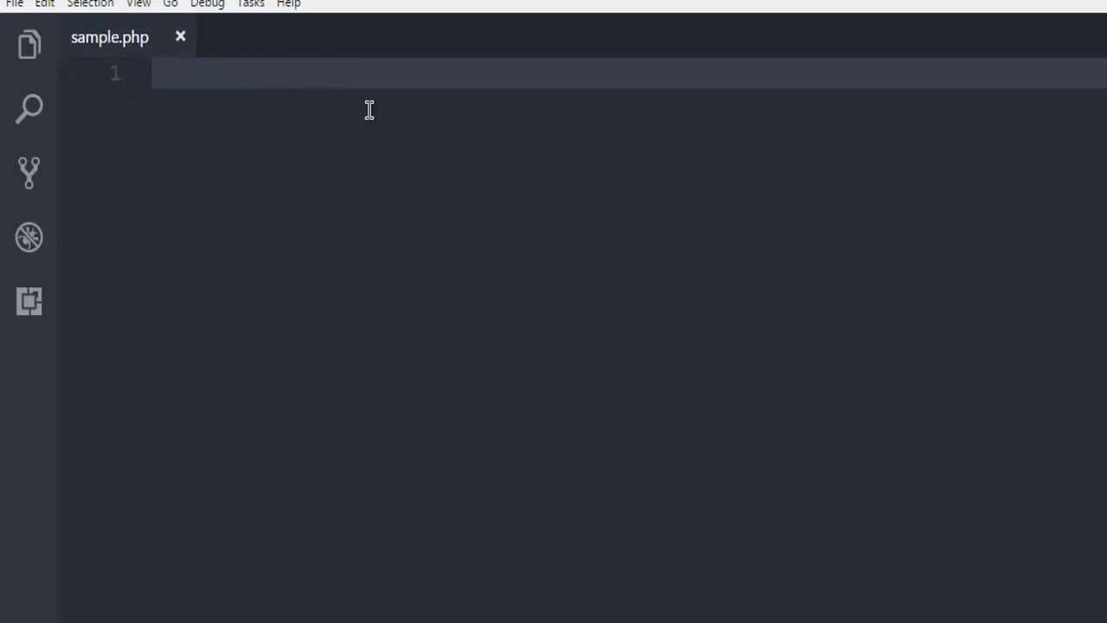
Step: Start sample.php with the <?php tag and an empty try { } block
{"action": "type", "text": "<"}
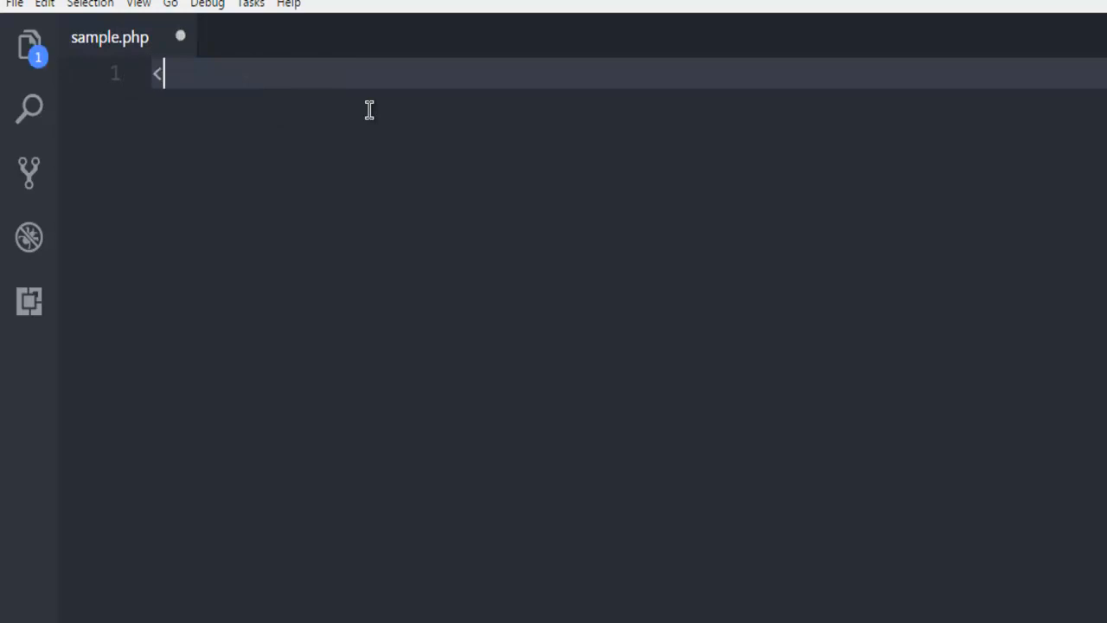
{"action": "type", "text": "?php"}
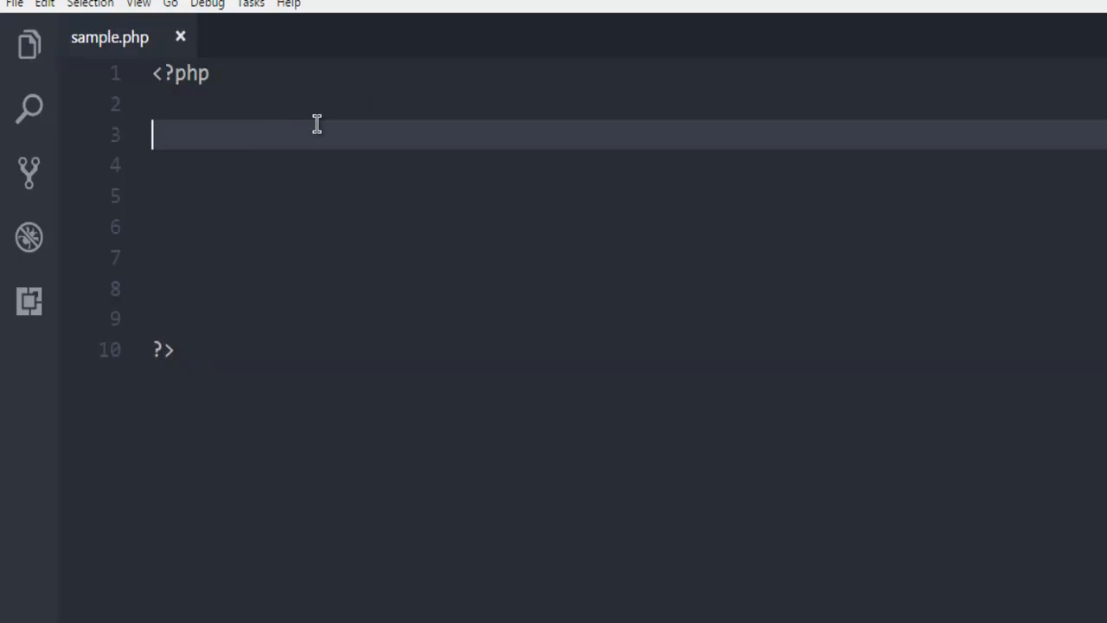
{"action": "type", "text": "try"}
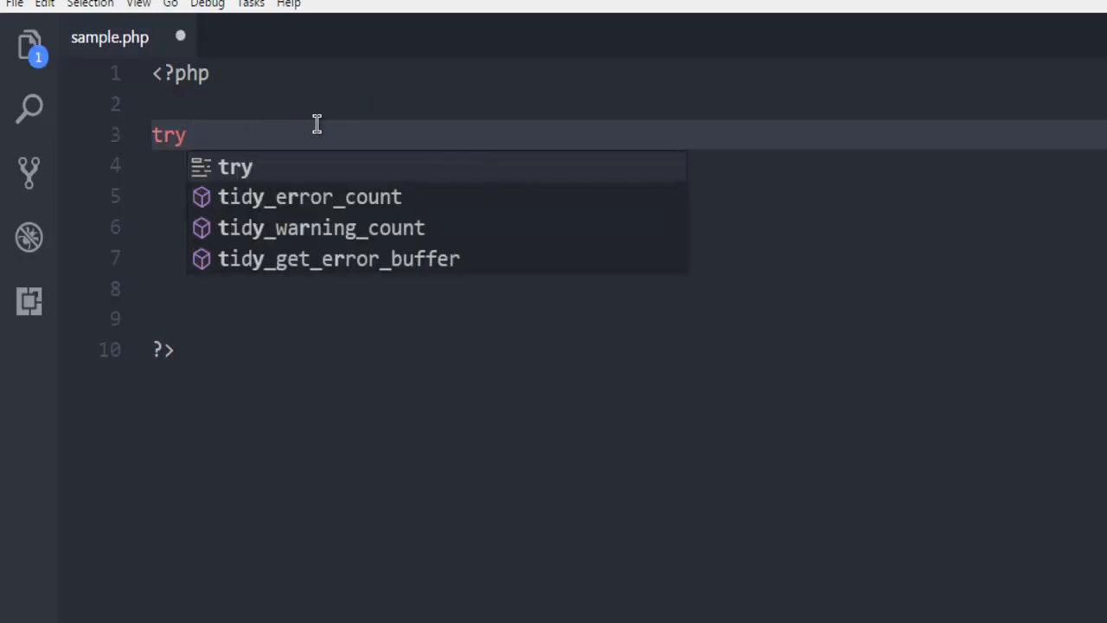
{"action": "type", "text": "{"}
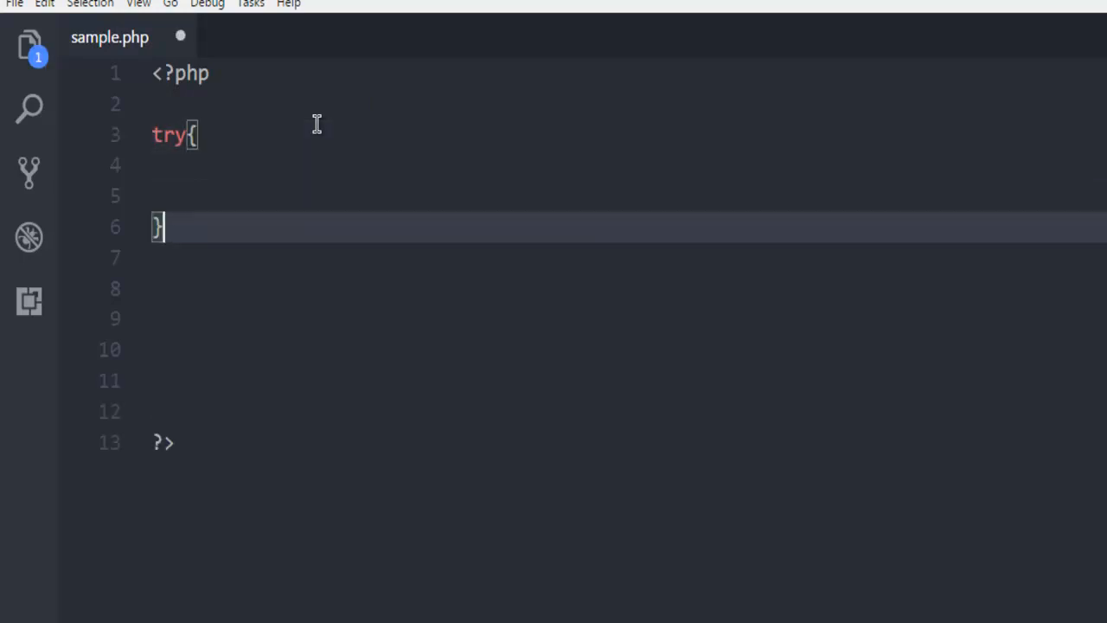
Step: Add a catch(PDOException $e) block that echoes $e->getMessage()
{"action": "type", "text": "catch("}
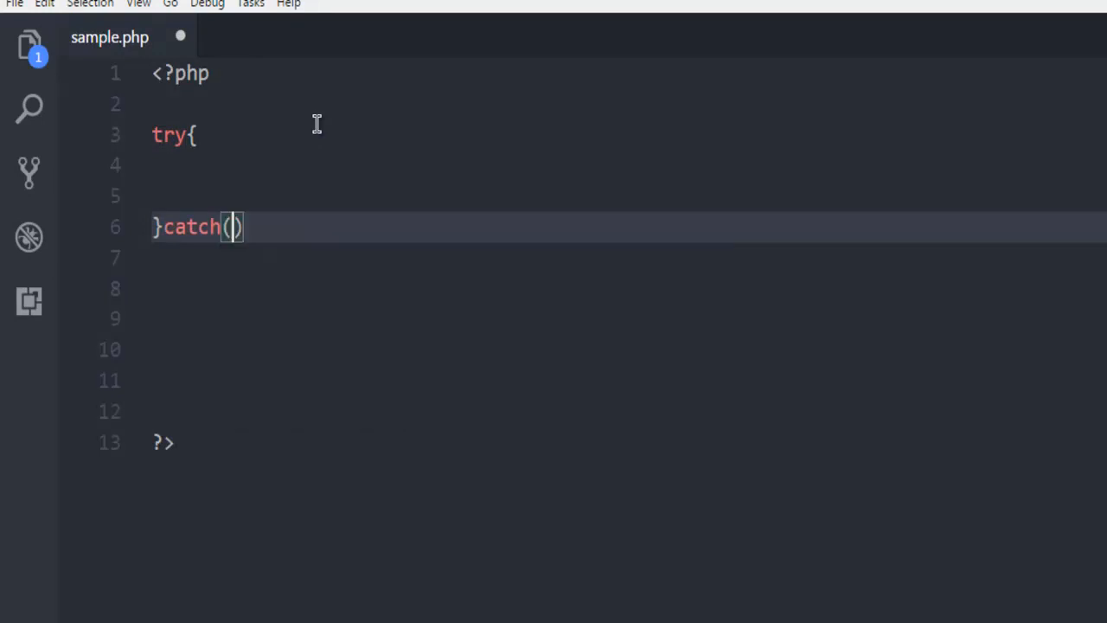
{"action": "type", "text": "PDO"}
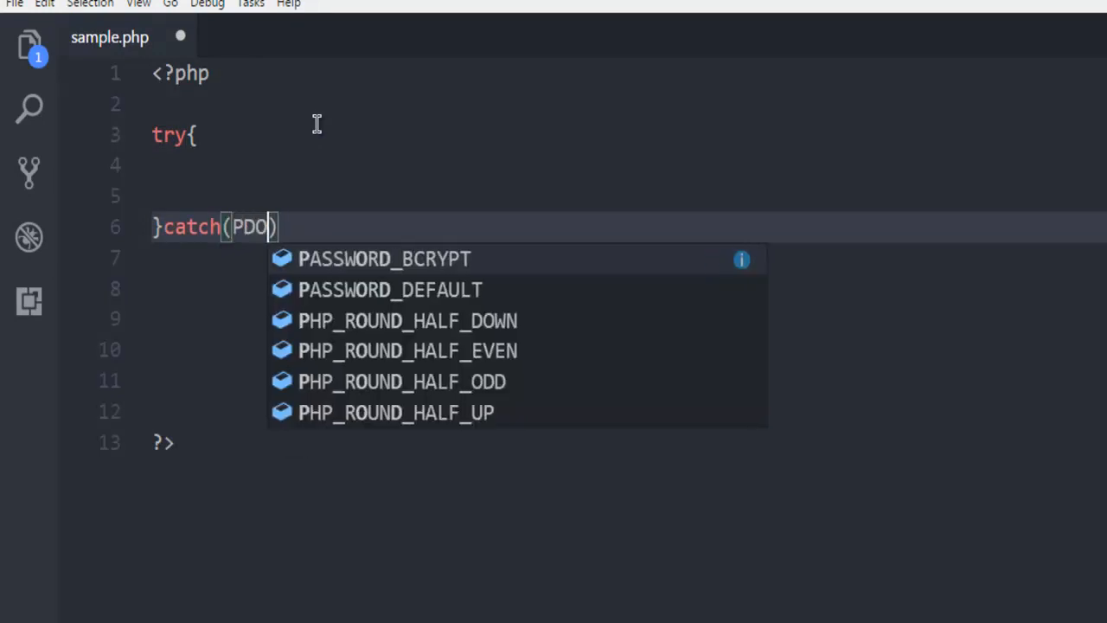
{"action": "type", "text": "Exception"}
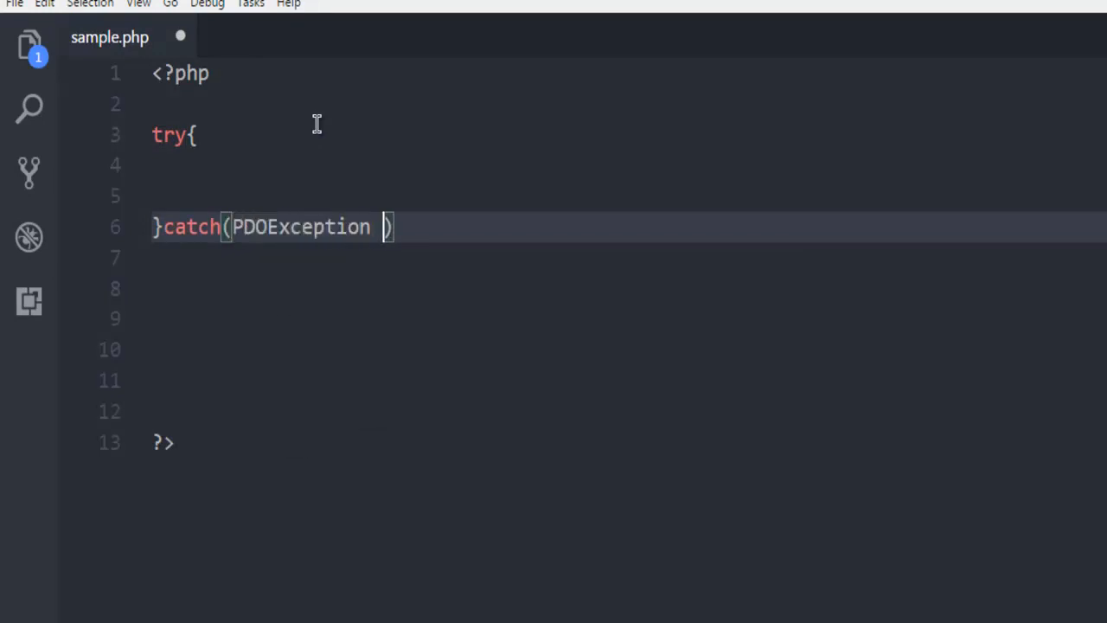
{"action": "type", "text": "$e"}
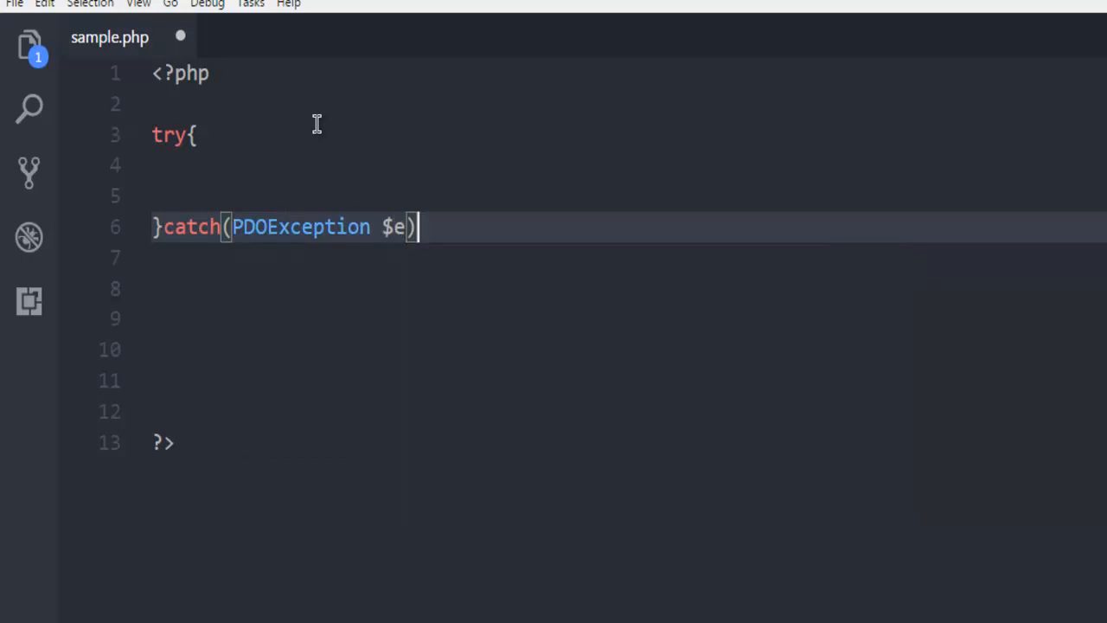
{"action": "type", "text": "{"}
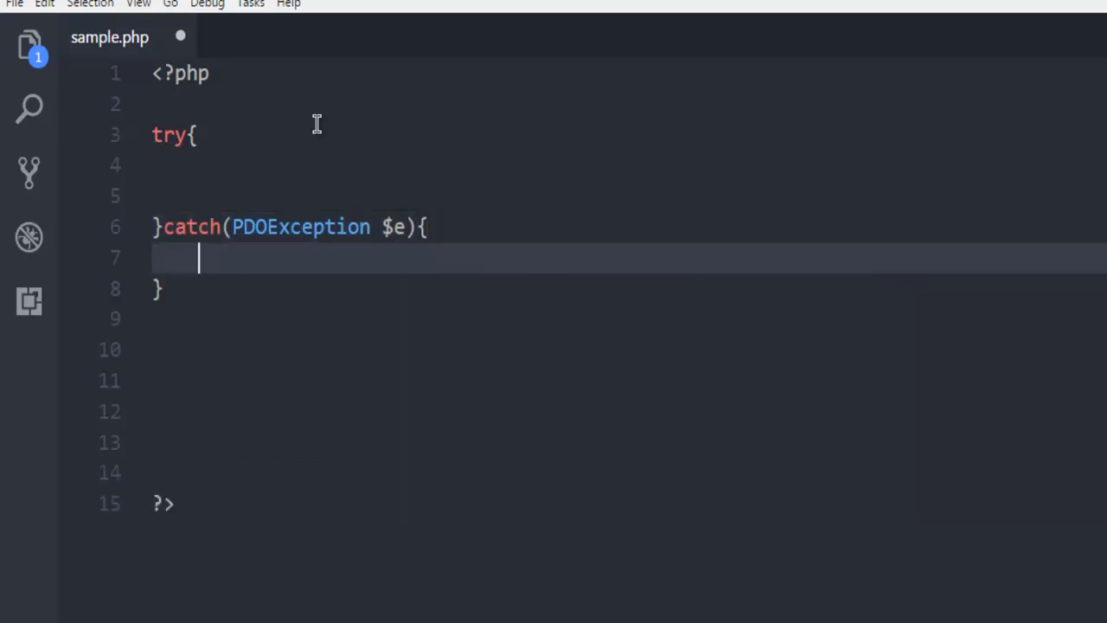
{"action": "type", "text": "echo"}
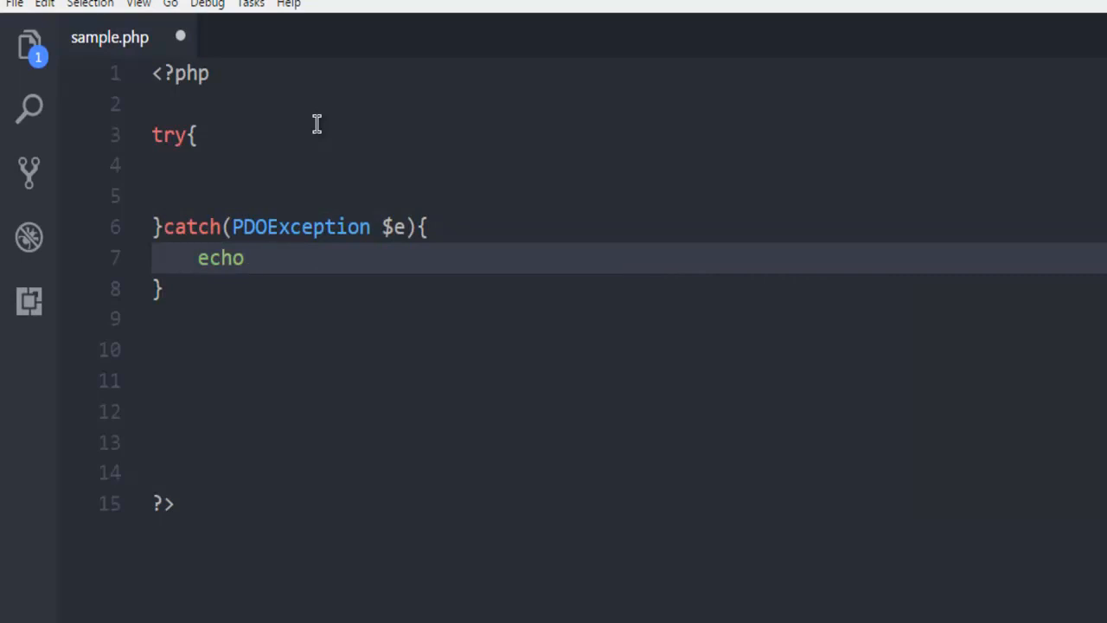
{"action": "type", "text": "$e"}
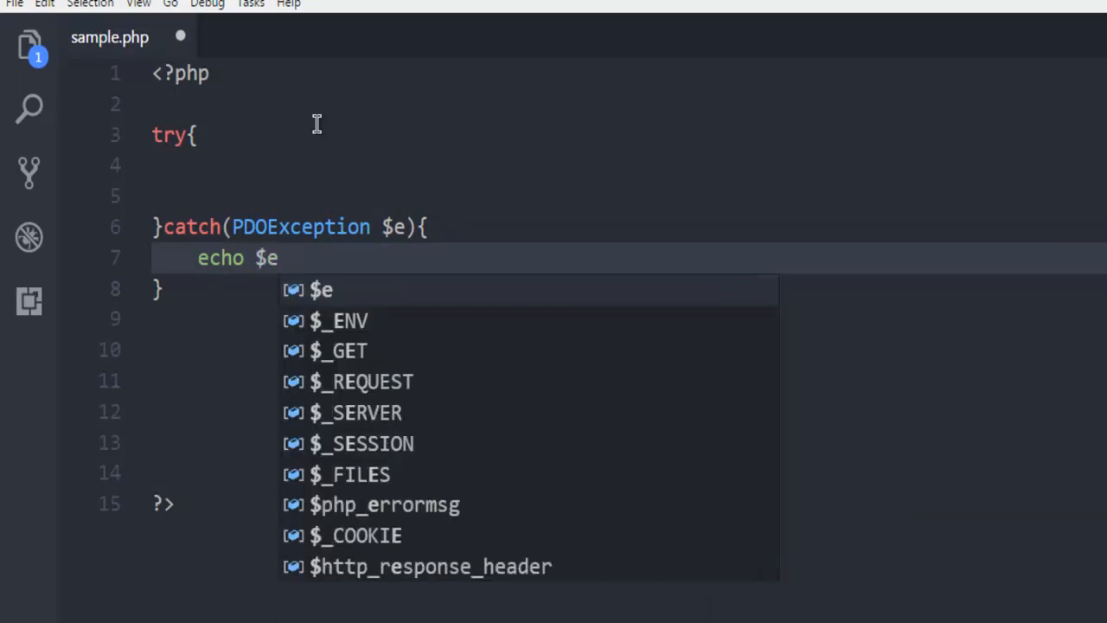
{"action": "type", "text": "->getMessage();"}
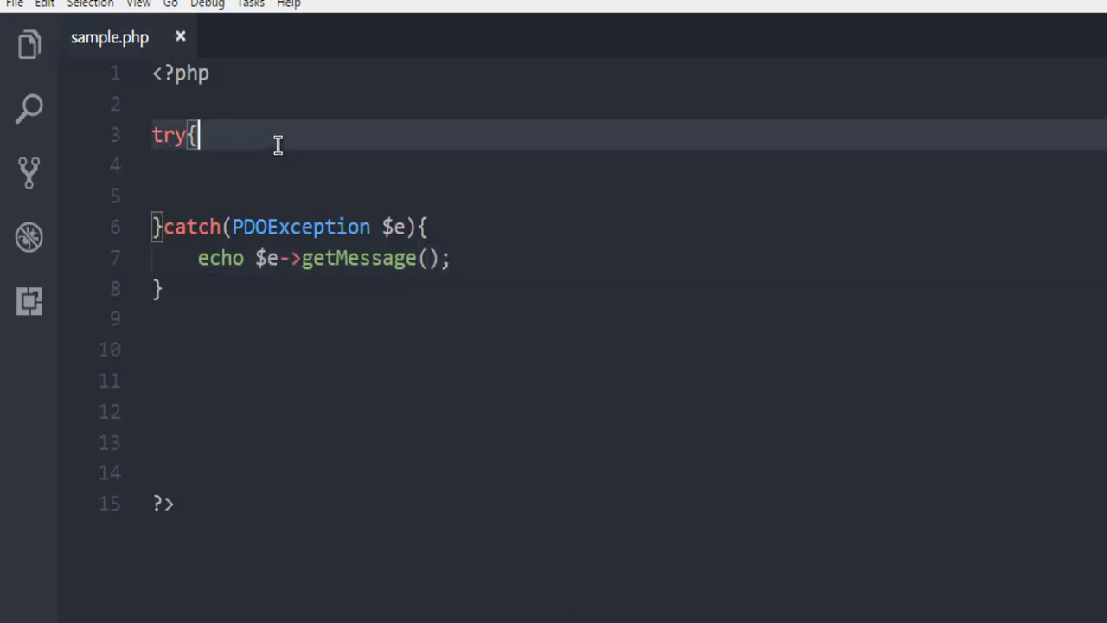
Step: Write $myPDO = new PDO("pgsql:host=localhost;dbname=testbb" inside the try block
{"action": "key", "text": "Enter"}
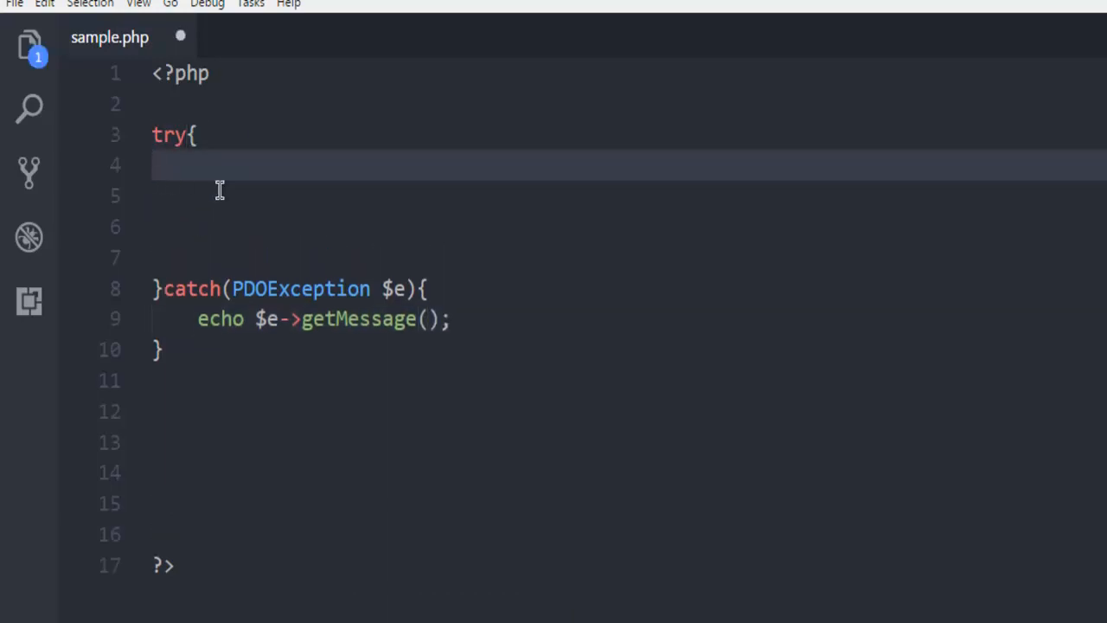
{"action": "key", "text": "Enter"}
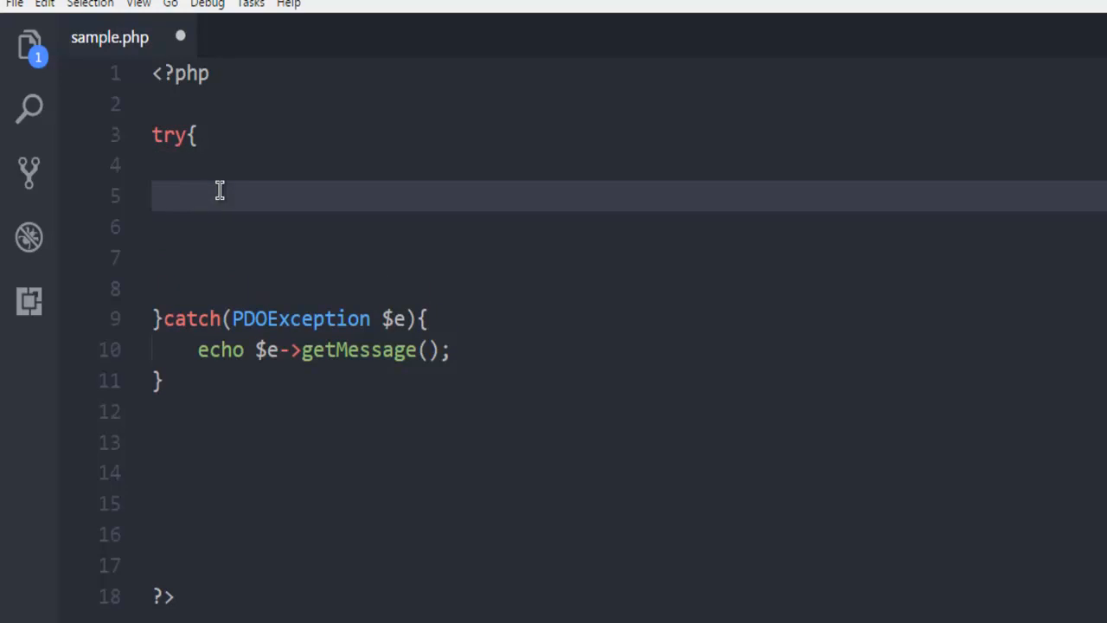
{"action": "type", "text": "$myP"}
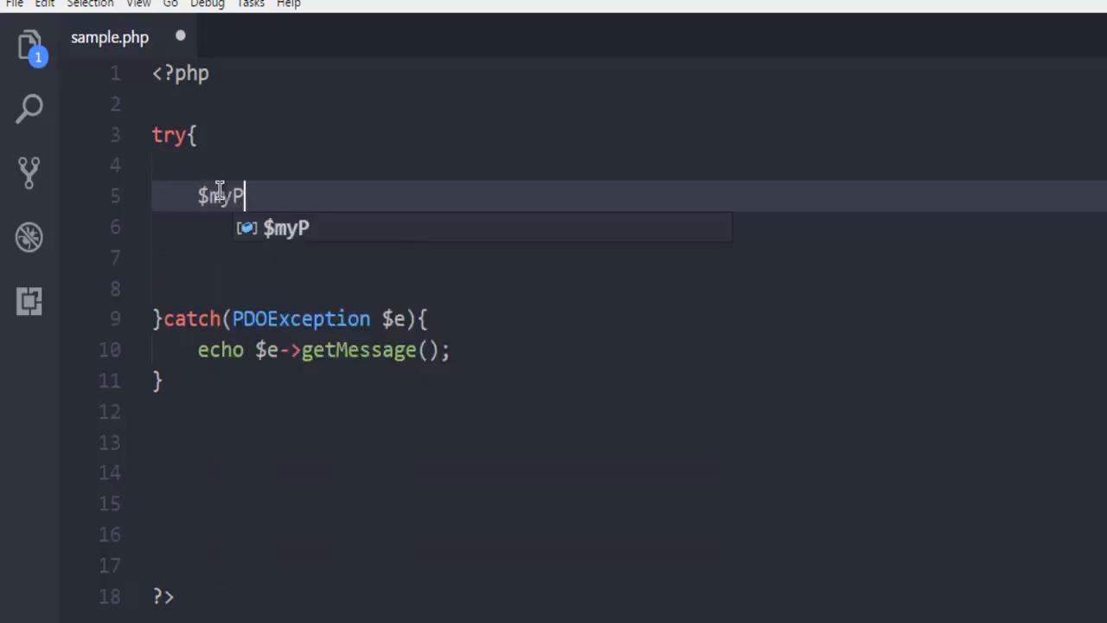
{"action": "type", "text": "DO ="}
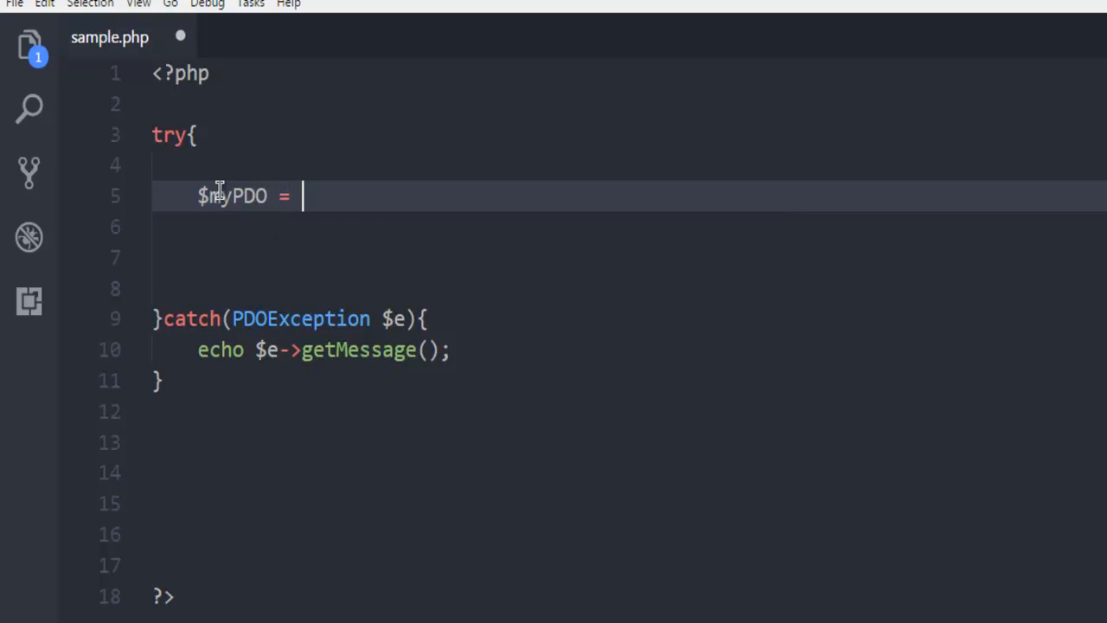
{"action": "type", "text": "new PDO("}
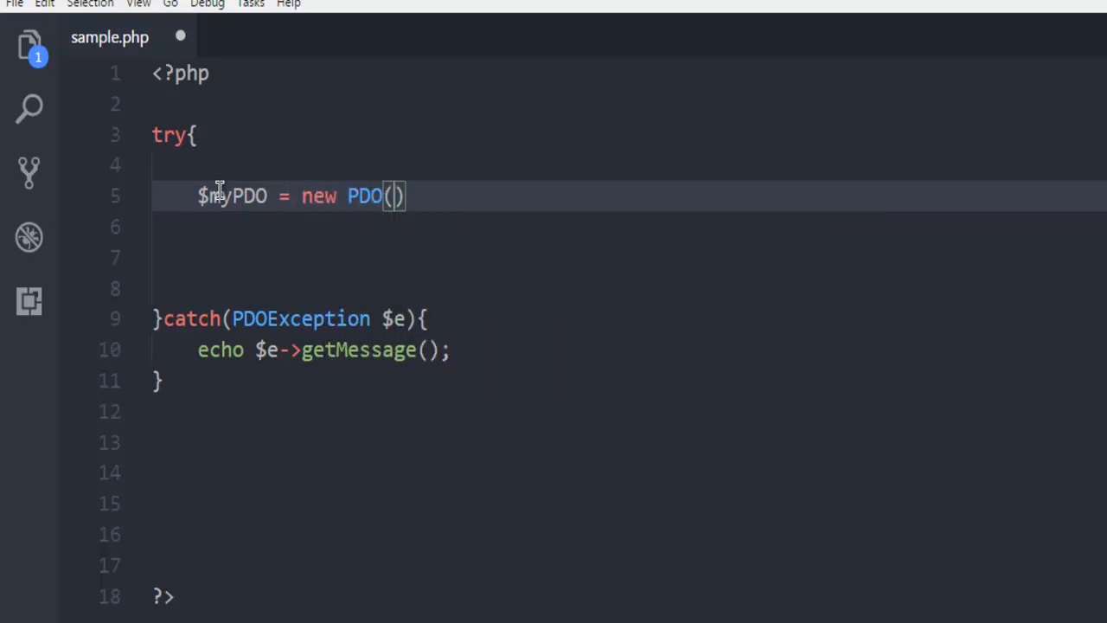
{"action": "type", "text": "\"pgsql\""}
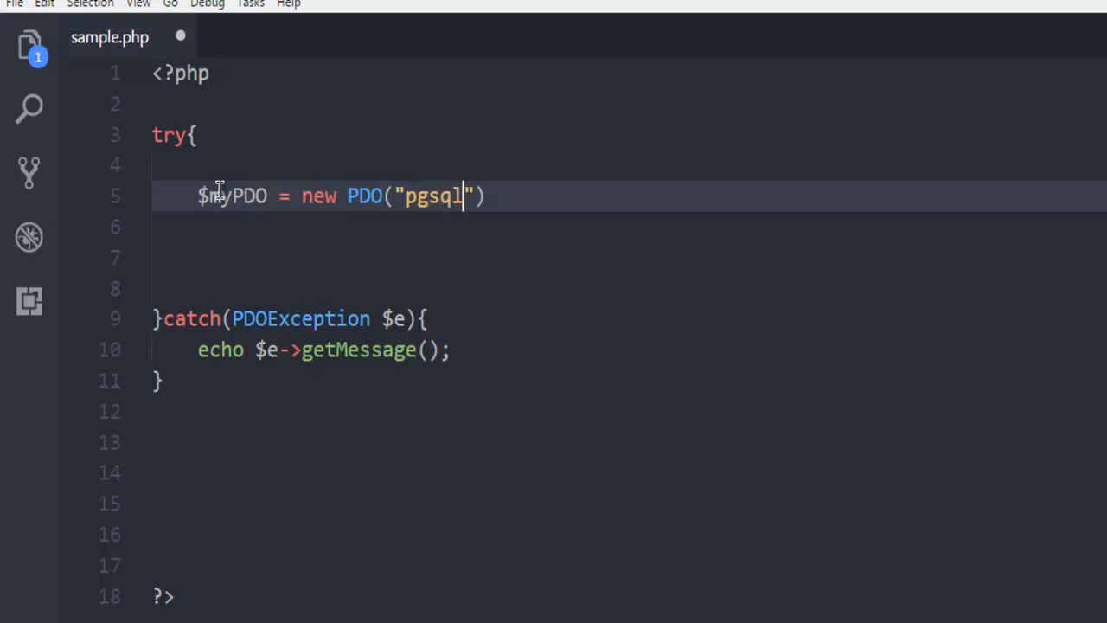
{"action": "type", "text": ":hos"}
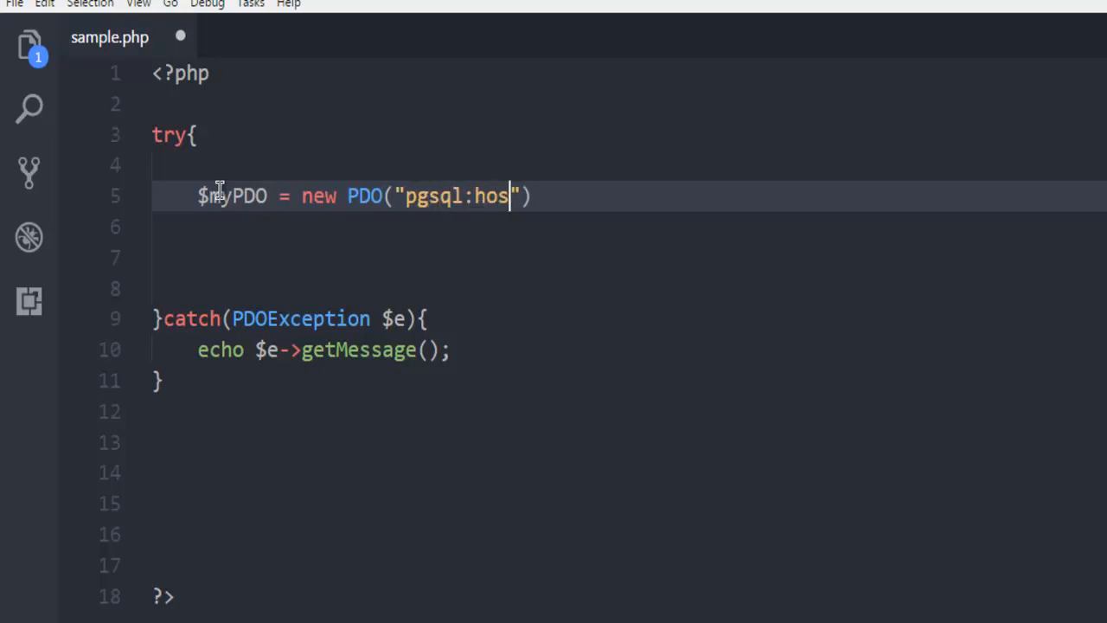
{"action": "type", "text": "t=loc"}
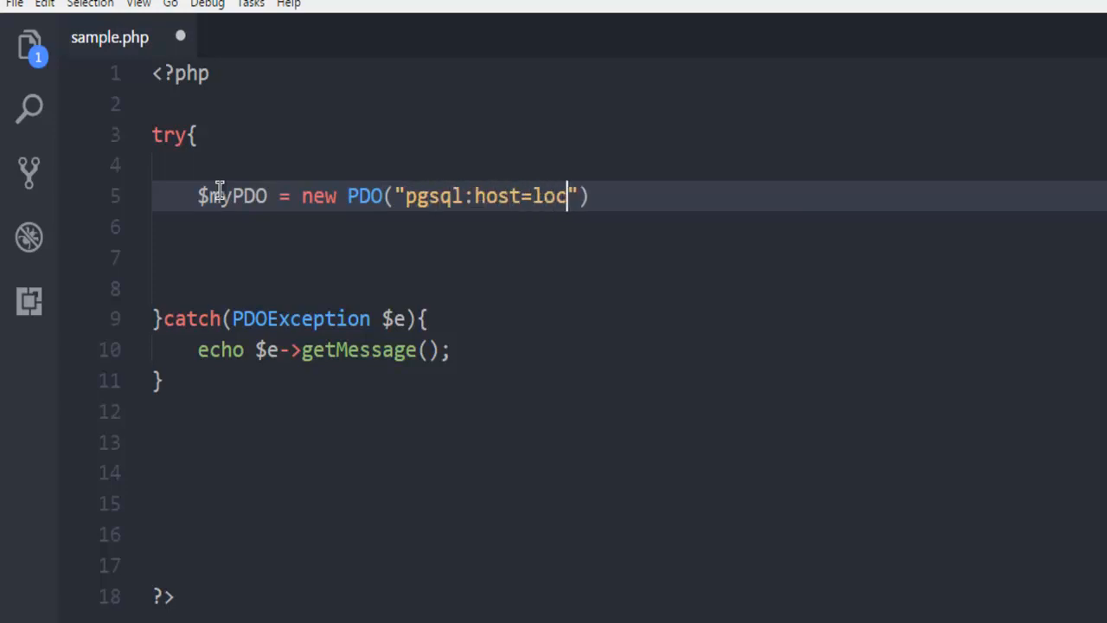
{"action": "type", "text": "alhost"}
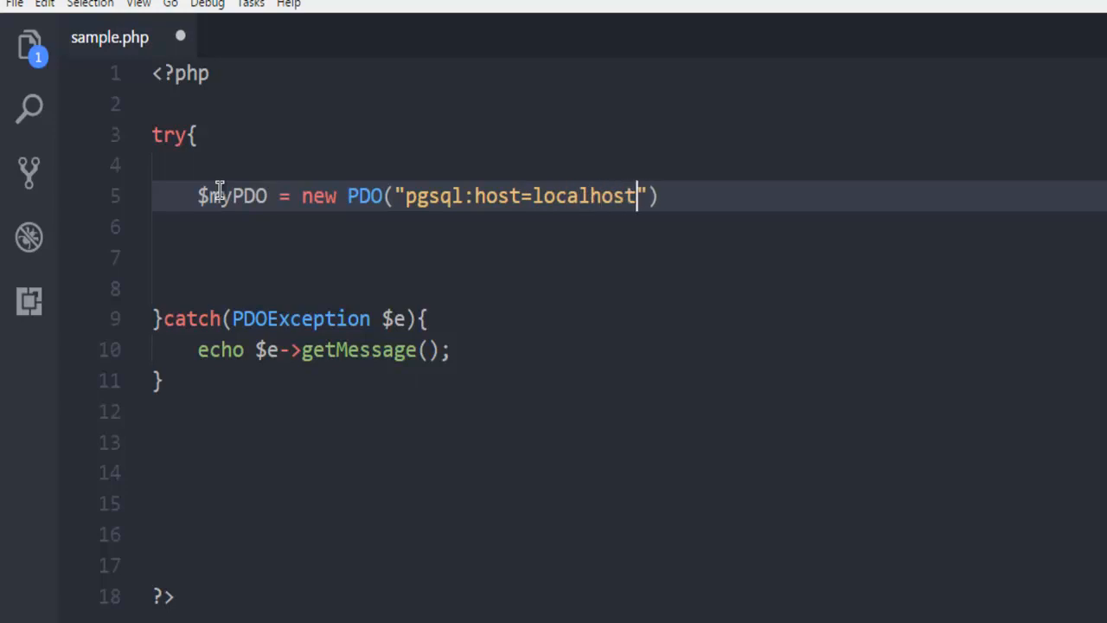
{"action": "type", "text": ";d"}
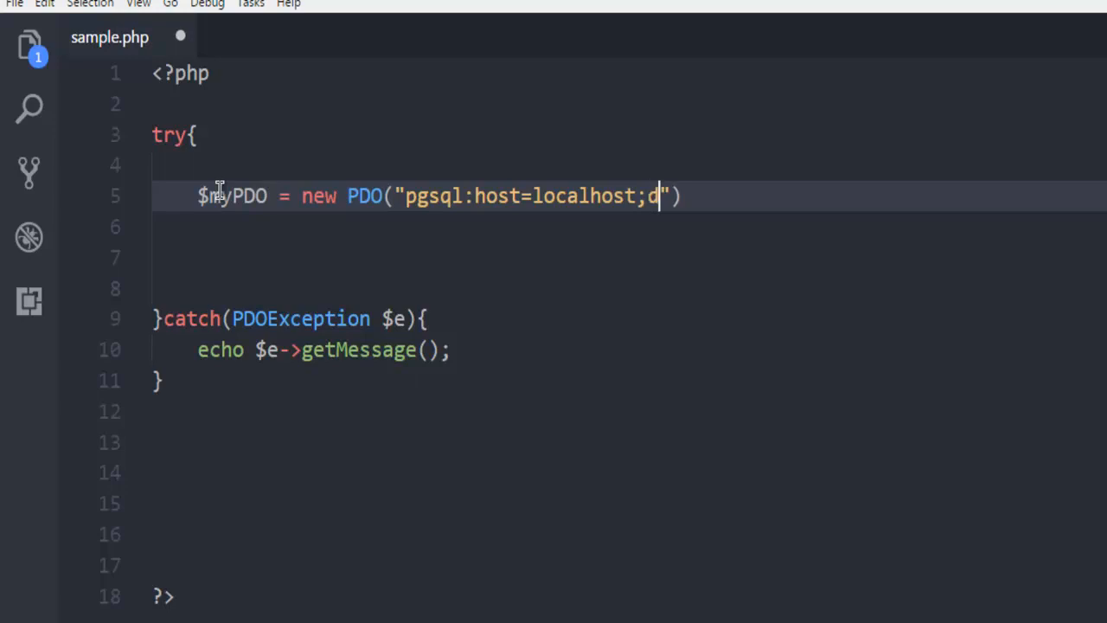
{"action": "type", "text": "bname"}
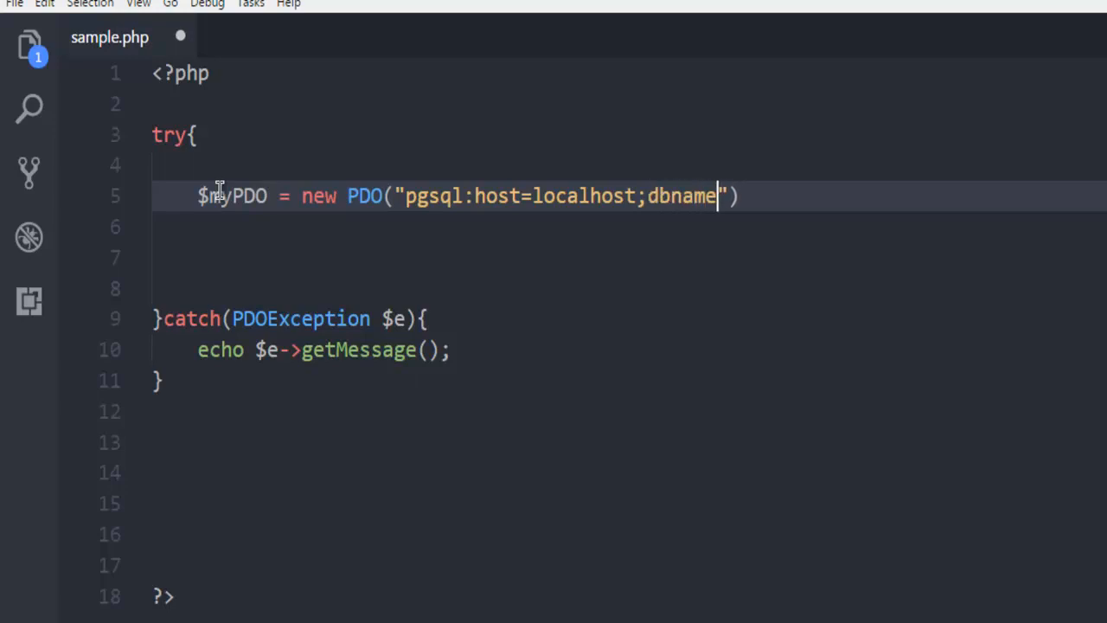
{"action": "type", "text": "=test"}
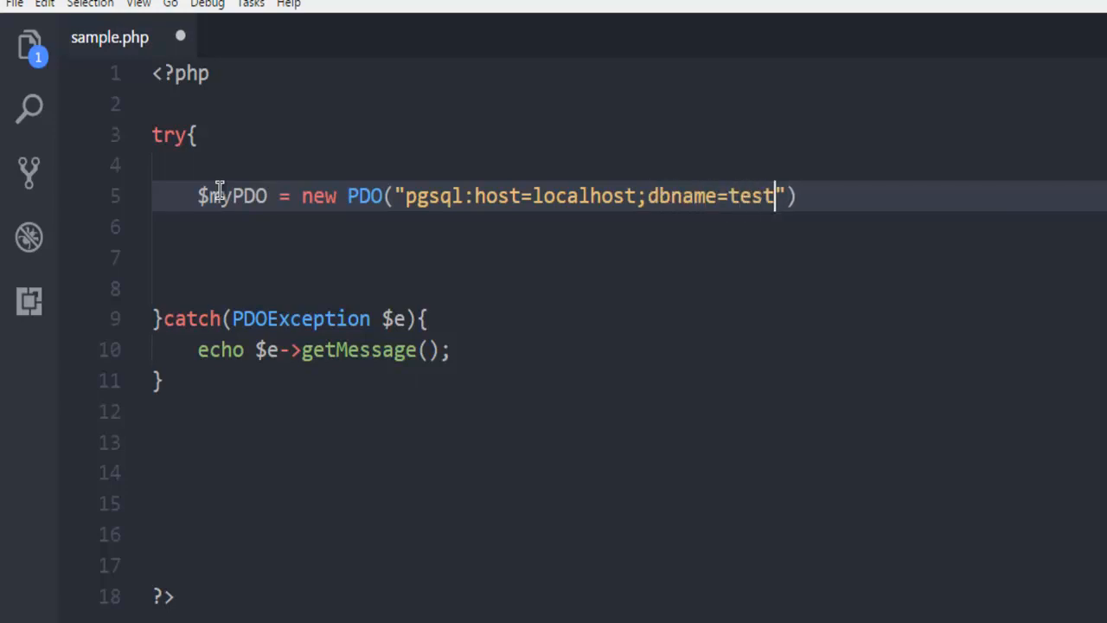
{"action": "type", "text": "bb\","}
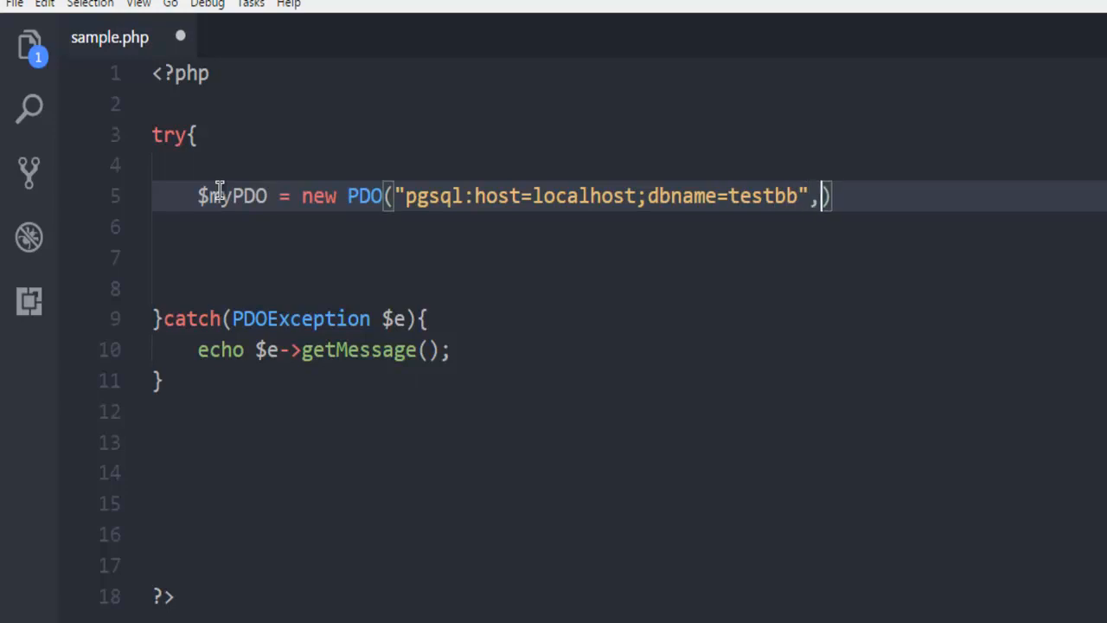
{"action": "type", "text": "\"po\""}
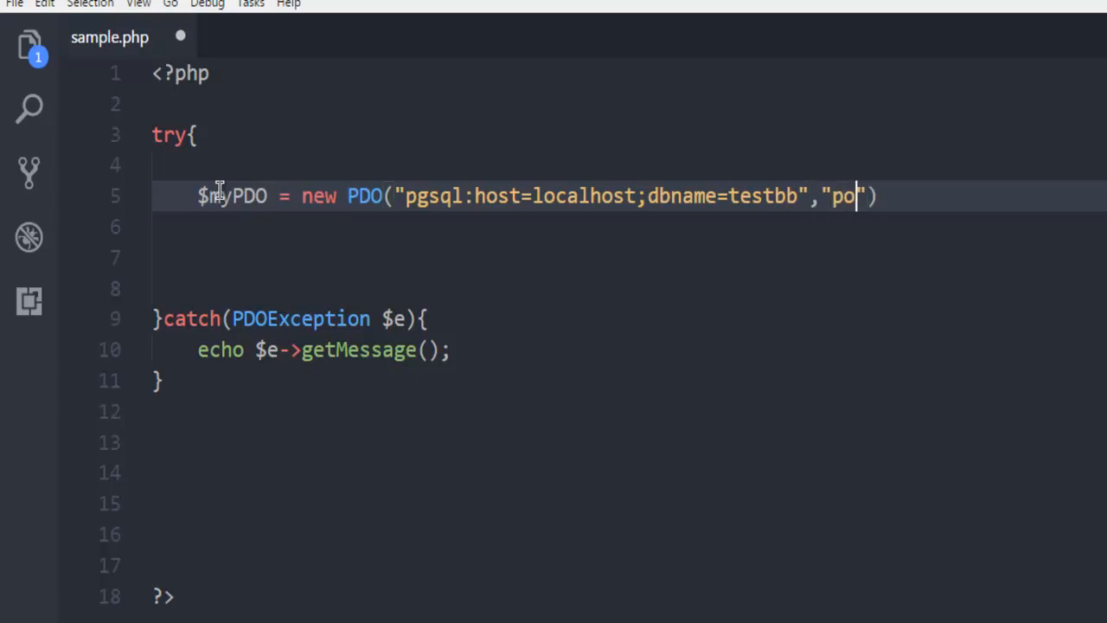
{"action": "type", "text": "stgres"}
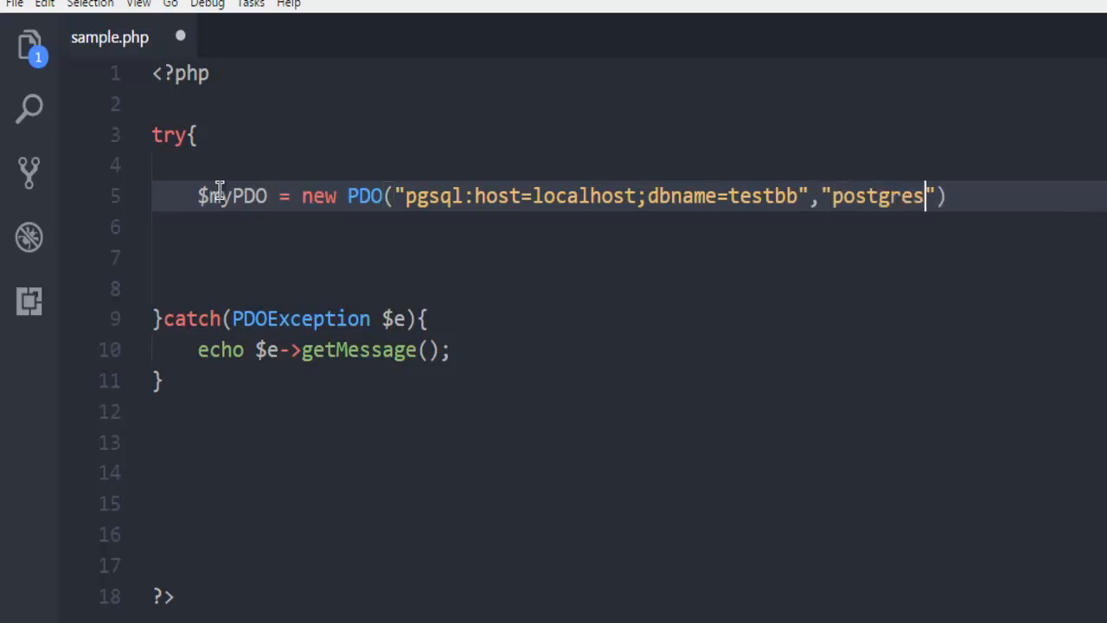
{"action": "type", "text": ","}
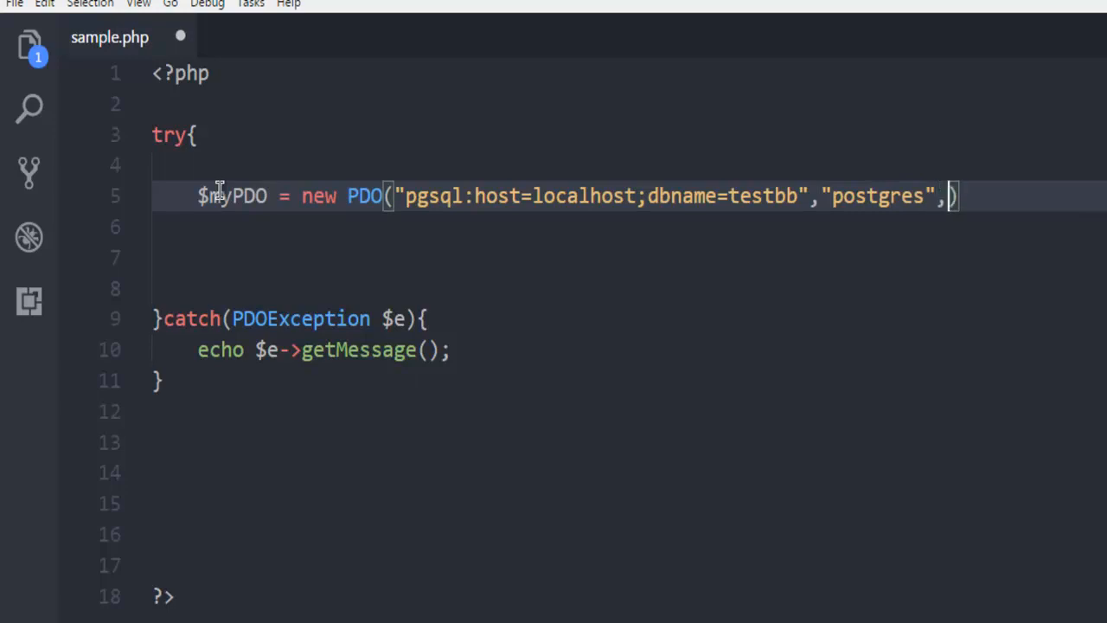
{"action": "type", "text": "\"\""}
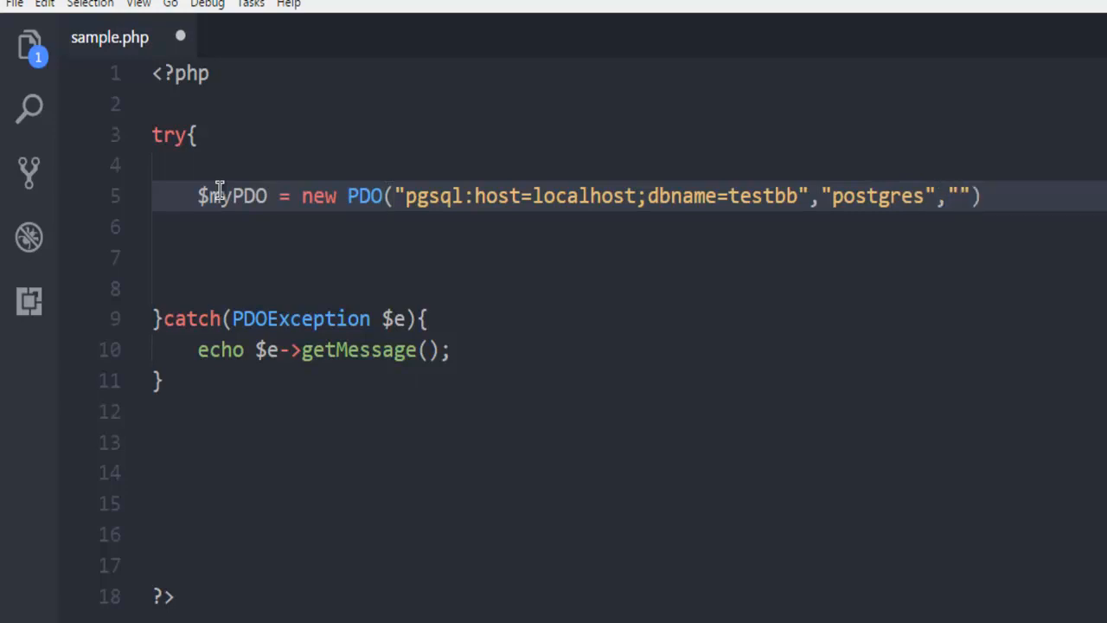
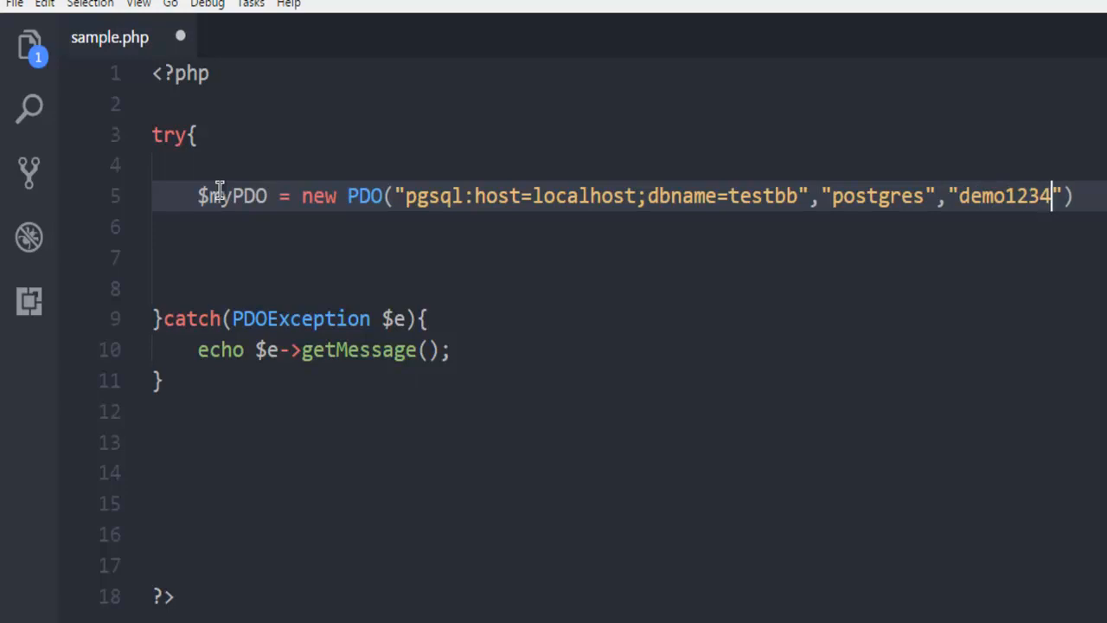
{"action": "type", "text": ";"}
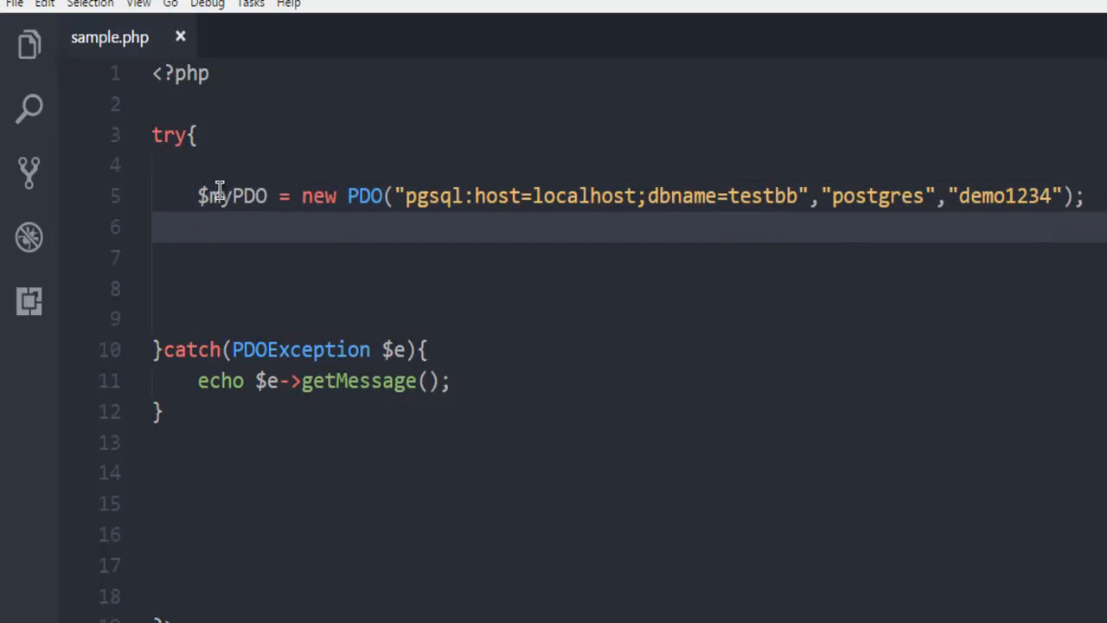
Step: Begin $sql_query1 = "UPDATE company" on line 7
{"action": "type", "text": "$"}
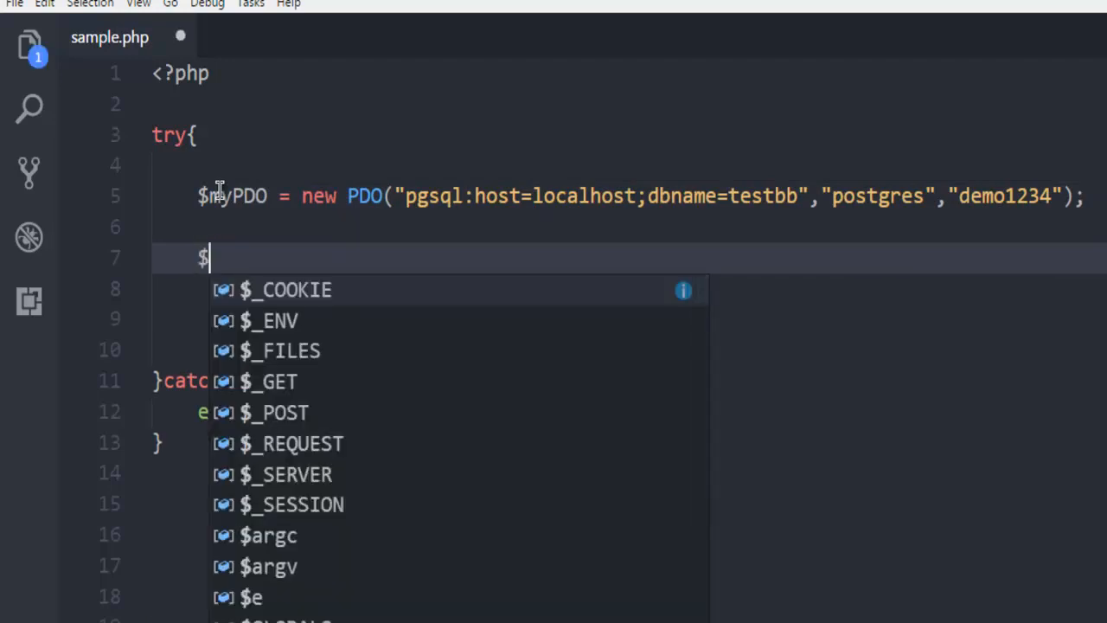
{"action": "type", "text": "$s"}
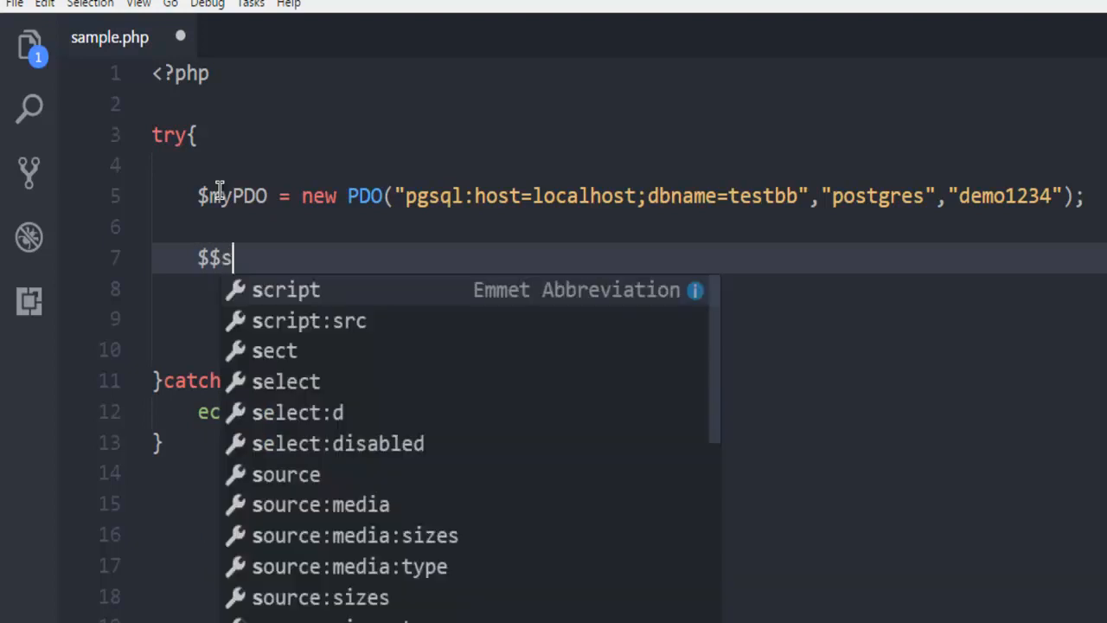
{"action": "type", "text": "ql_query"}
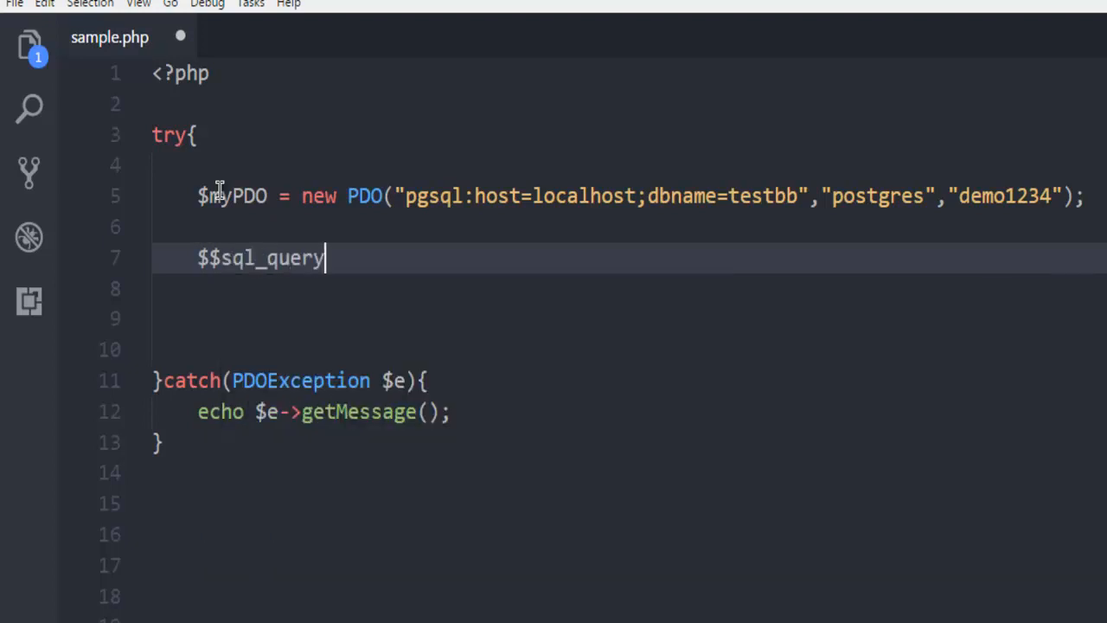
{"action": "type", "text": "1 = \"\""}
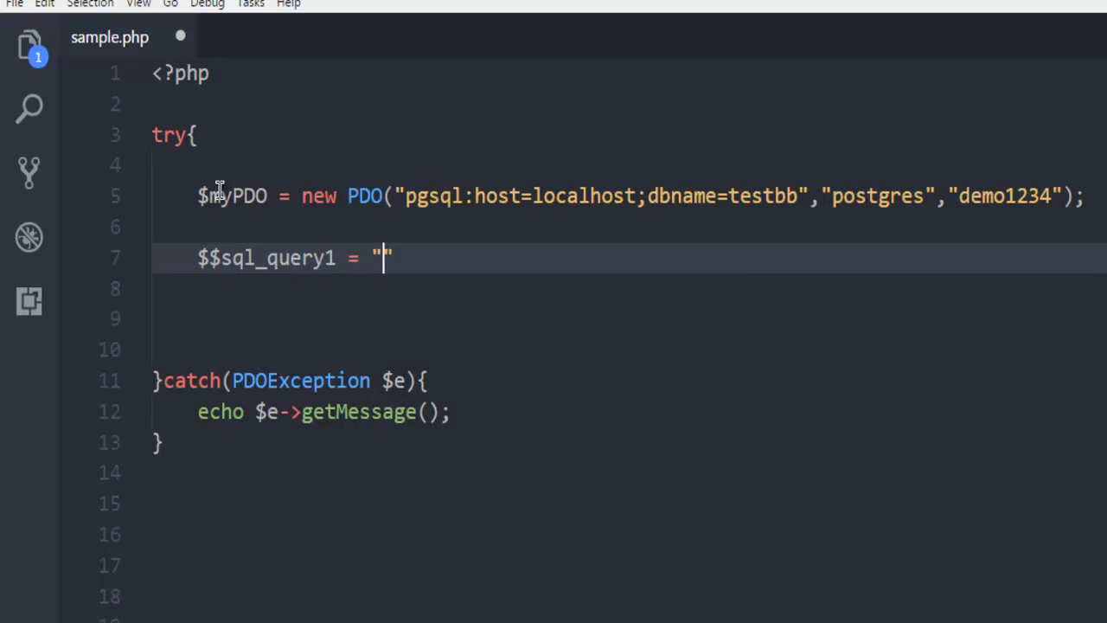
{"action": "type", "text": "UPDATE"}
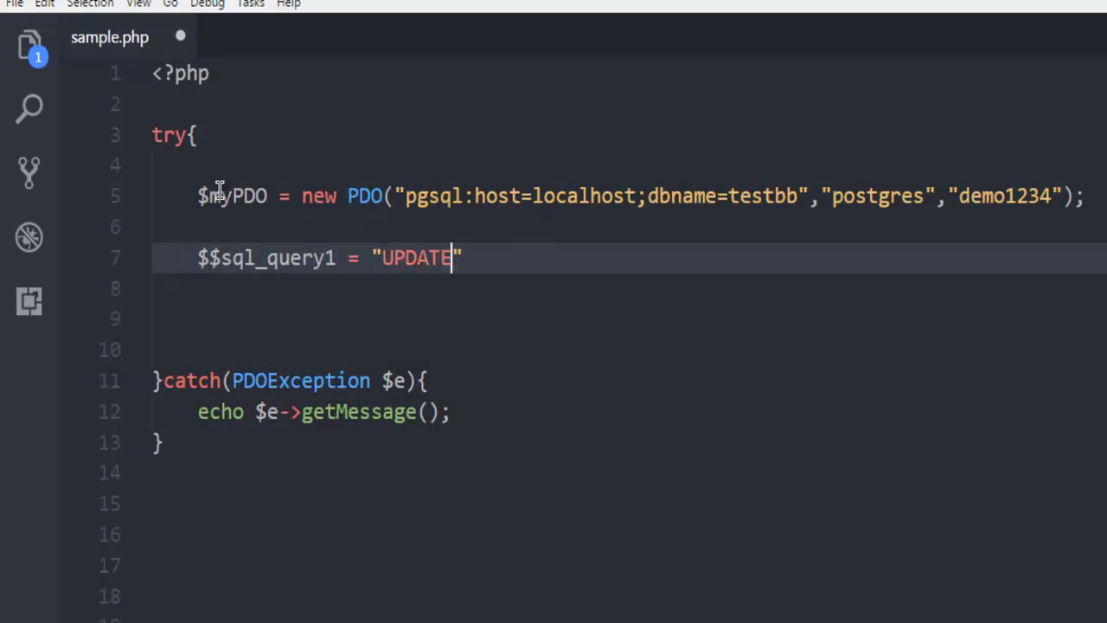
{"action": "type", "text": "compa"}
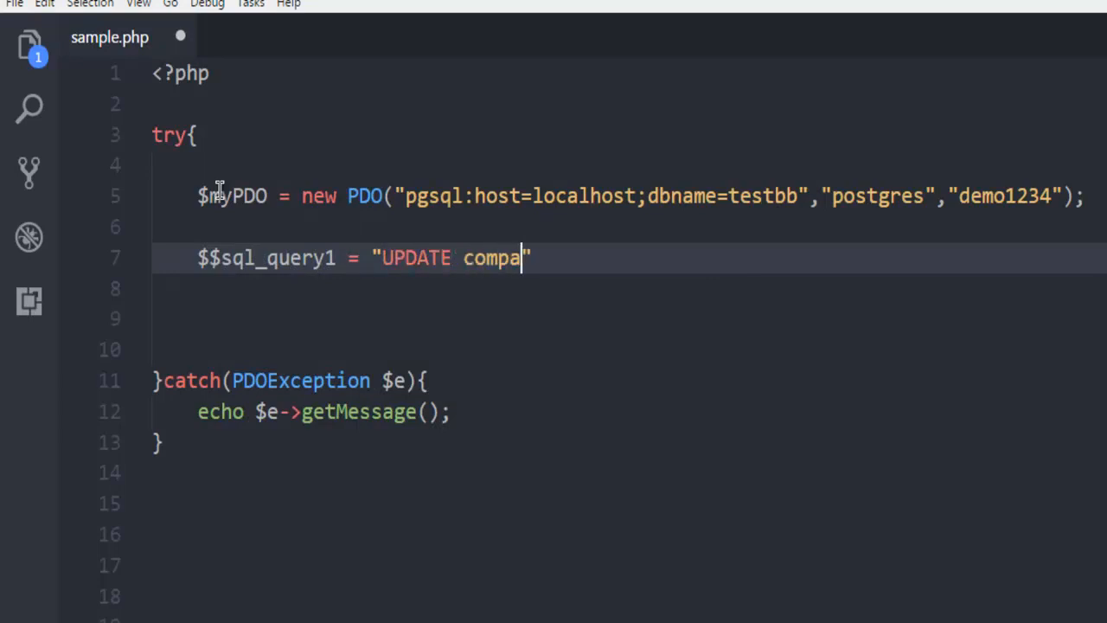
{"action": "type", "text": "ny set"}
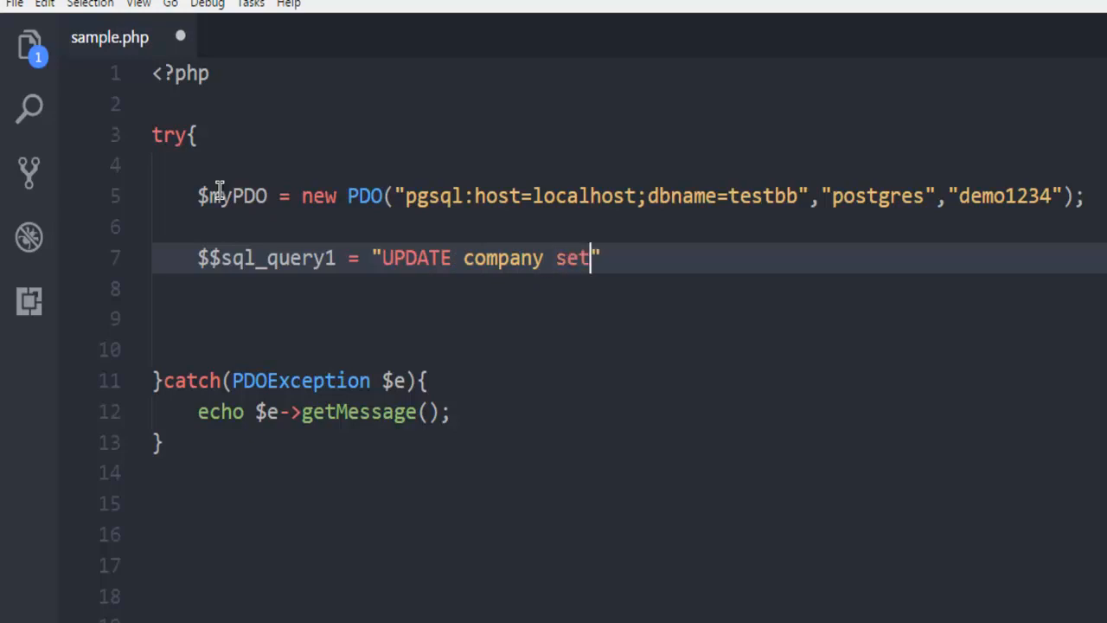
Step: Complete the query as set age = 47 where id=7"; correcting the mistyped digit
{"action": "type", "text": "age"}
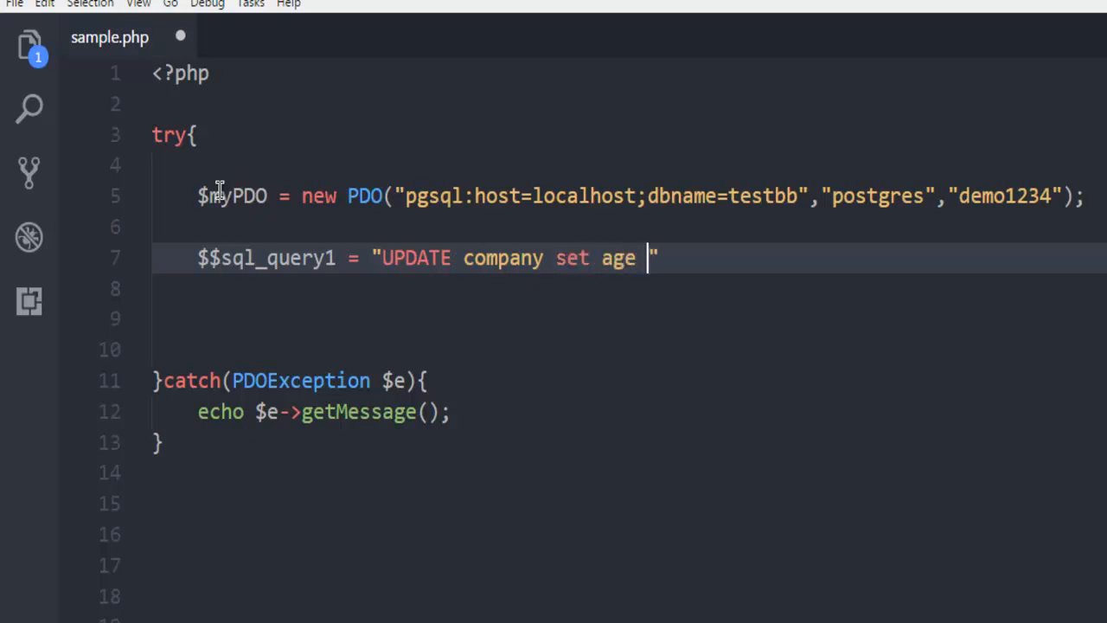
{"action": "type", "text": "= 2"}
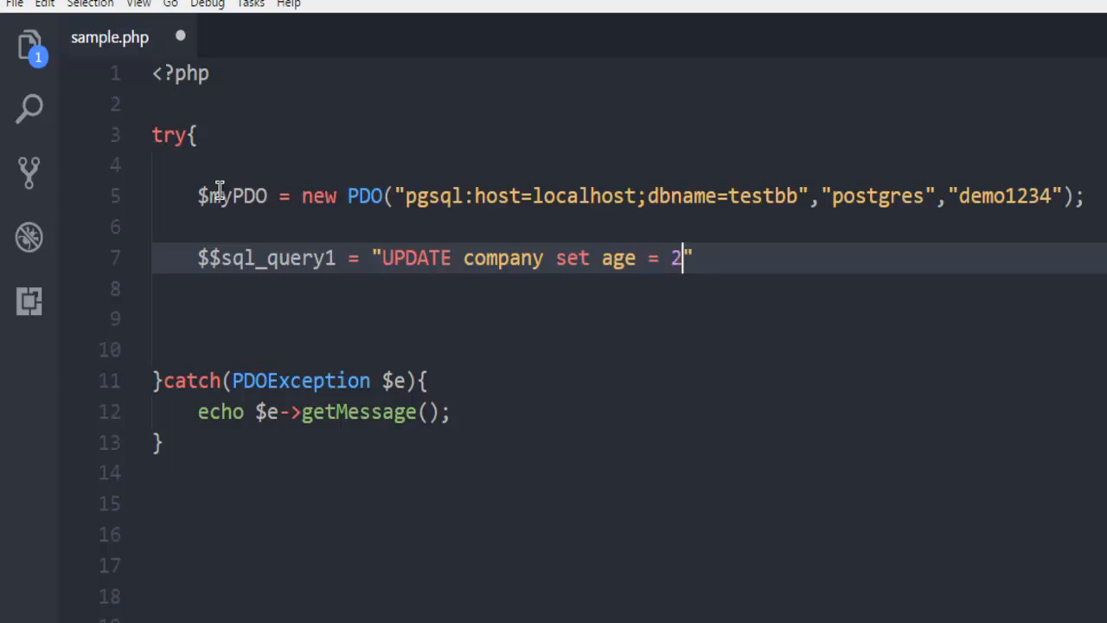
{"action": "key", "text": "Backspace"}
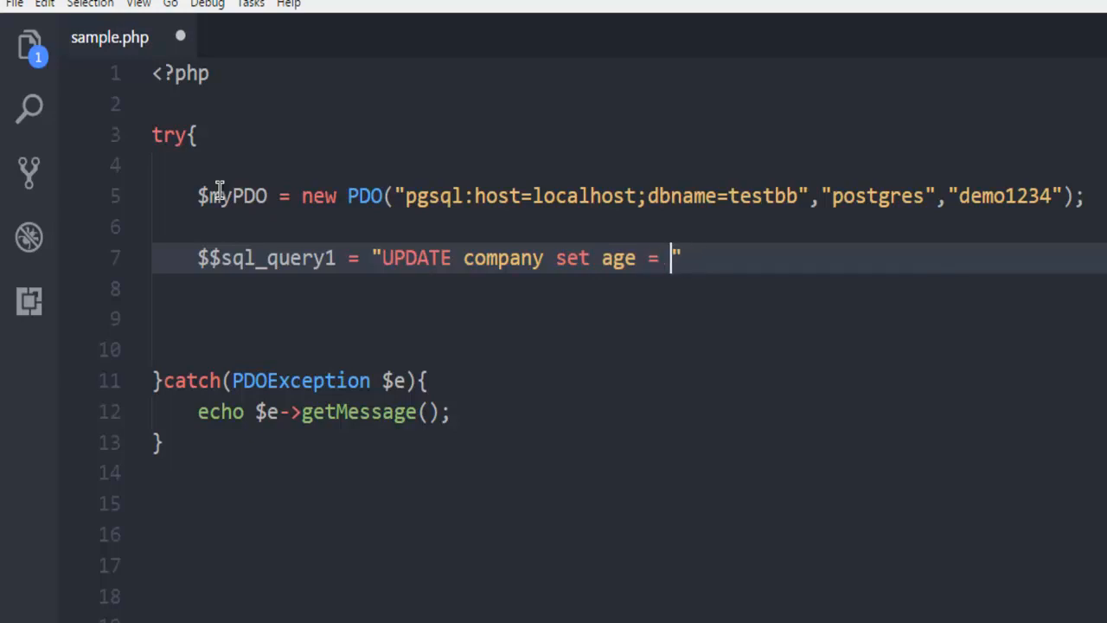
{"action": "type", "text": "47"}
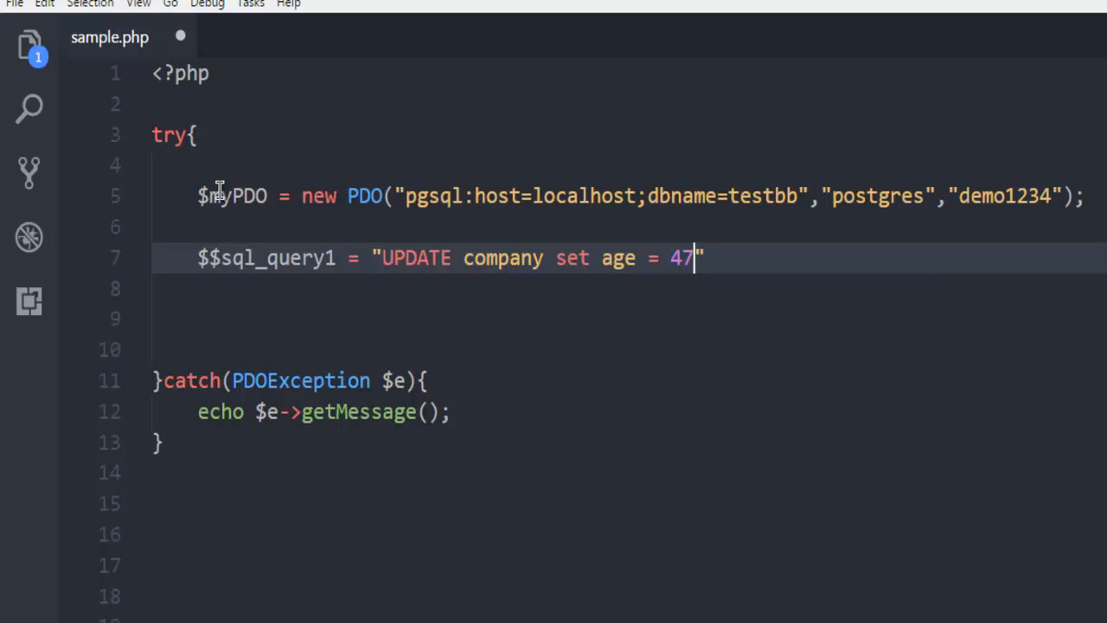
{"action": "type", "text": "where"}
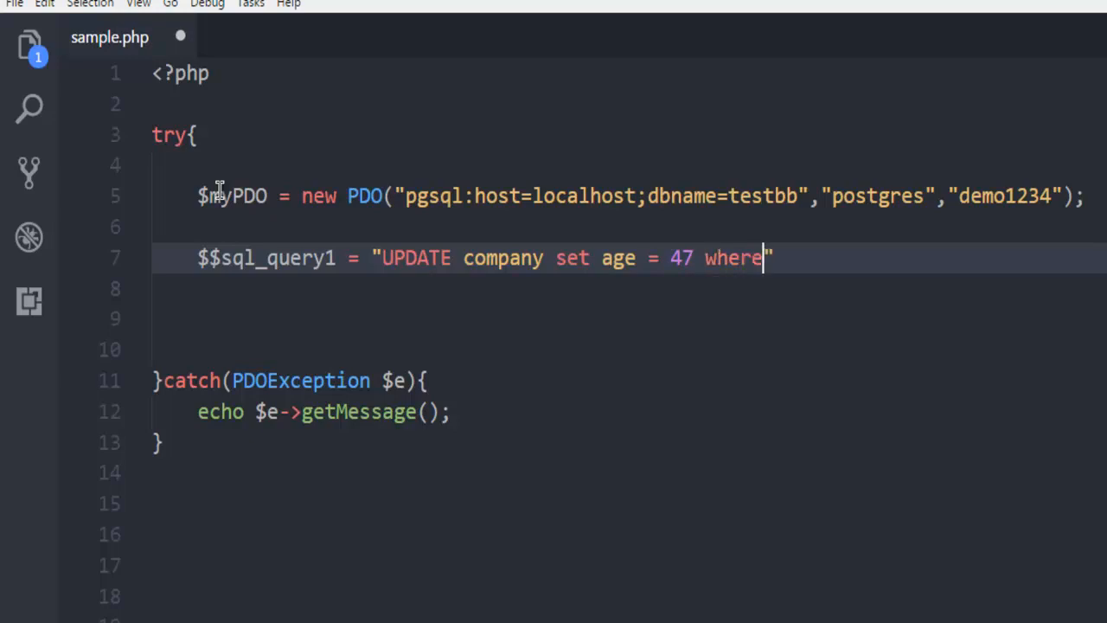
{"action": "type", "text": "id=7"}
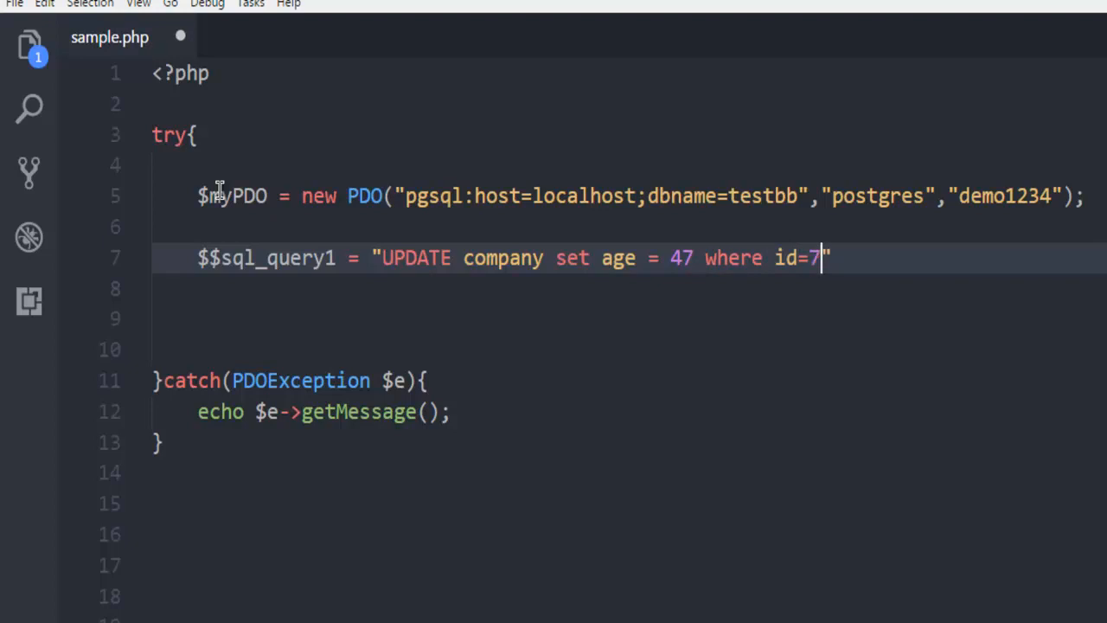
{"action": "type", "text": "\";"}
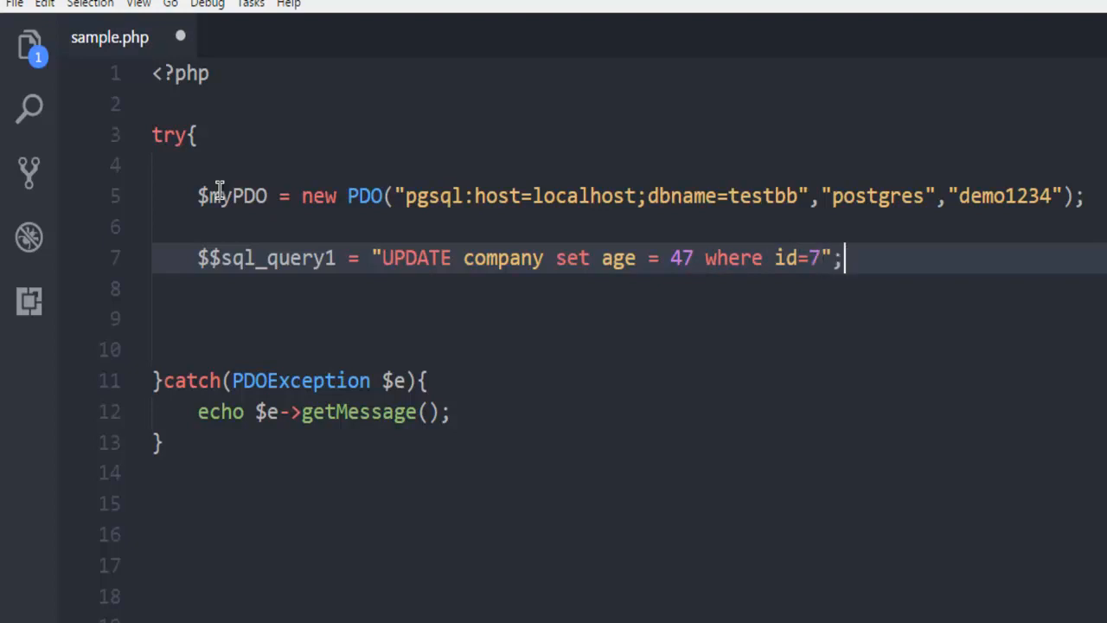
{"action": "type", "text": "$"}
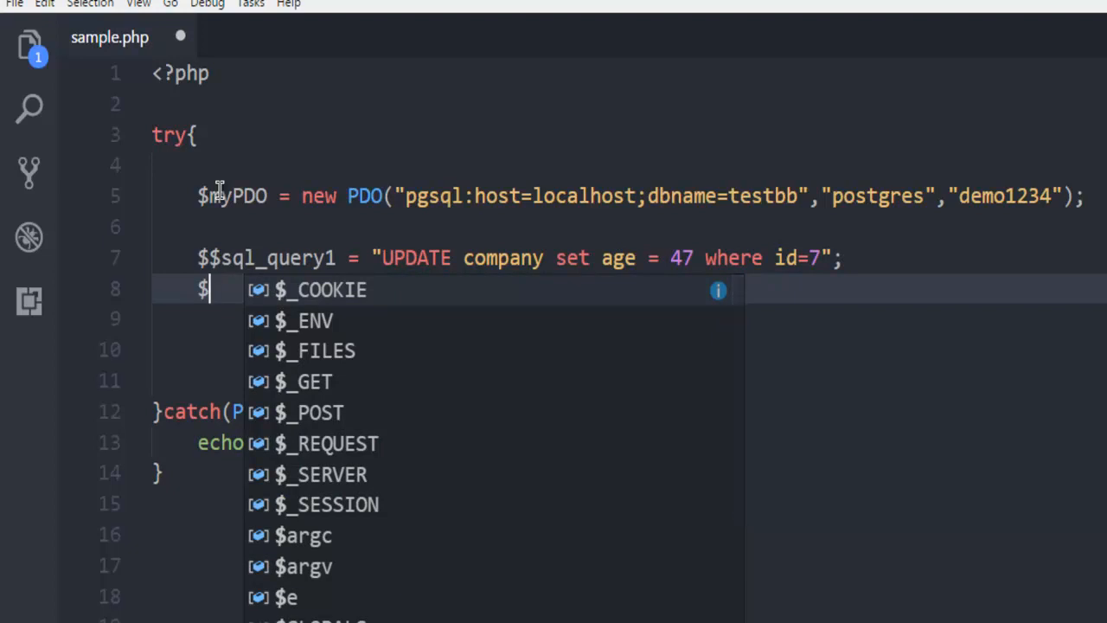
Step: Write $myPDO->query($sql_query1); accepting the autocompleted variable name
{"action": "type", "text": "myPDO->query("}
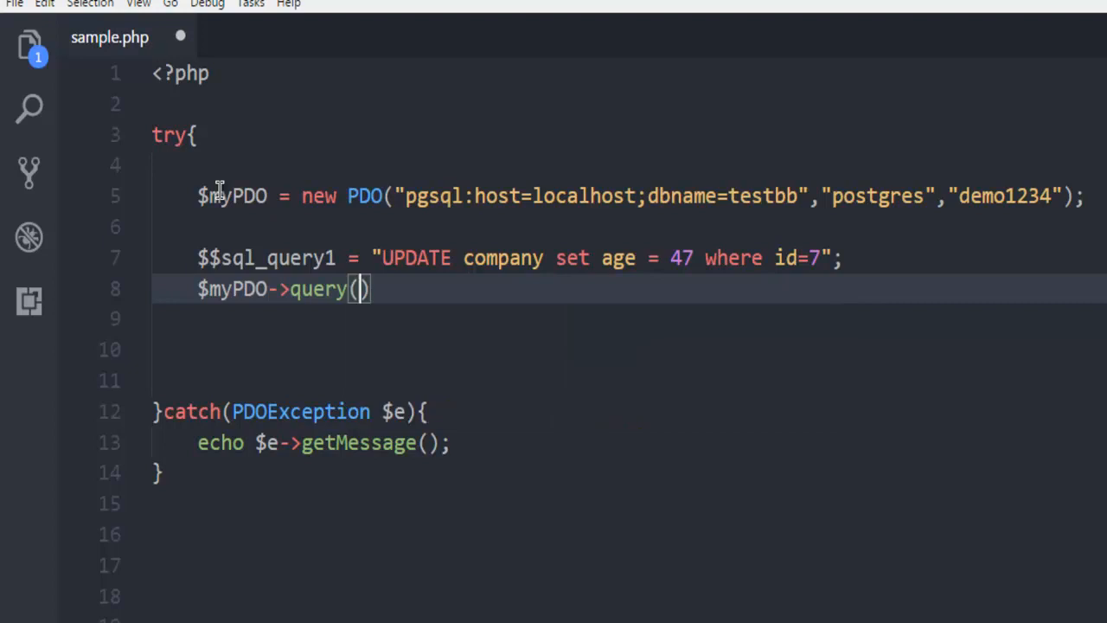
{"action": "type", "text": "$"}
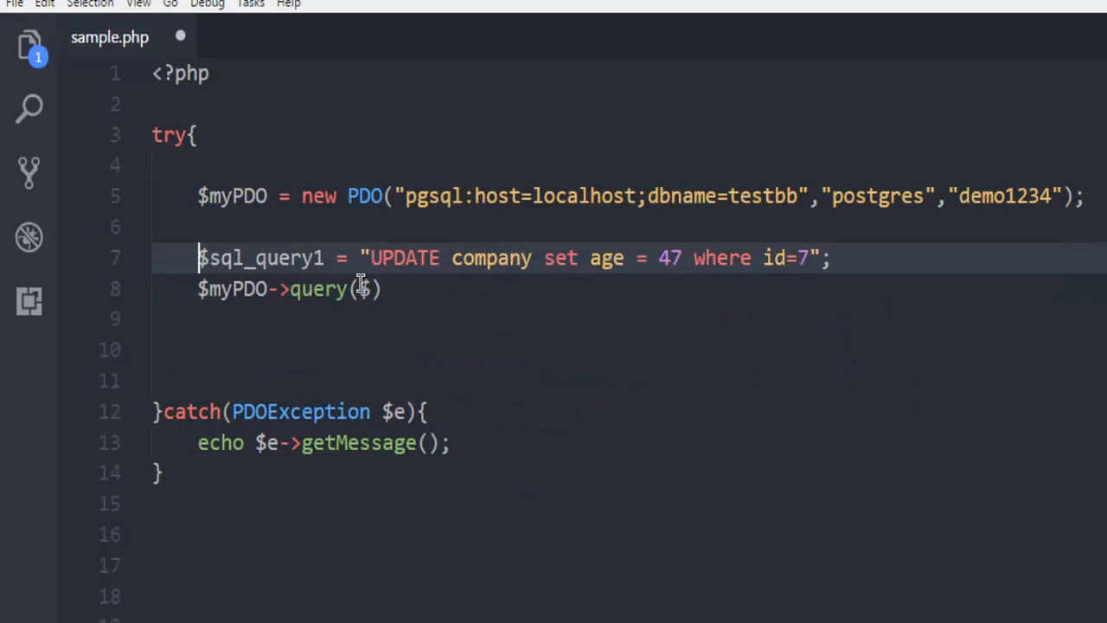
{"action": "type", "text": "$sql"}
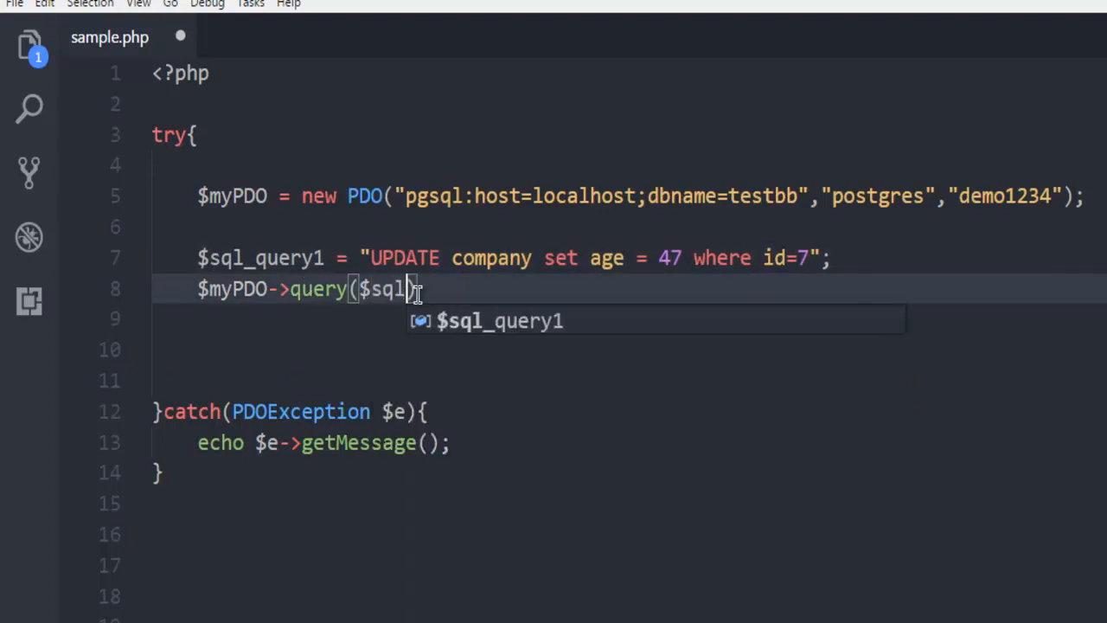
{"action": "key", "text": "Tab"}
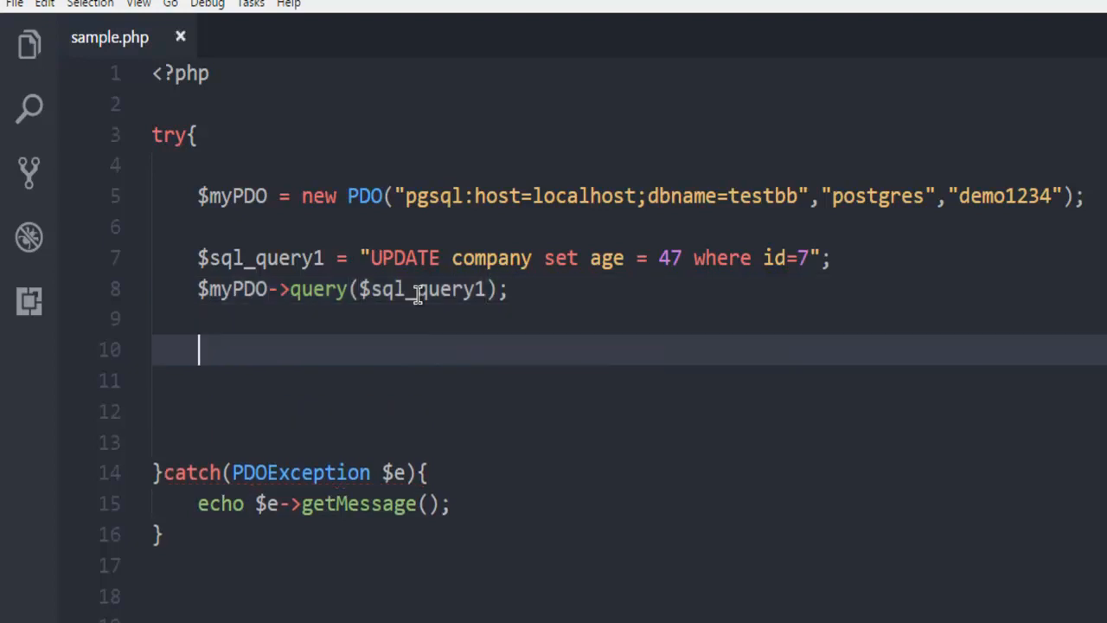
Step: Add $sql = "SELECT * from company"; on line 10
{"action": "scroll", "scroll_direction": "down", "scroll_amount": 3}
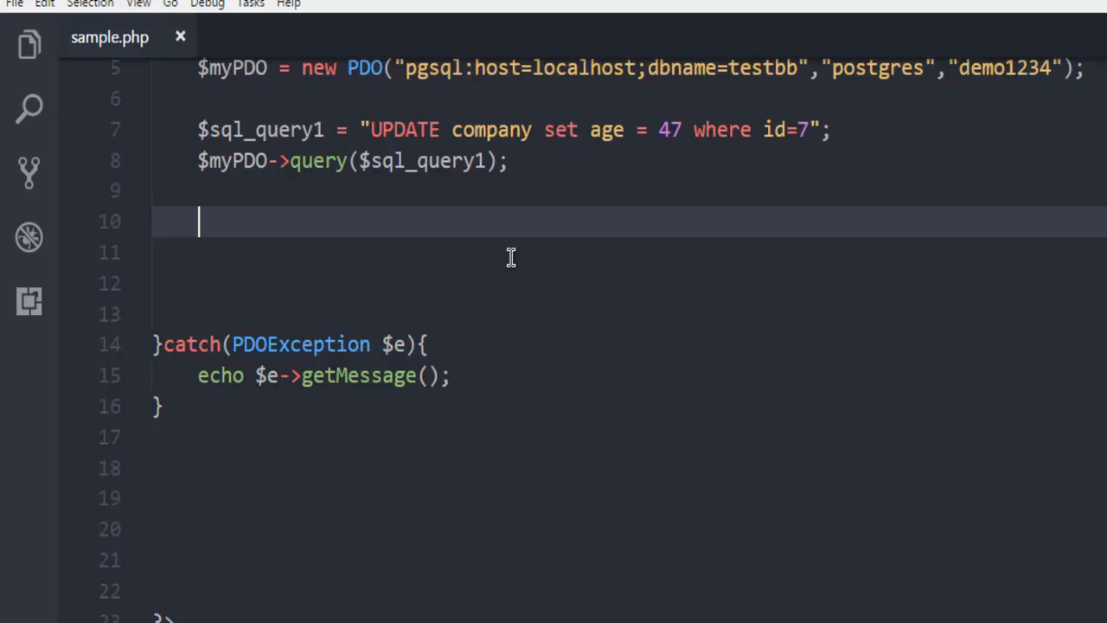
{"action": "type", "text": "$sql"}
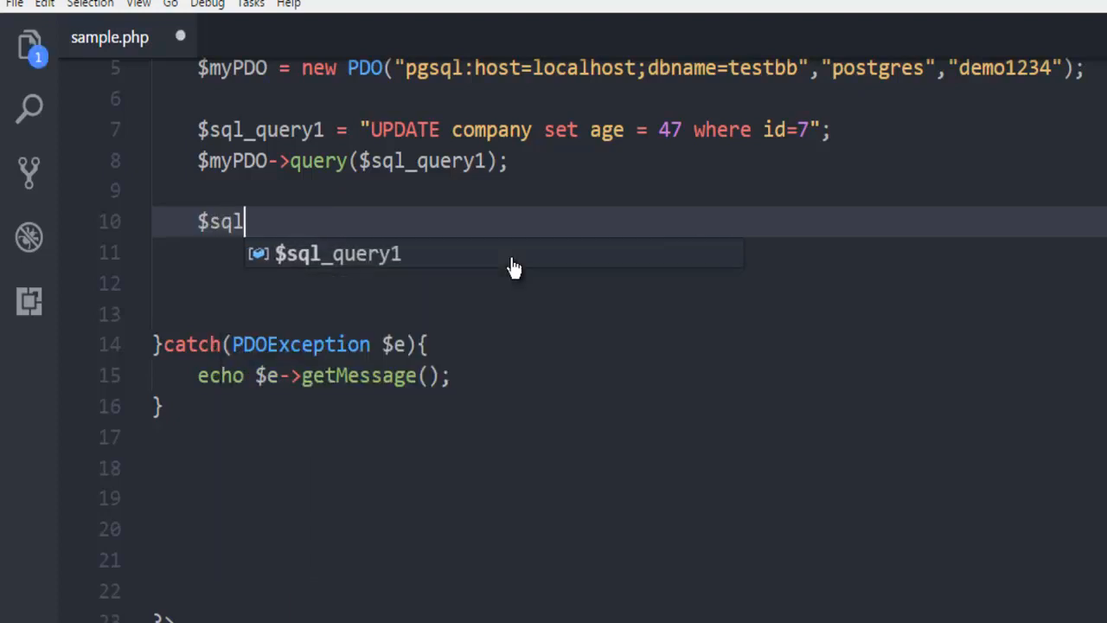
{"action": "type", "text": "= \"S"}
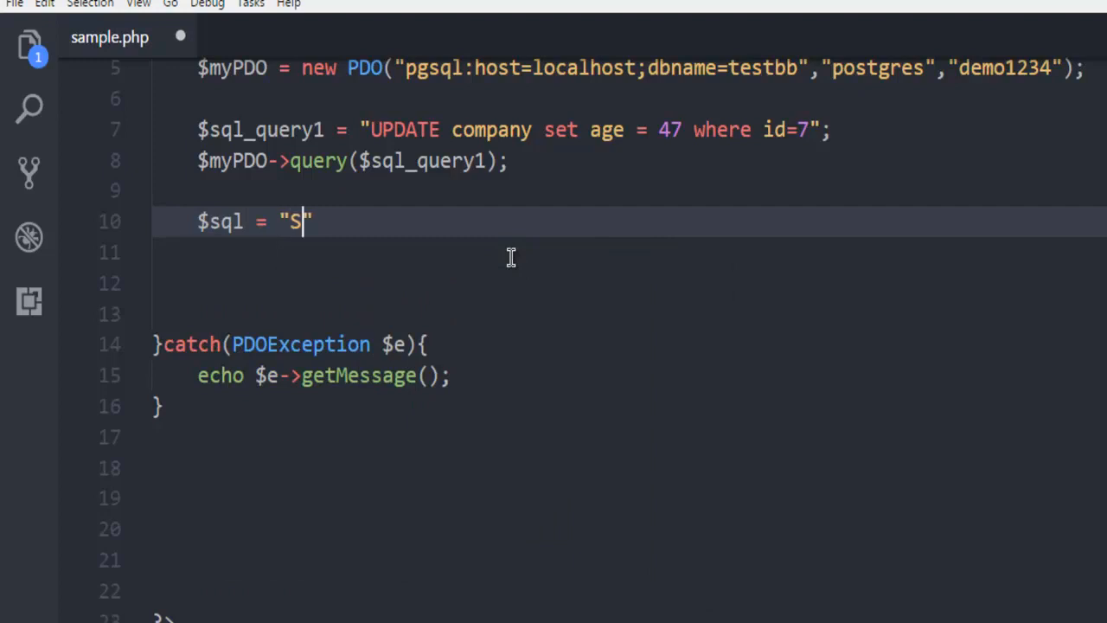
{"action": "type", "text": "ELECT"}
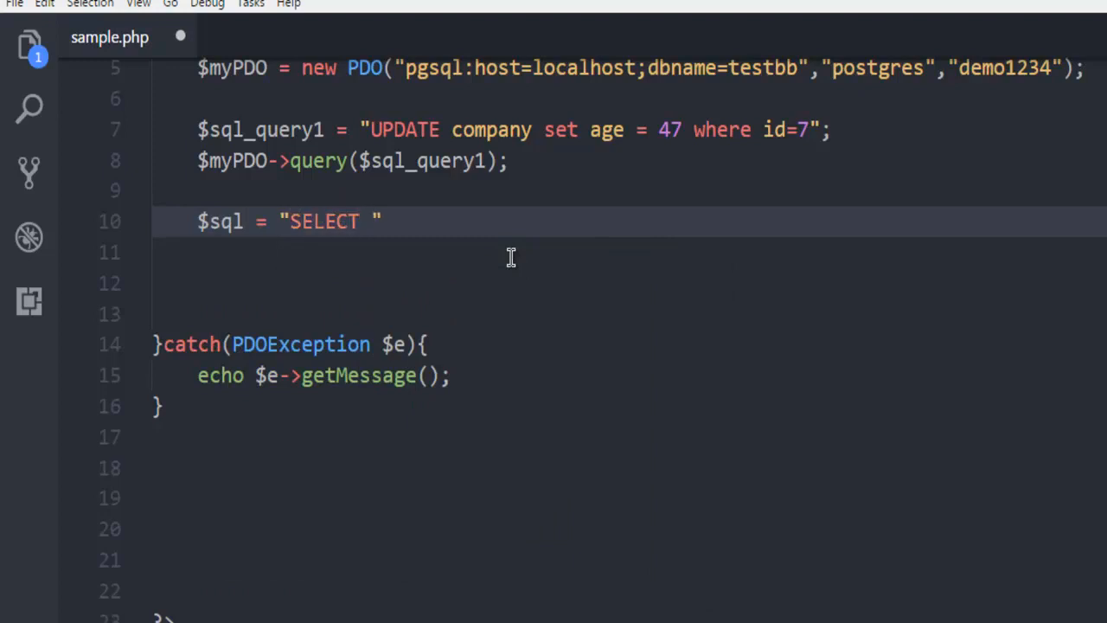
{"action": "type", "text": "* from comp"}
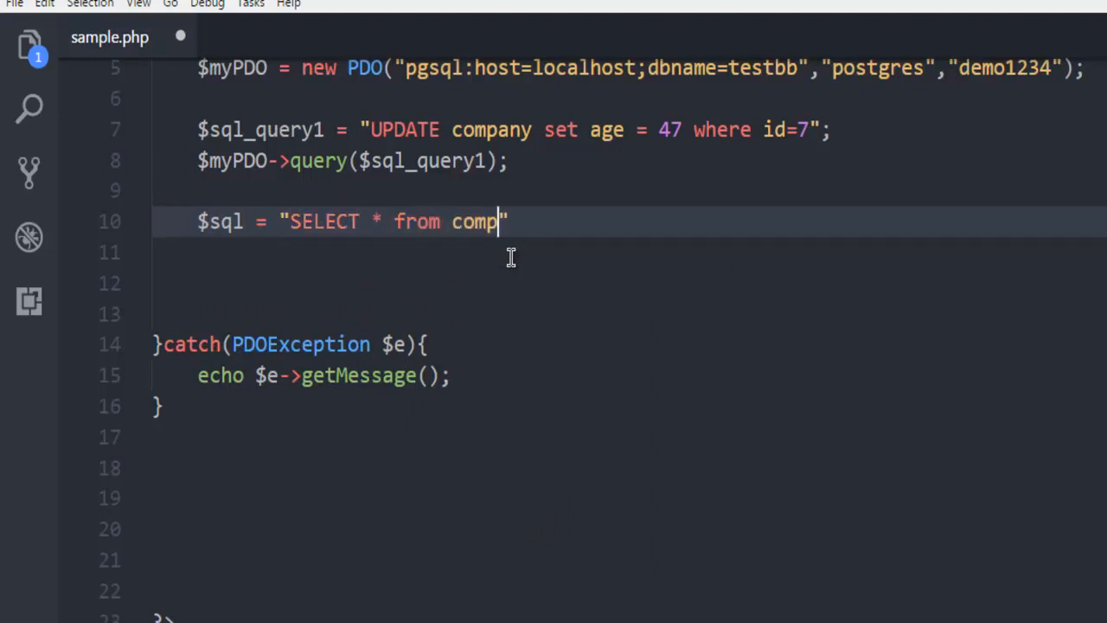
{"action": "type", "text": "any\";"}
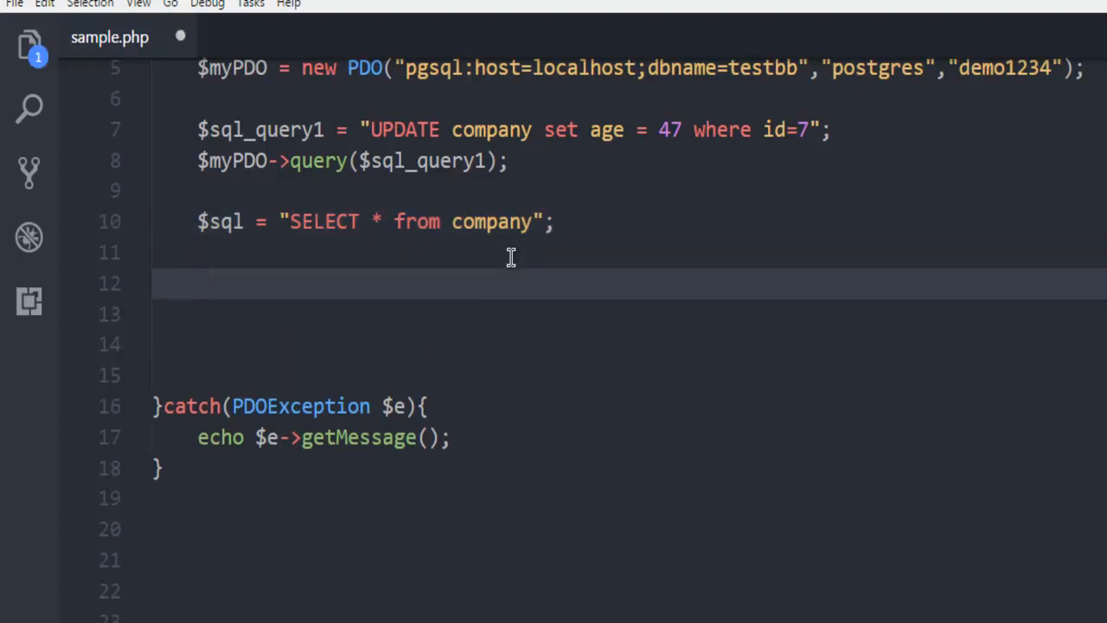
Step: Write a foreach loop over $myPDO->query($sql) as $rows with an opening brace
{"action": "type", "text": "foreach("}
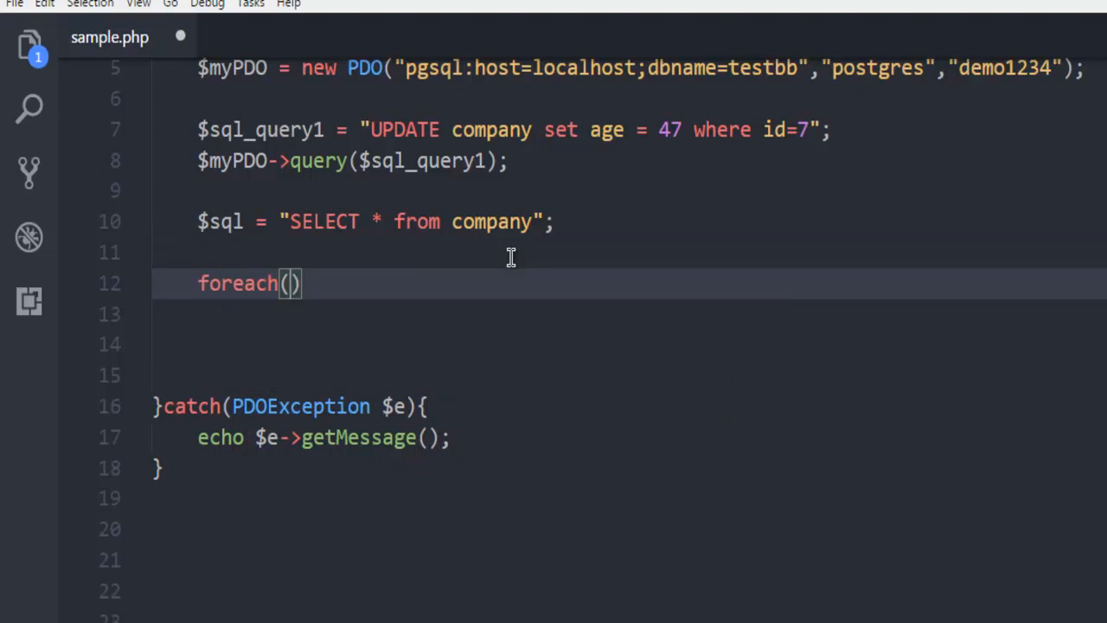
{"action": "type", "text": "$myPDO->query("}
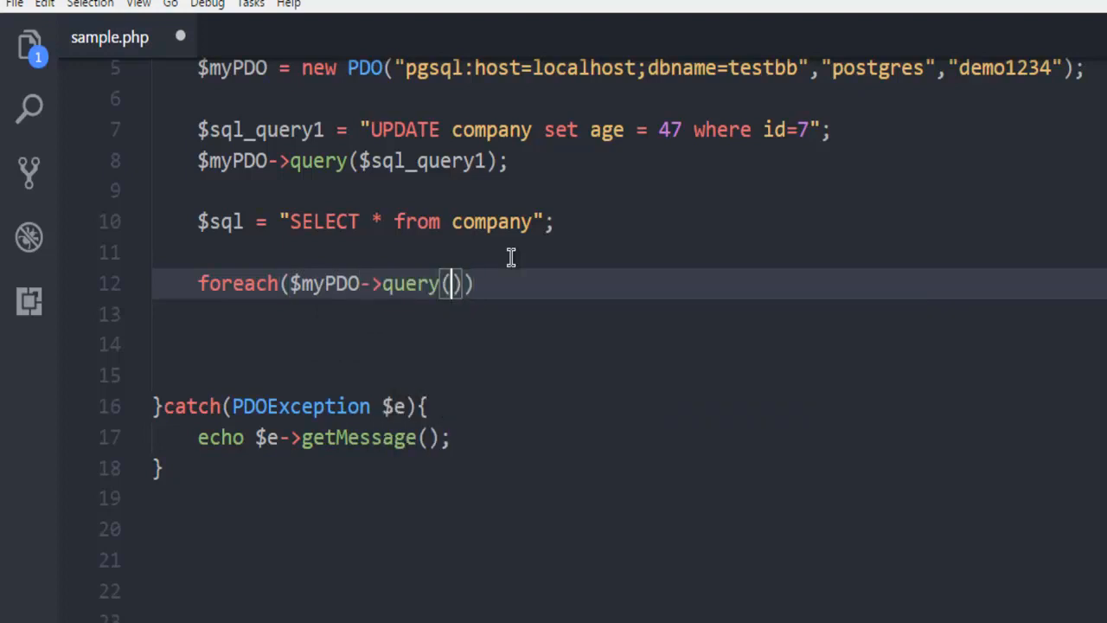
{"action": "type", "text": "$"}
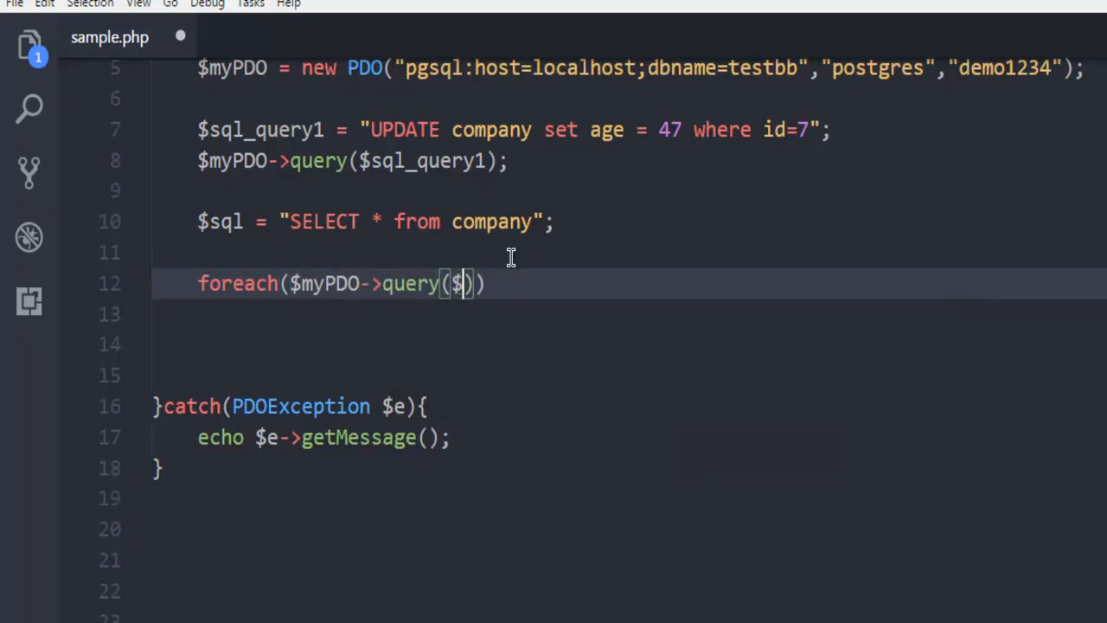
{"action": "type", "text": "sql"}
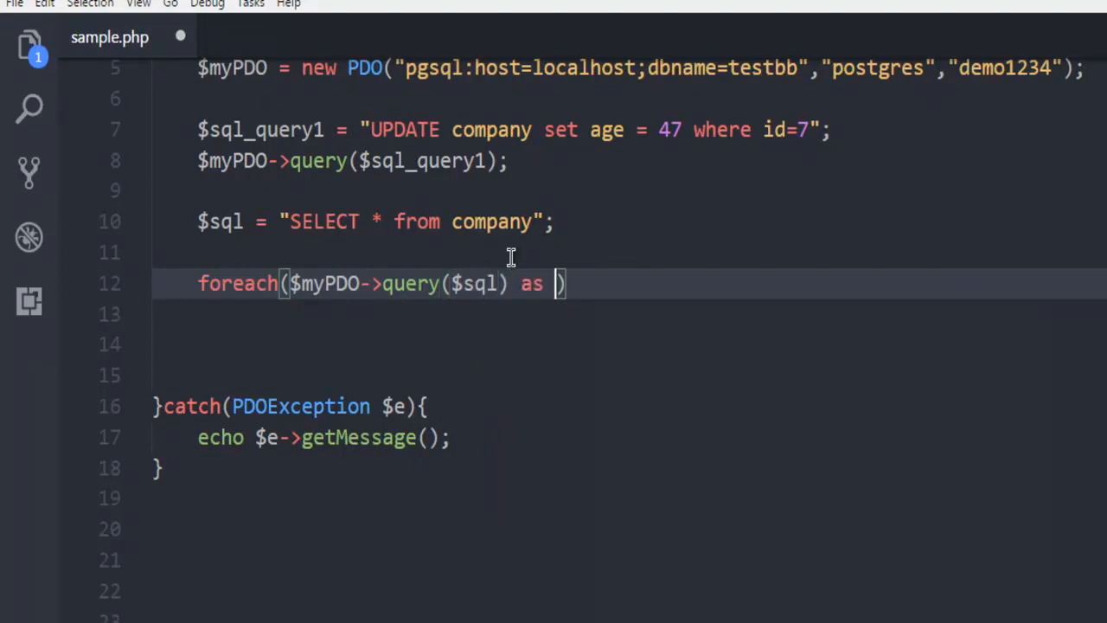
{"action": "type", "text": "$rows"}
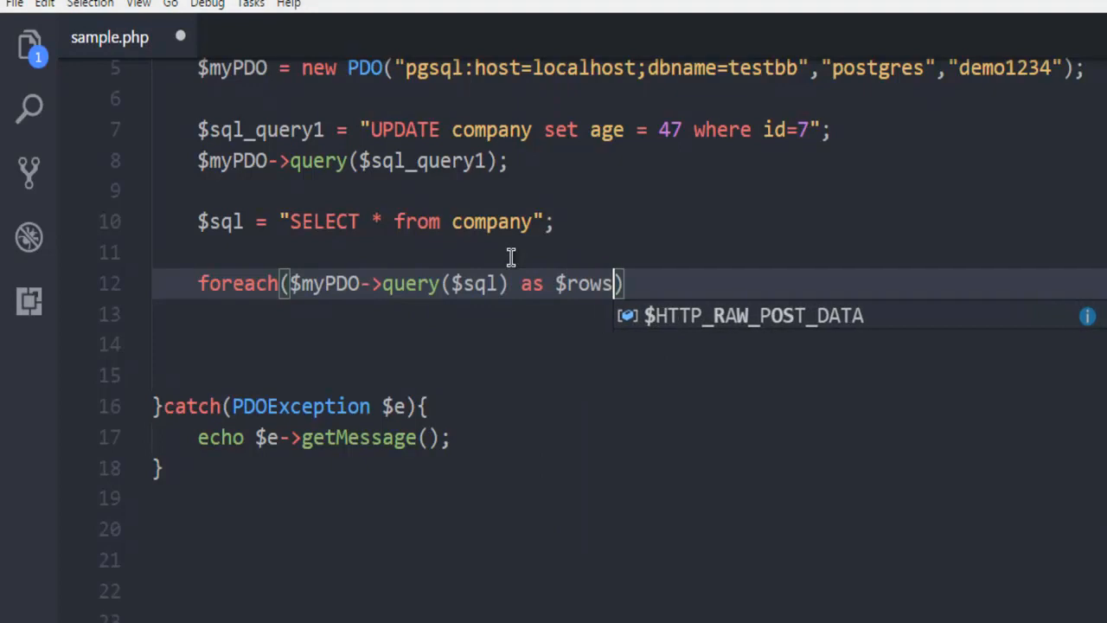
{"action": "key", "text": "Escape"}
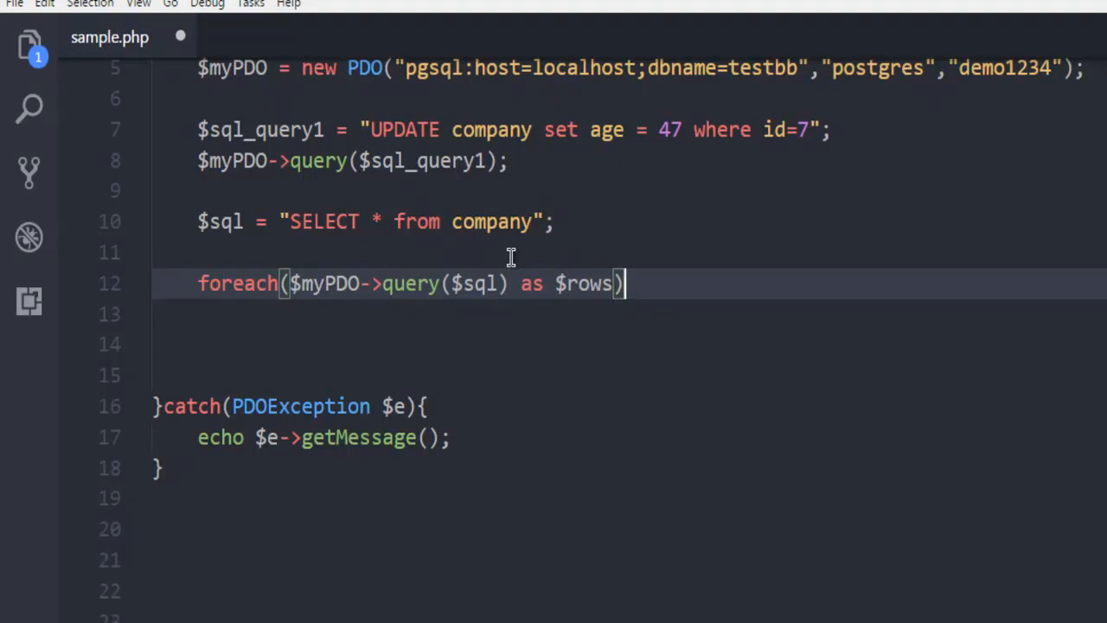
{"action": "type", "text": "{"}
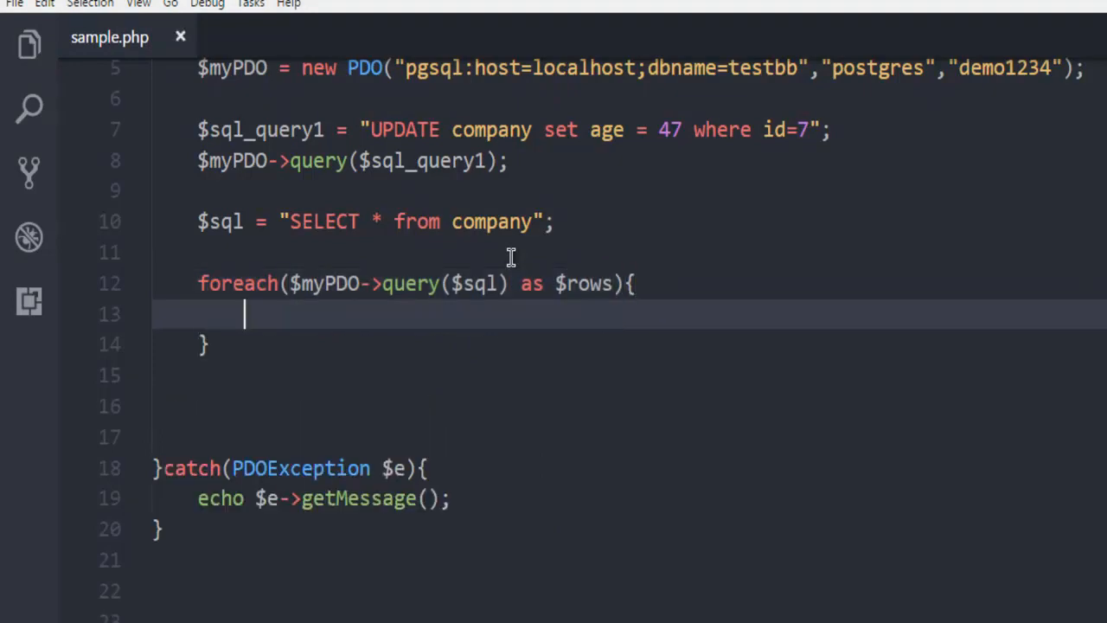
Step: Inside the loop start printing $rows['id'] followed by a '-' separator
{"action": "type", "text": "p"}
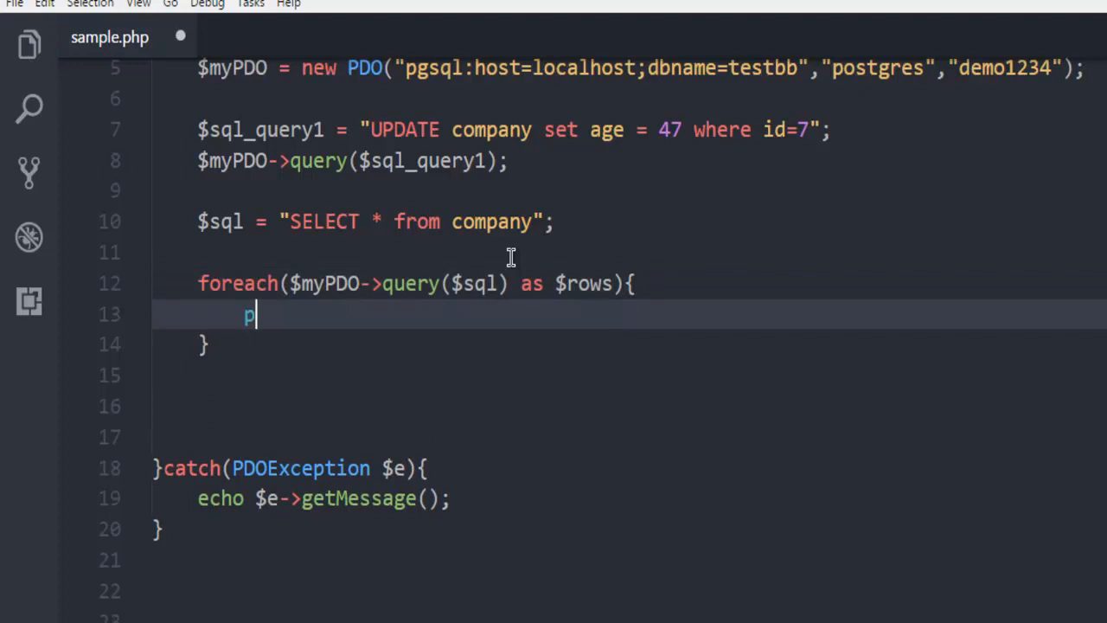
{"action": "type", "text": "rint \""}
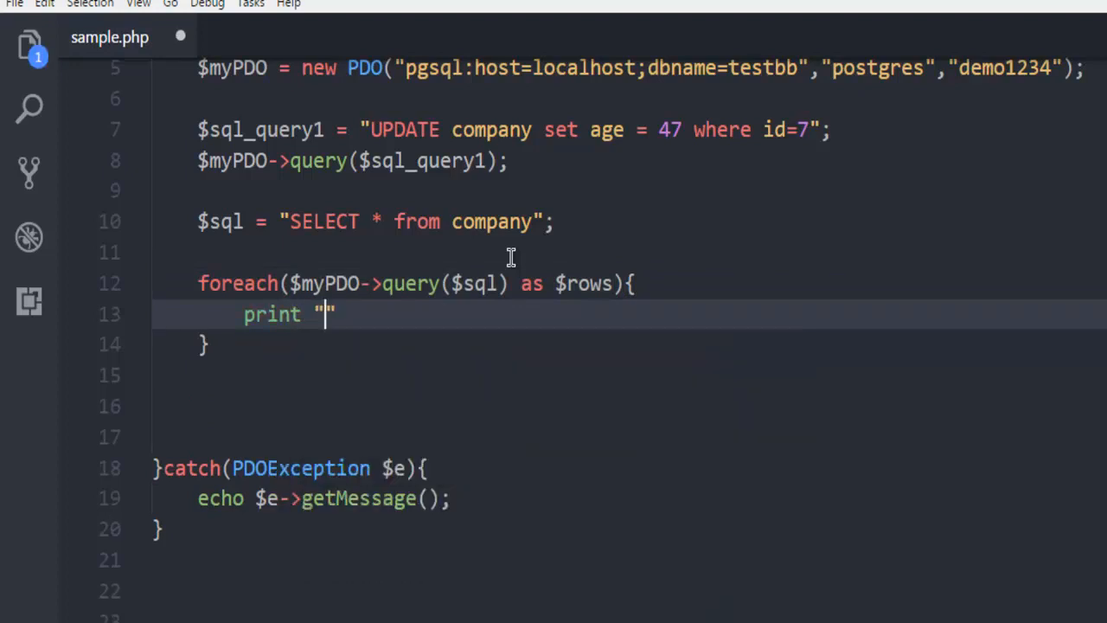
{"action": "type", "text": "<br/>"}
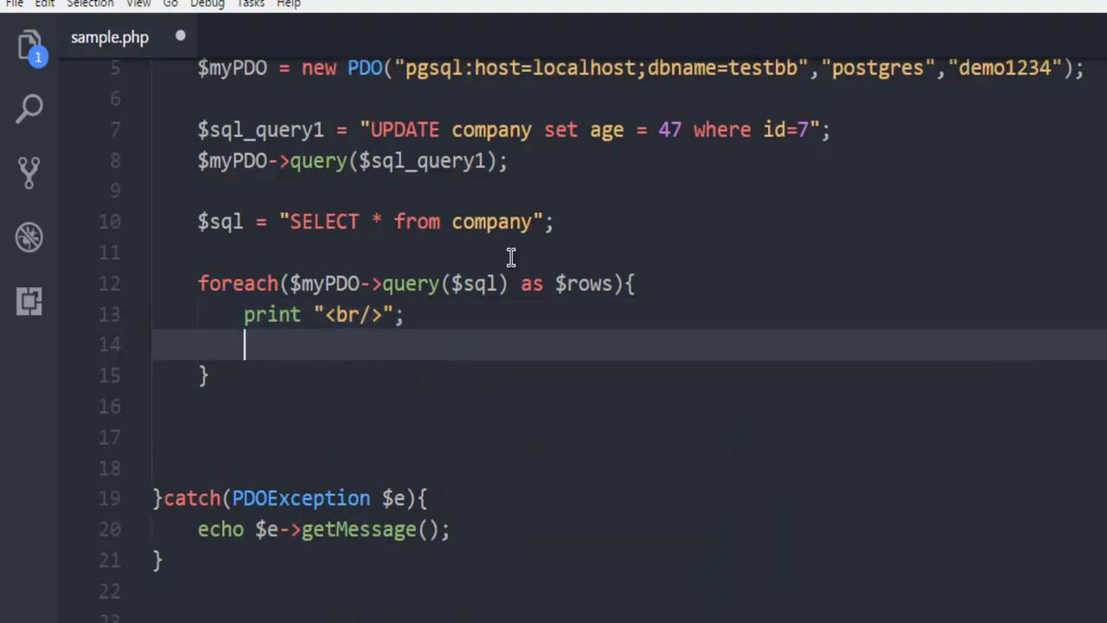
{"action": "type", "text": "print"}
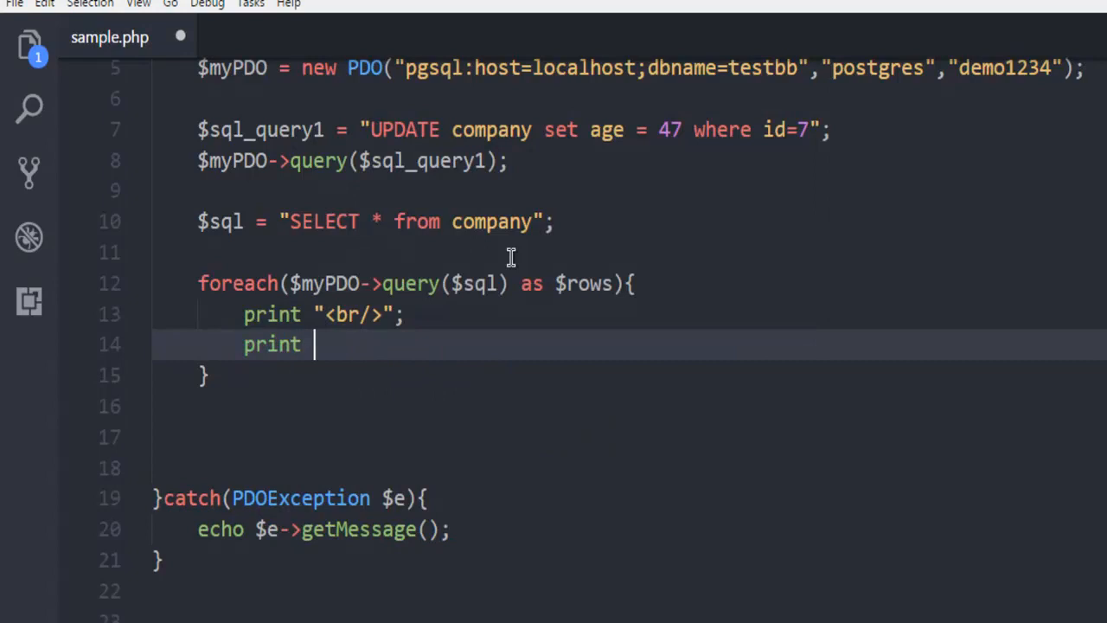
{"action": "type", "text": "$"}
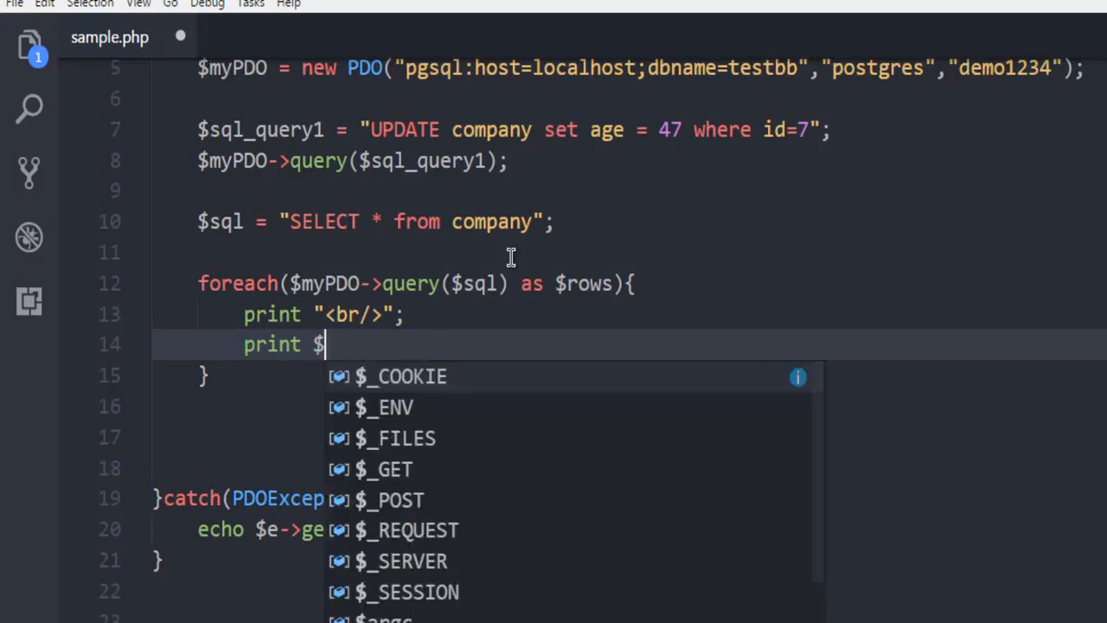
{"action": "type", "text": "rows"}
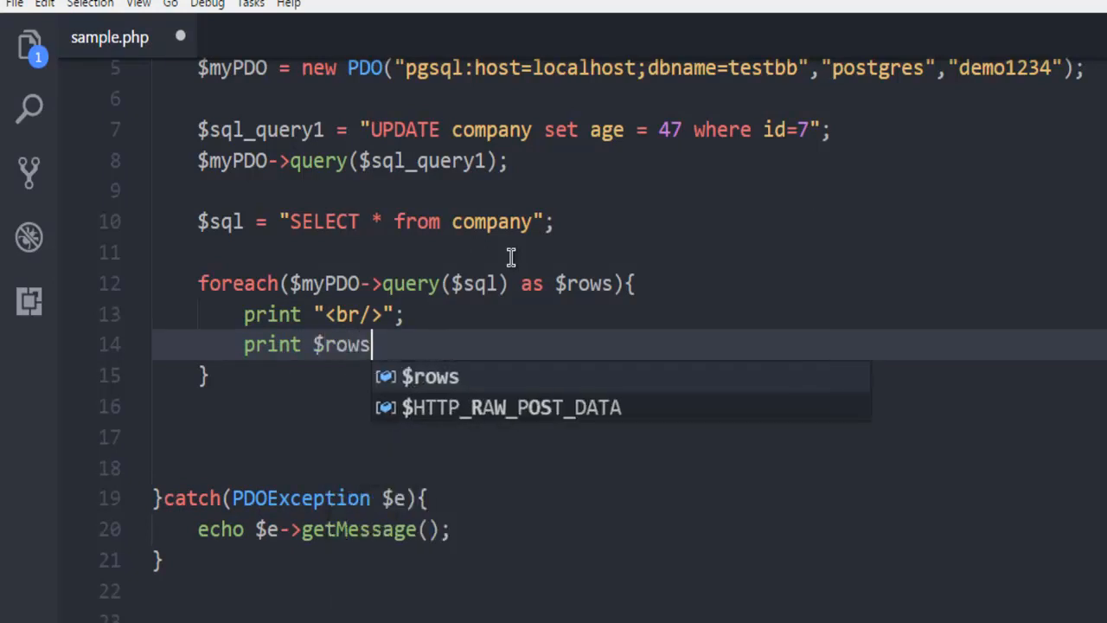
{"action": "type", "text": "['']"}
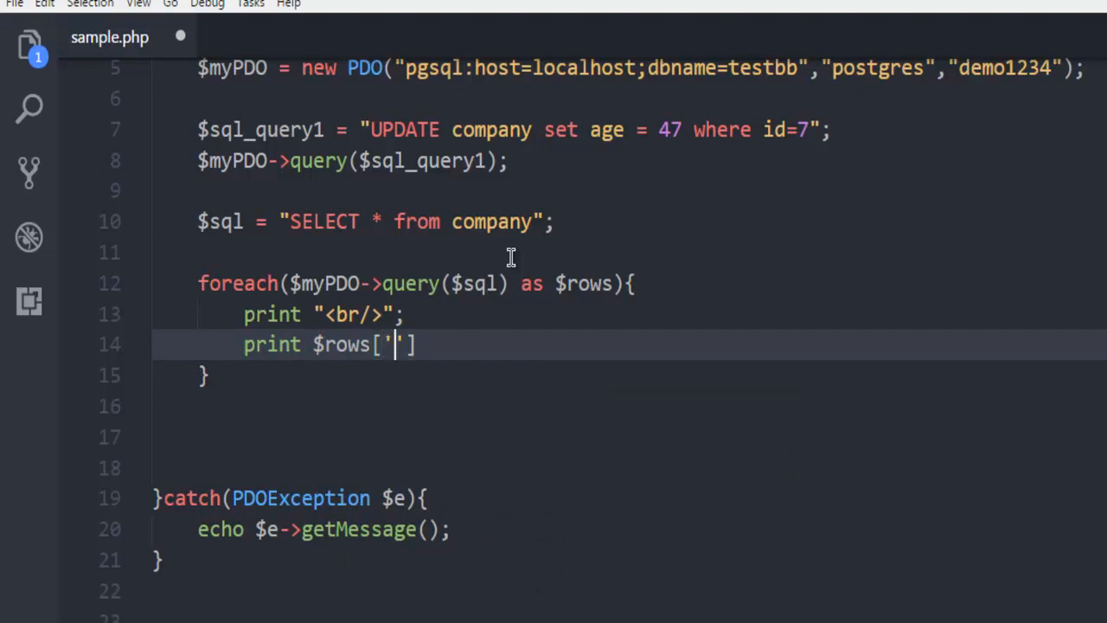
{"action": "type", "text": "id']."}
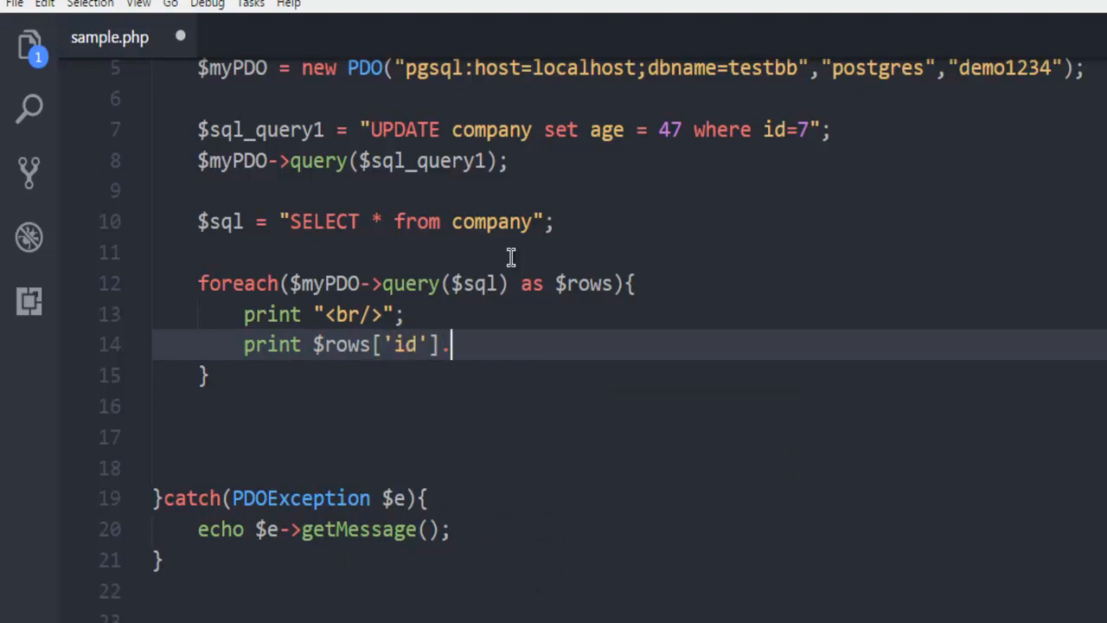
{"action": "type", "text": "'-'"}
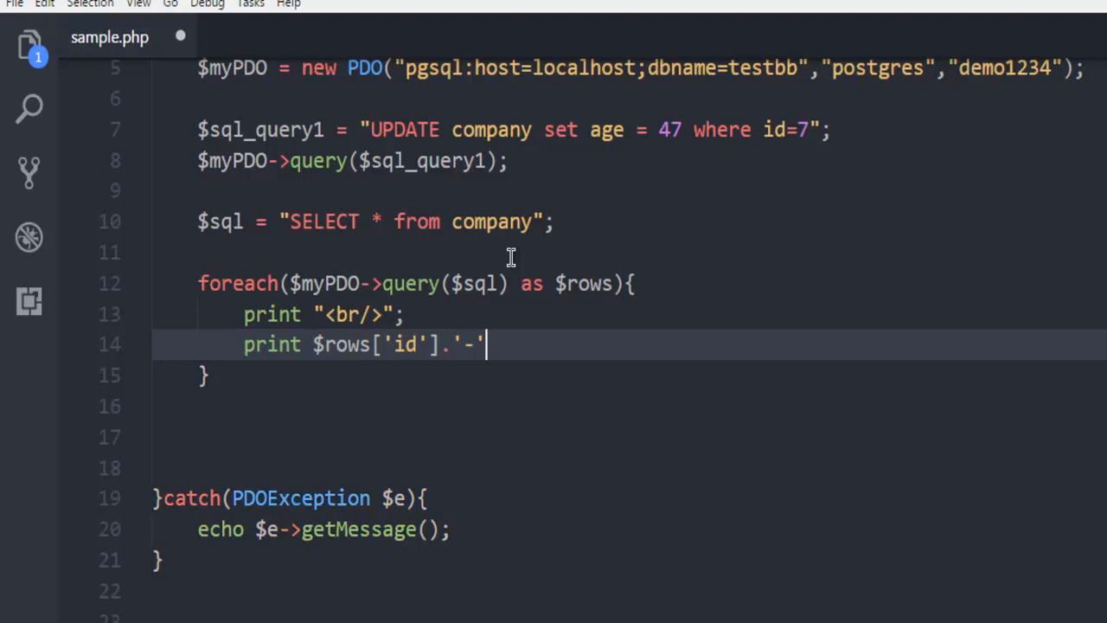
{"action": "type", "text": "."}
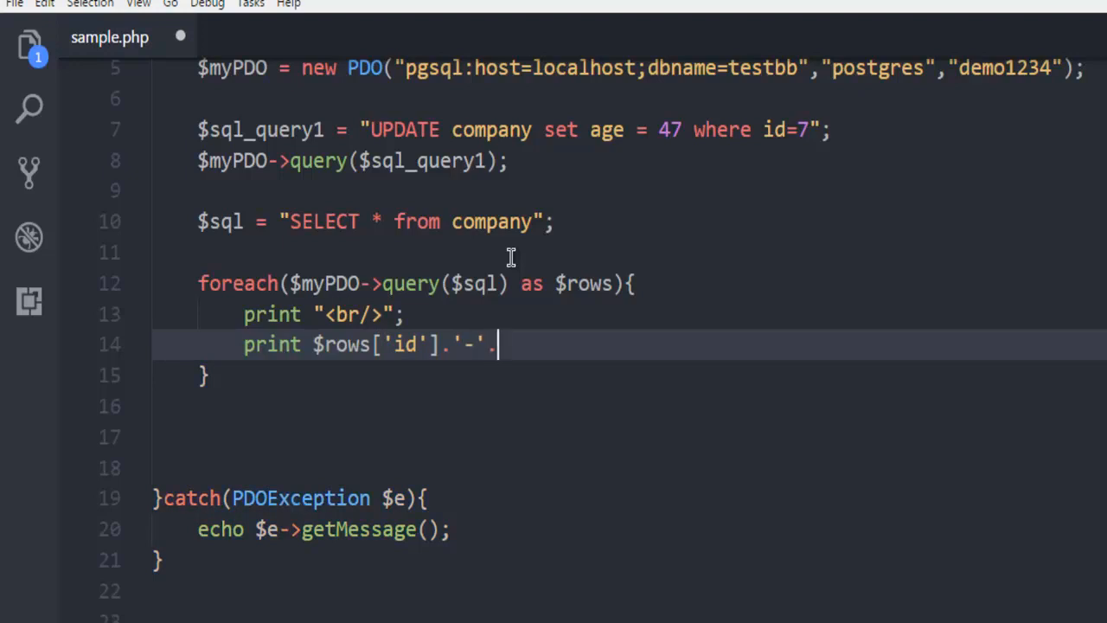
Step: Append $rows['name'].'-'.$rows['age'].'<br/>' to complete the printed row line
{"action": "type", "text": "$rows['']"}
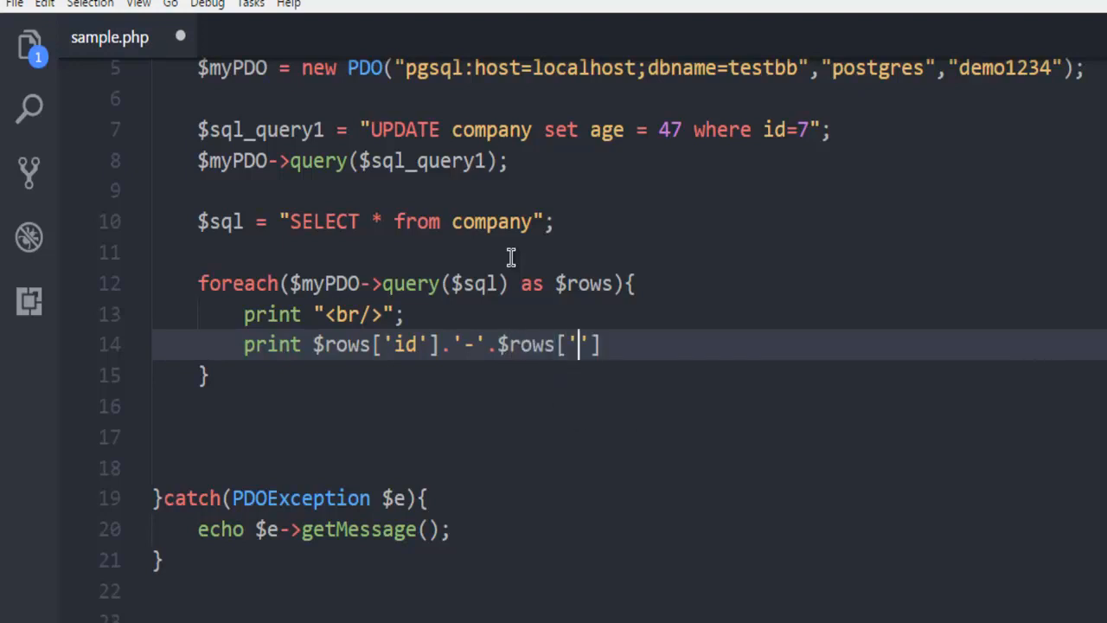
{"action": "type", "text": "name"}
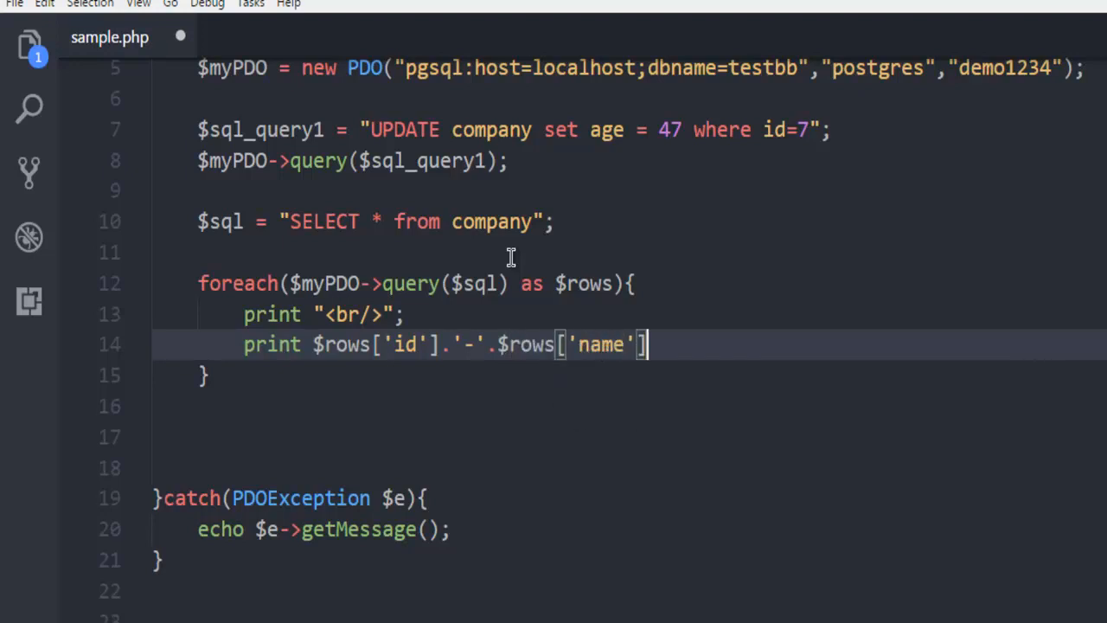
{"action": "type", "text": "."}
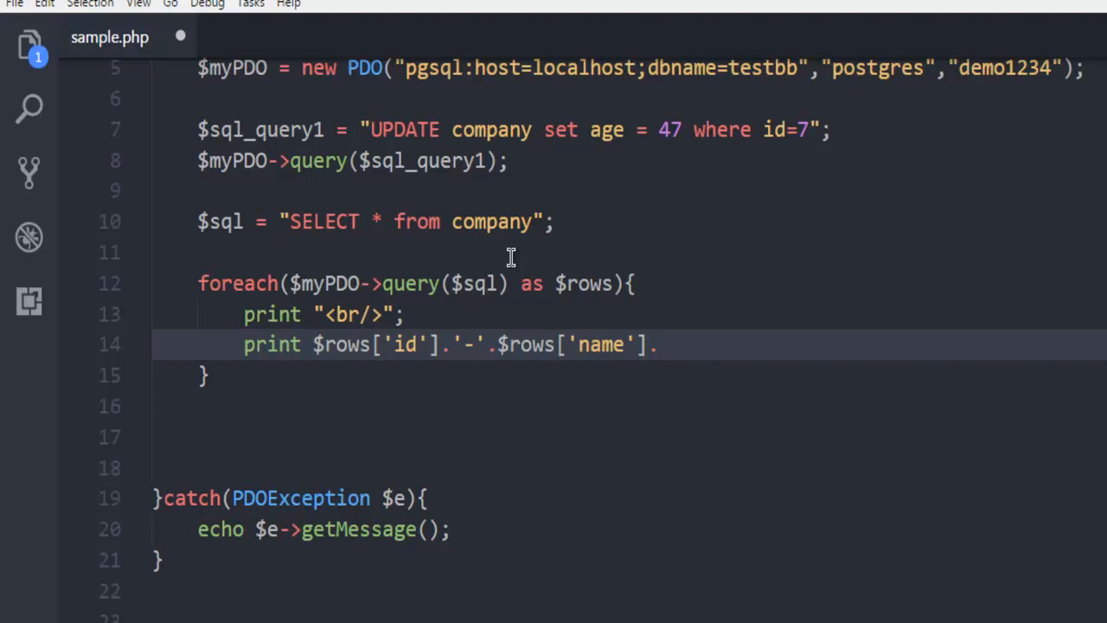
{"action": "type", "text": "'"}
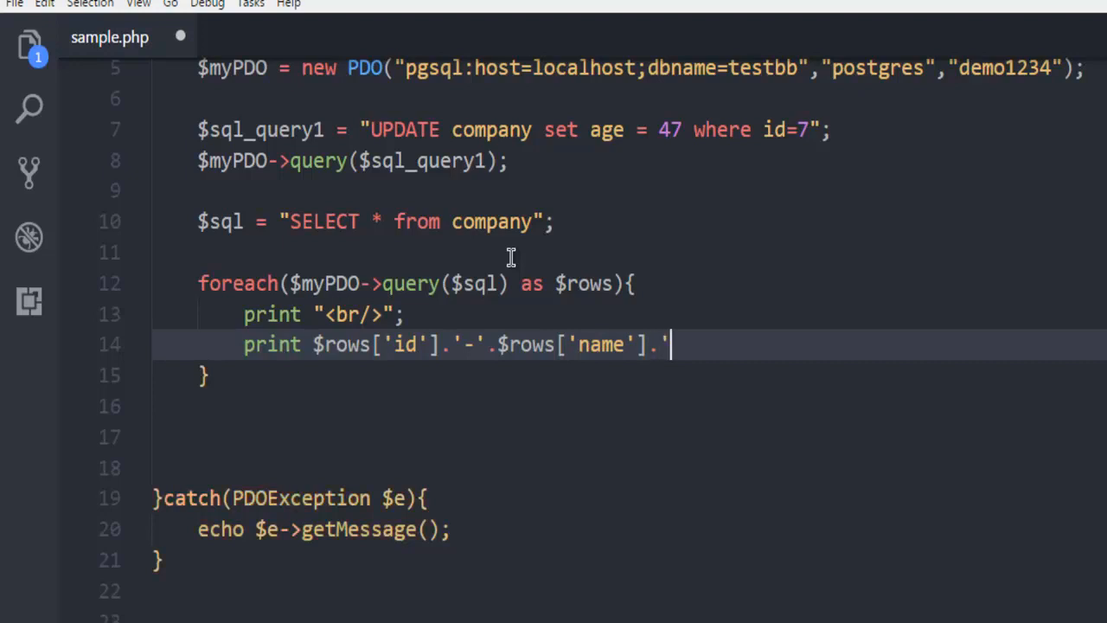
{"action": "type", "text": "-"}
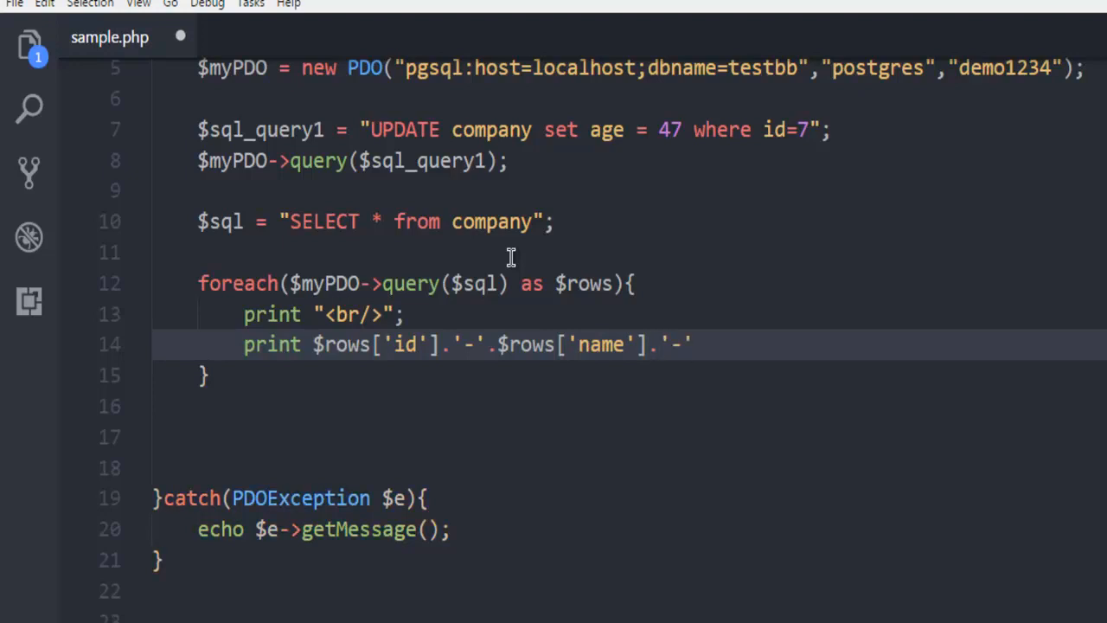
{"action": "type", "text": "."}
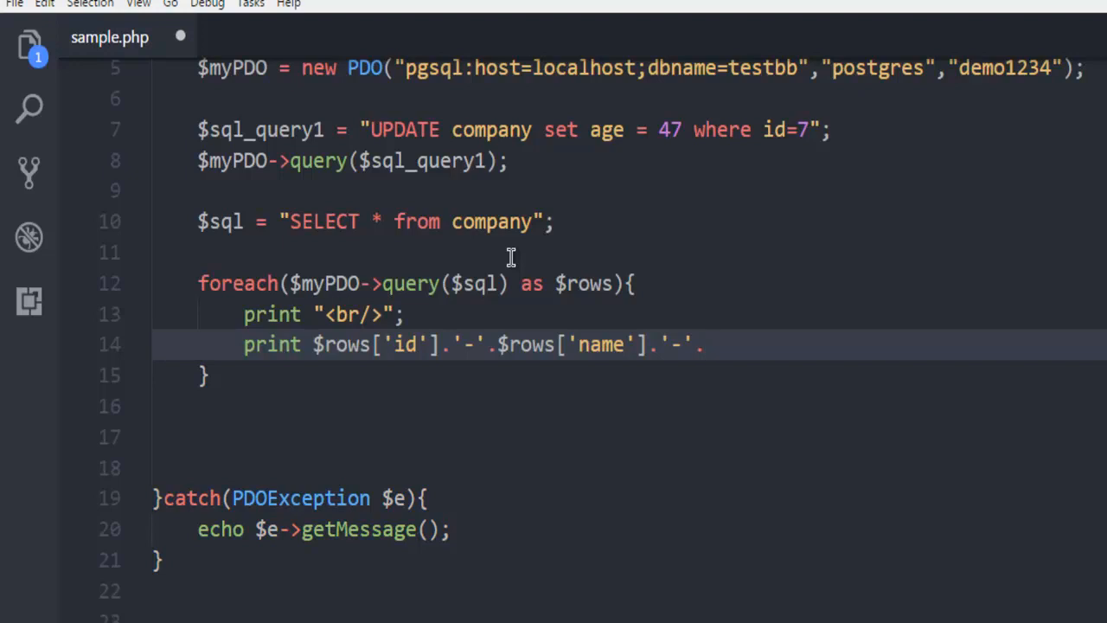
{"action": "type", "text": "$rpws"}
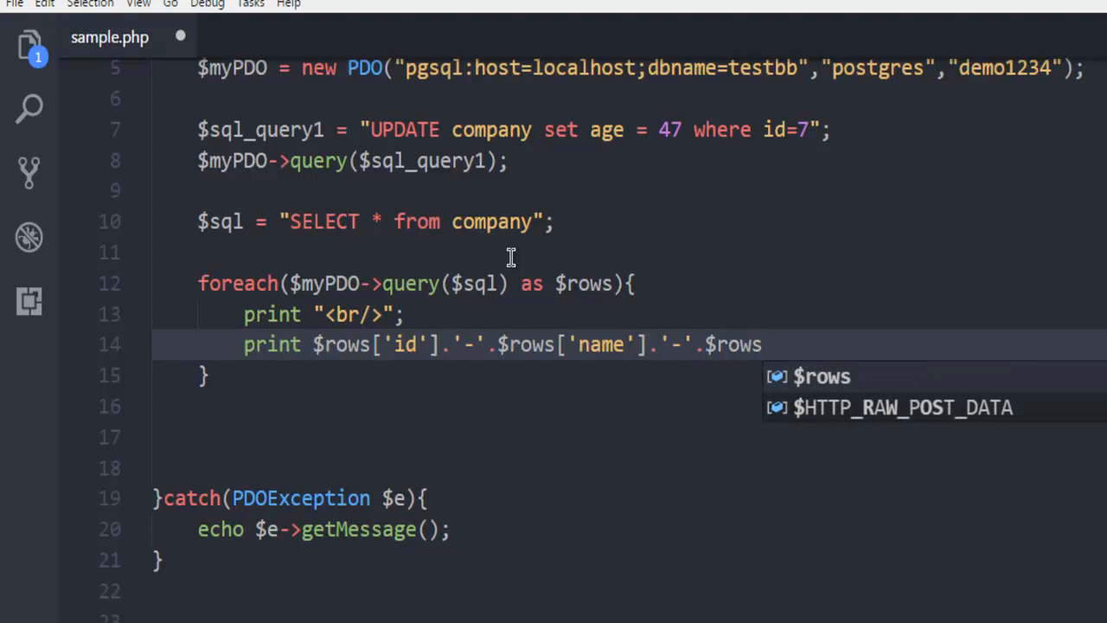
{"action": "type", "text": "[]"}
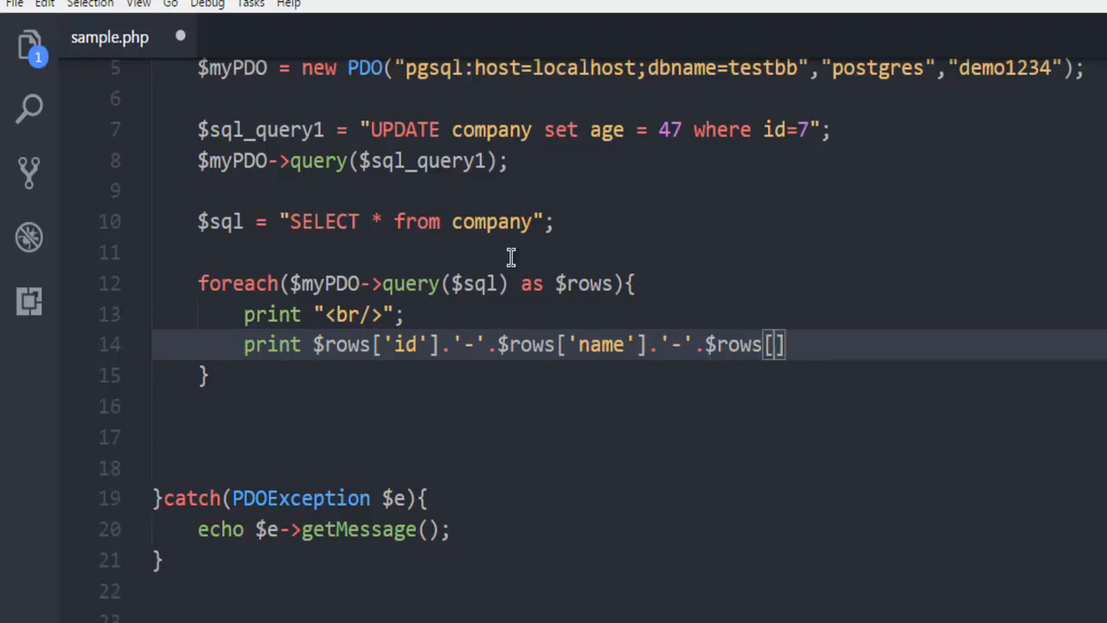
{"action": "type", "text": "'age'"}
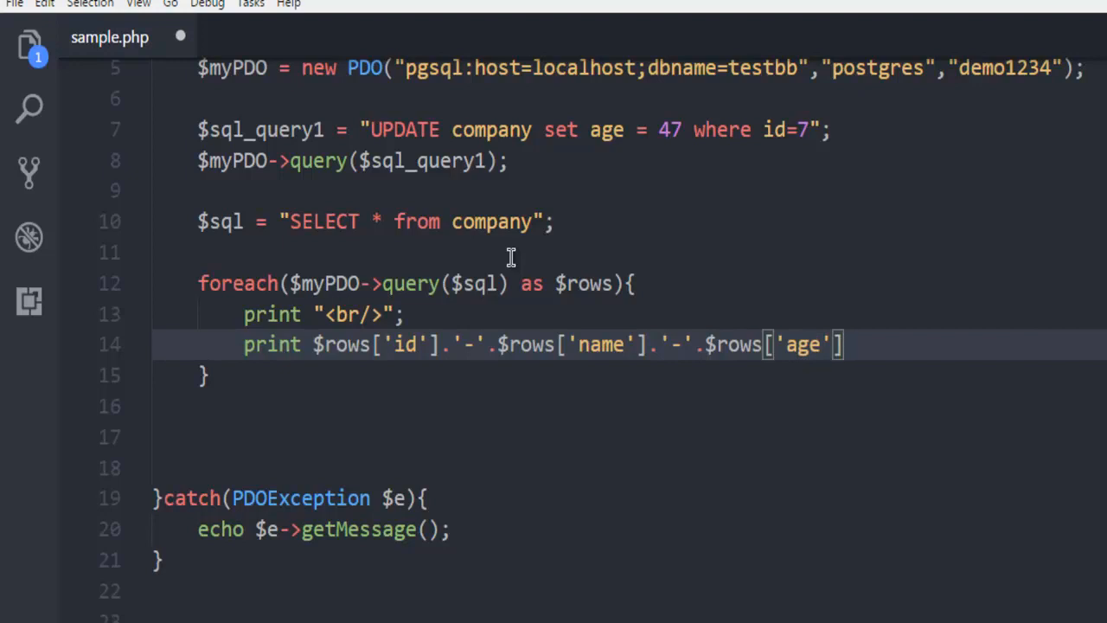
{"action": "type", "text": ".'"}
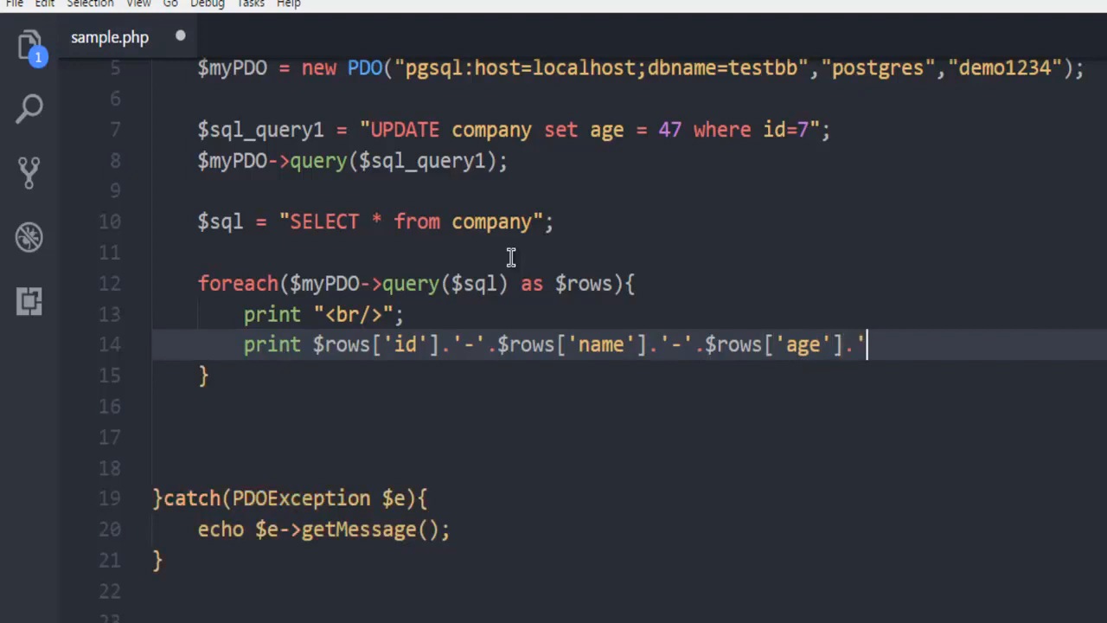
{"action": "type", "text": "<br/"}
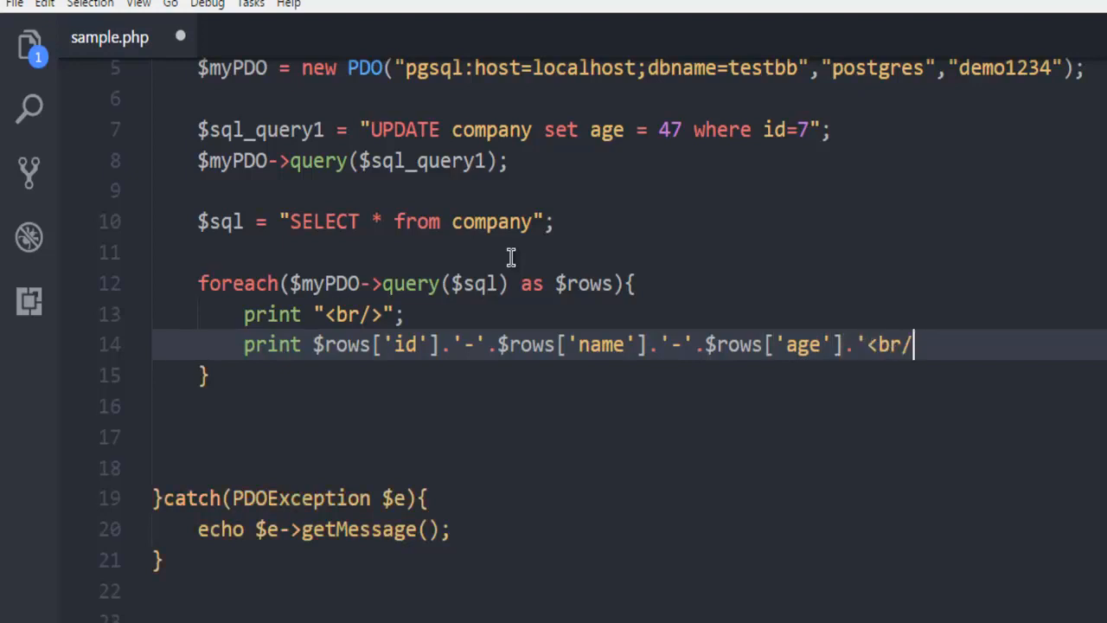
{"action": "type", "text": ">';"}
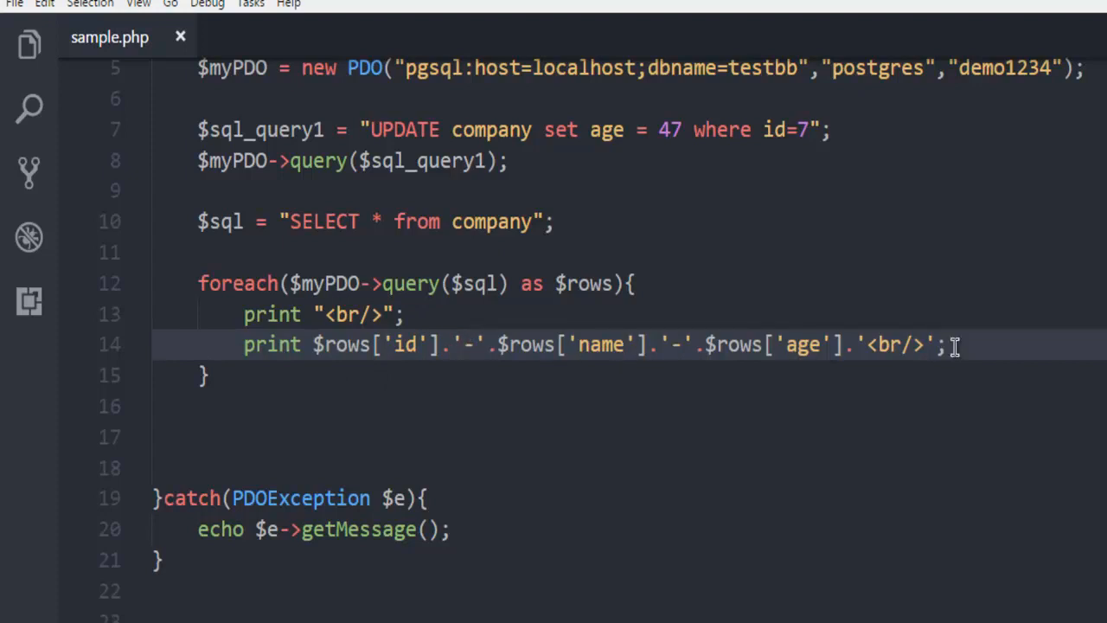
{"action": "mouse_move", "coordinate": [1072, 354]}
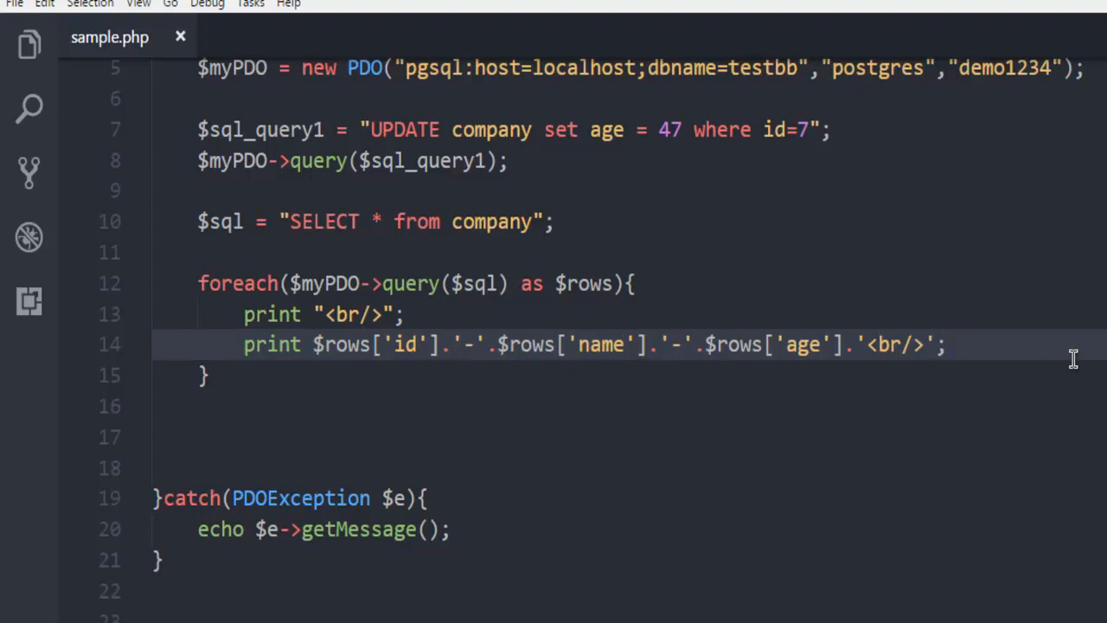
{"action": "mouse_move", "coordinate": [425, 398]}
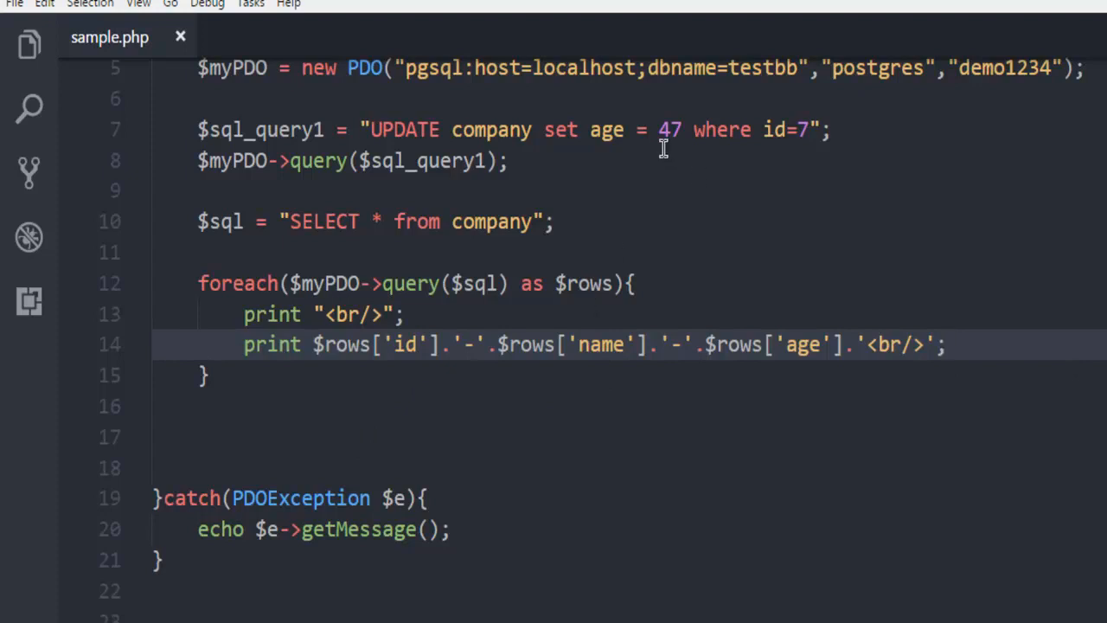
{"action": "mouse_move", "coordinate": [769, 129]}
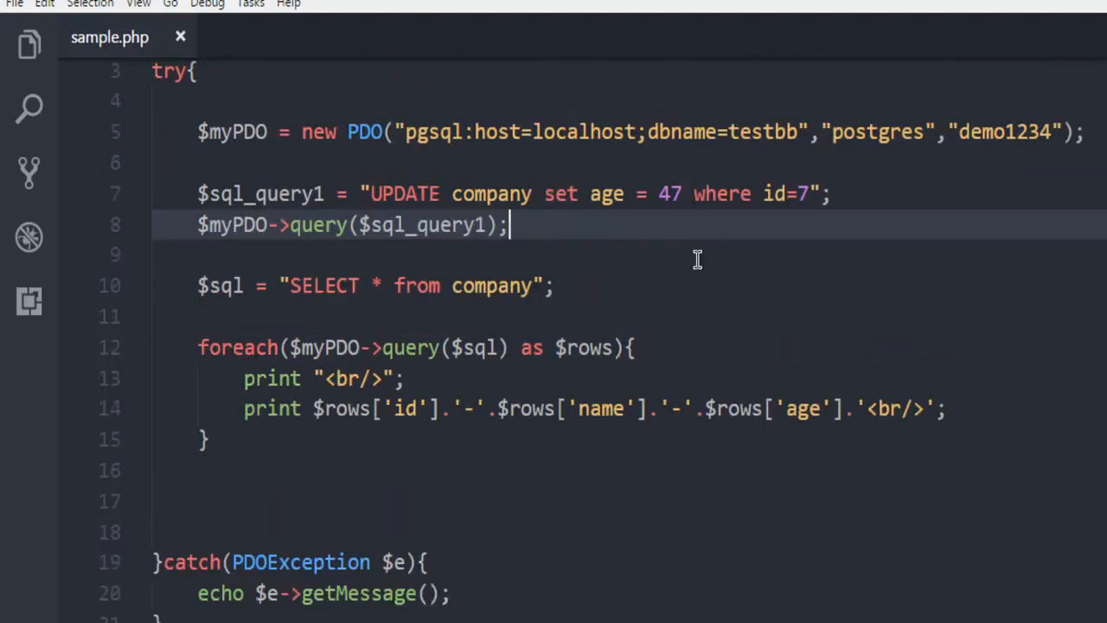
{"action": "mouse_move", "coordinate": [553, 304]}
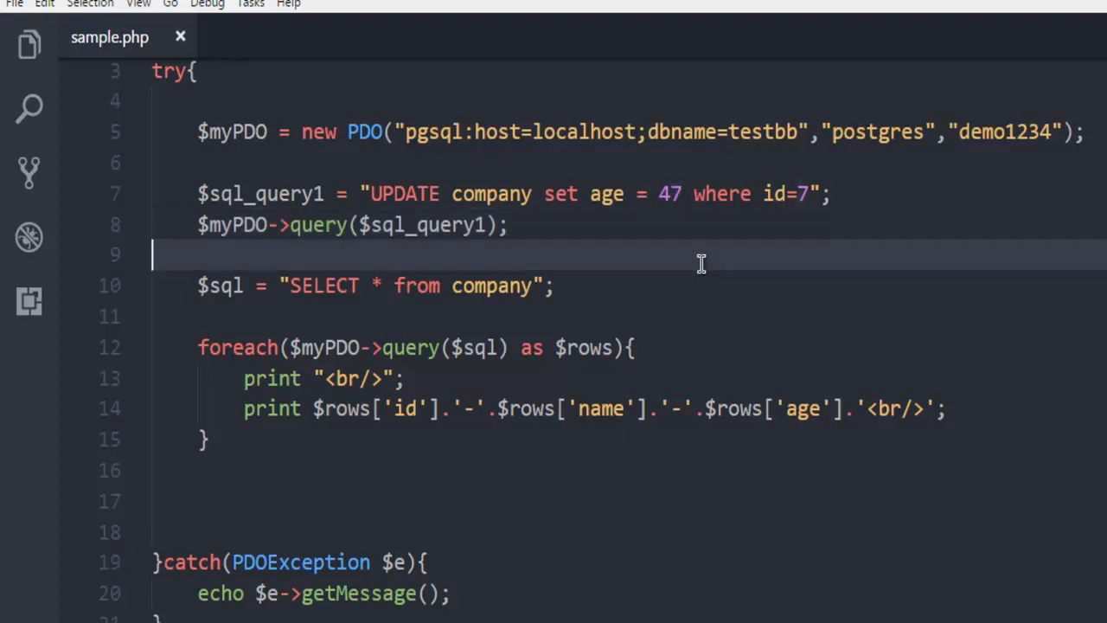
{"action": "mouse_move", "coordinate": [379, 131]}
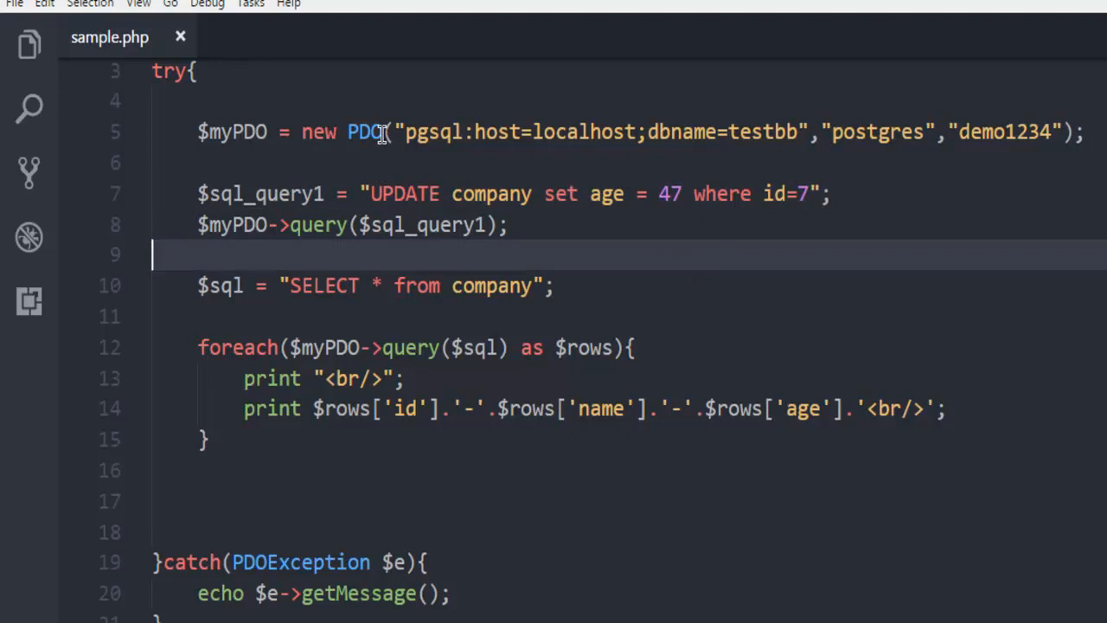
{"action": "mouse_move", "coordinate": [548, 145]}
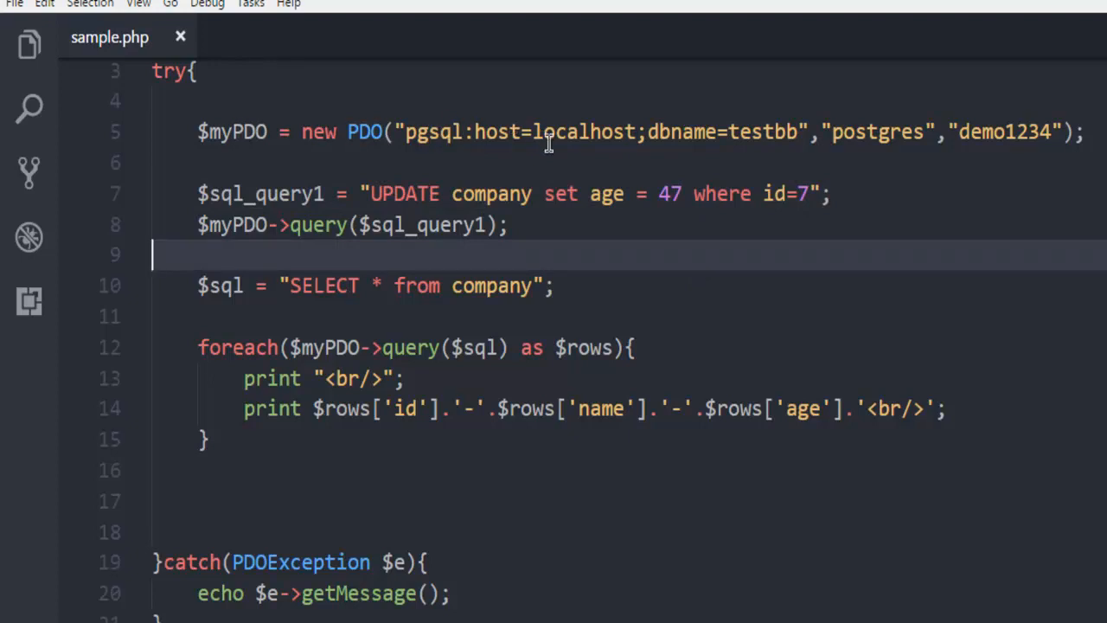
{"action": "mouse_move", "coordinate": [615, 138]}
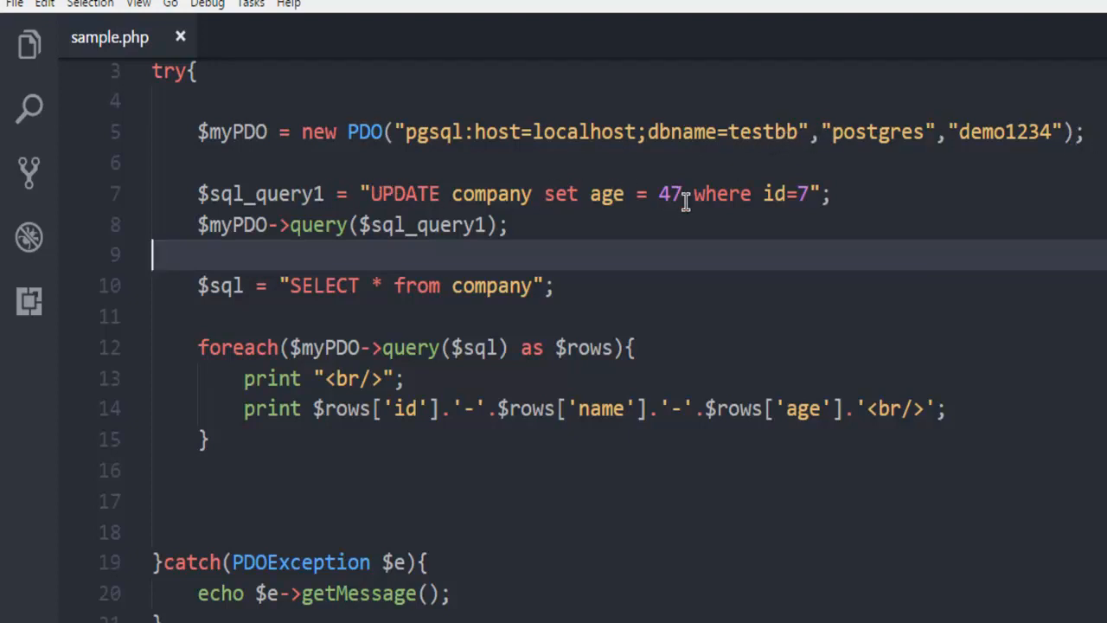
{"action": "mouse_move", "coordinate": [889, 193]}
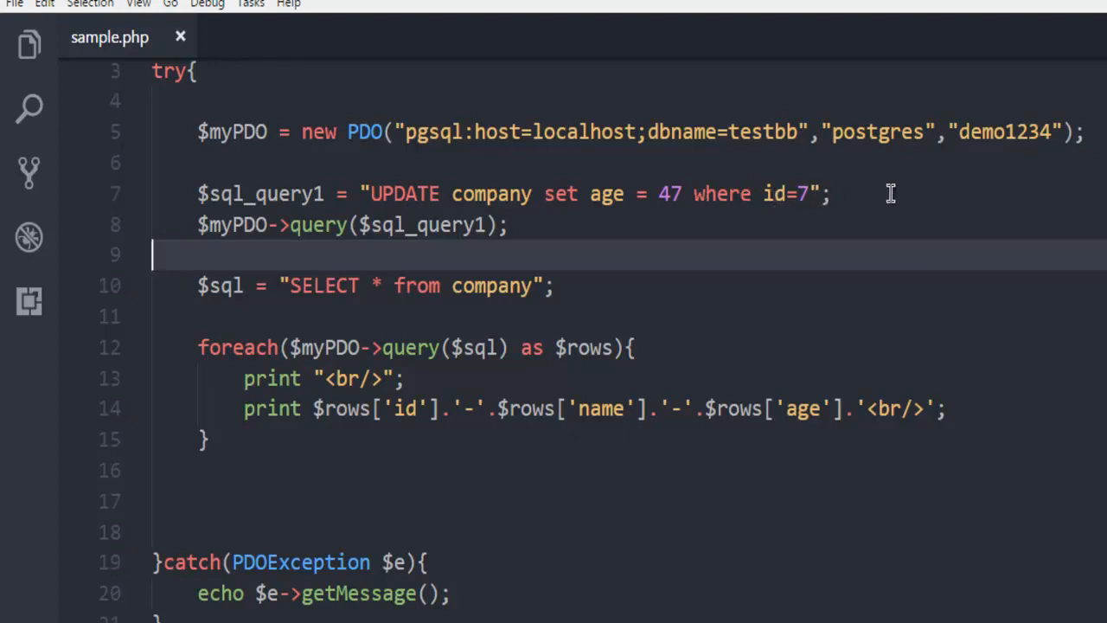
{"action": "mouse_move", "coordinate": [246, 273]}
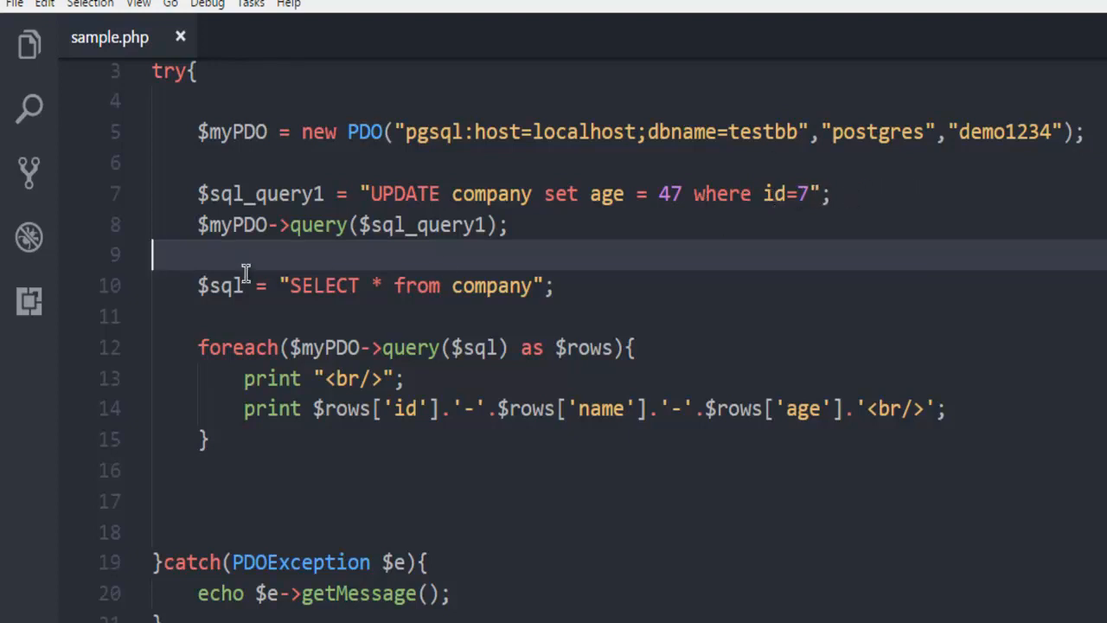
{"action": "mouse_move", "coordinate": [256, 194]}
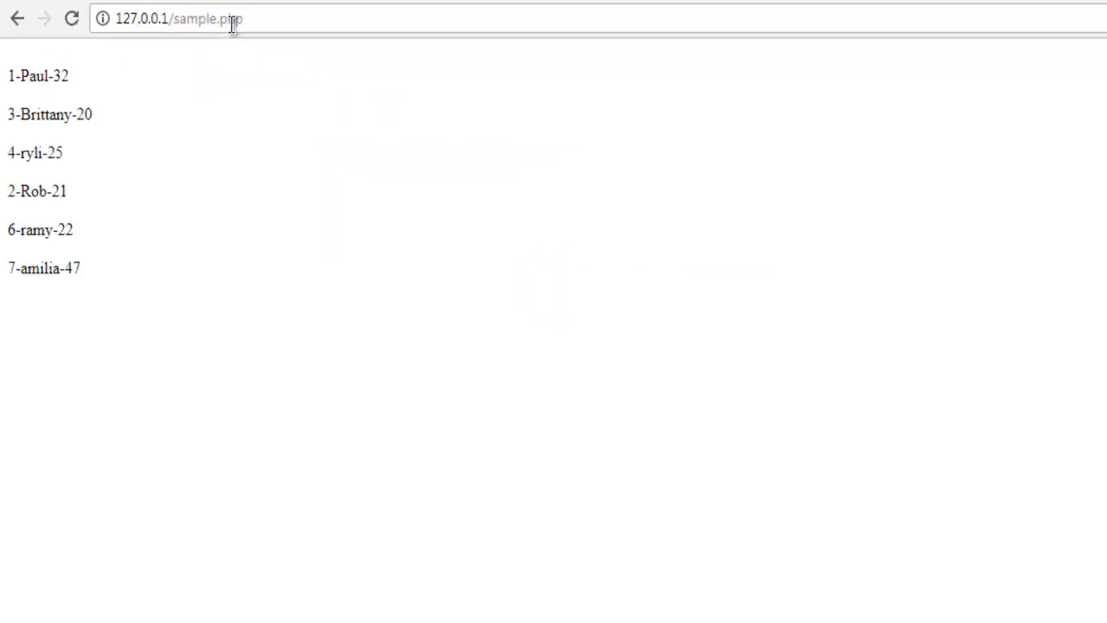
{"action": "mouse_move", "coordinate": [10, 268]}
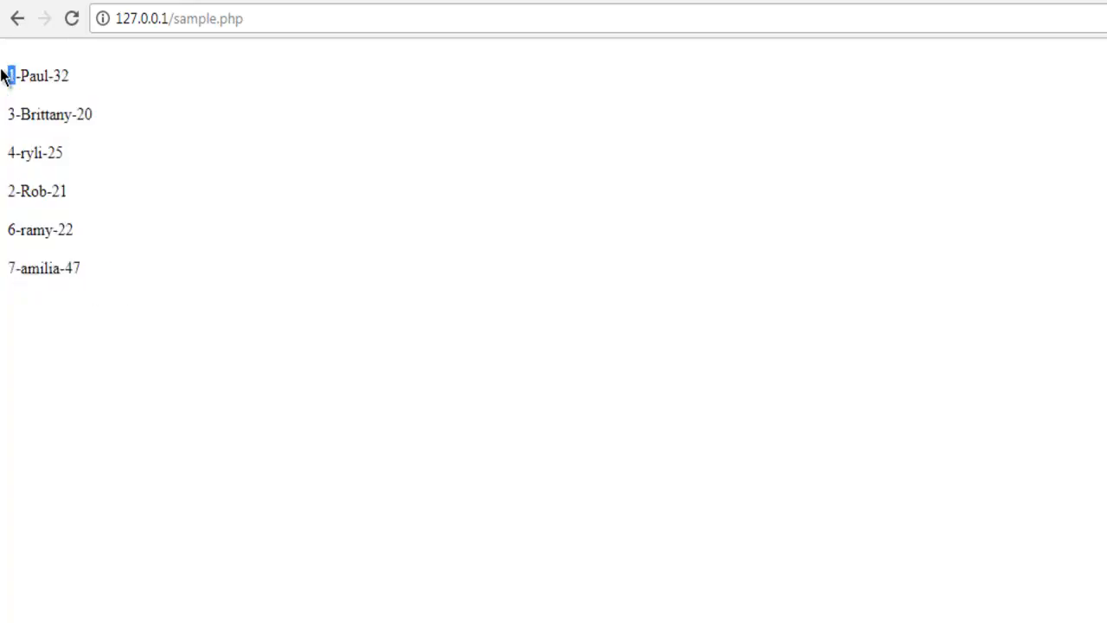
Step: Select id 1 in the first printed row of the Chrome output of sample.php
{"action": "double_click", "coordinate": [44, 267]}
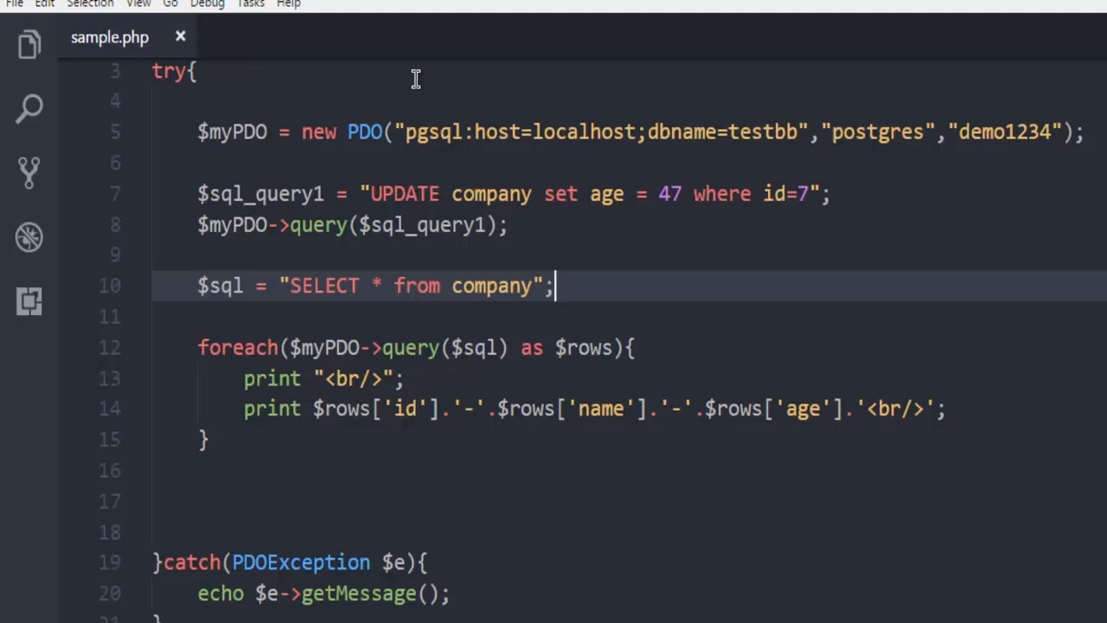
{"action": "mouse_move", "coordinate": [685, 538]}
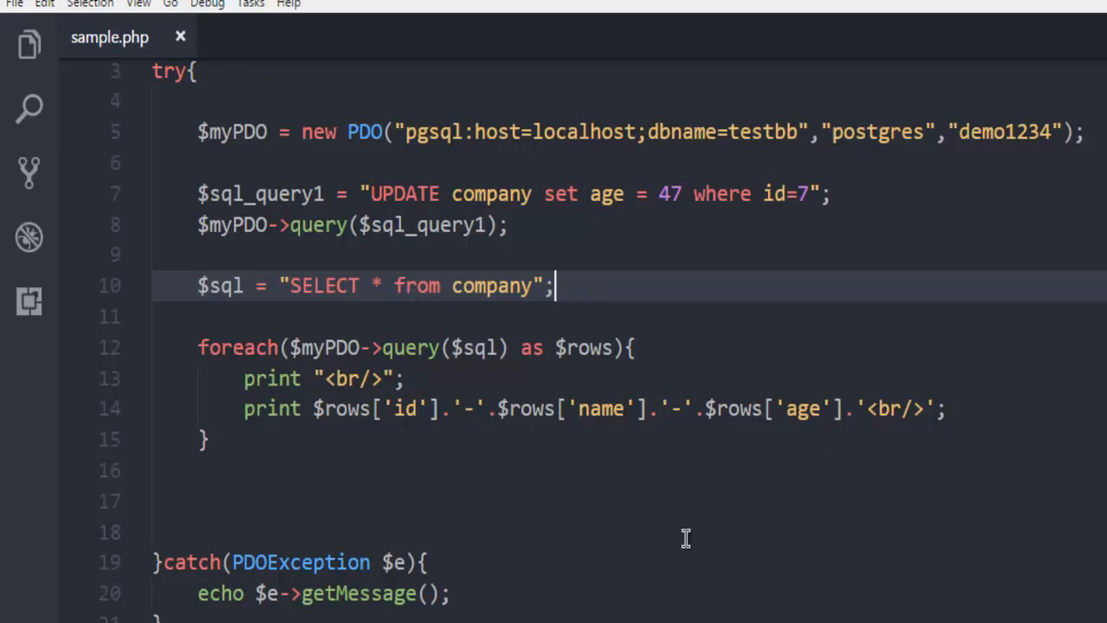